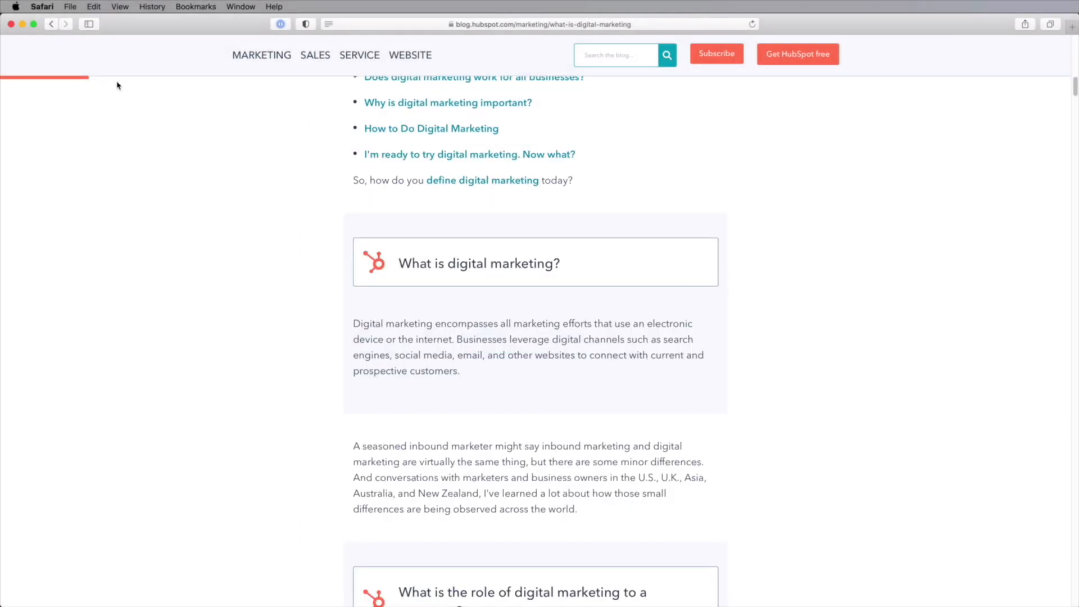
mouse_move(100, 61)
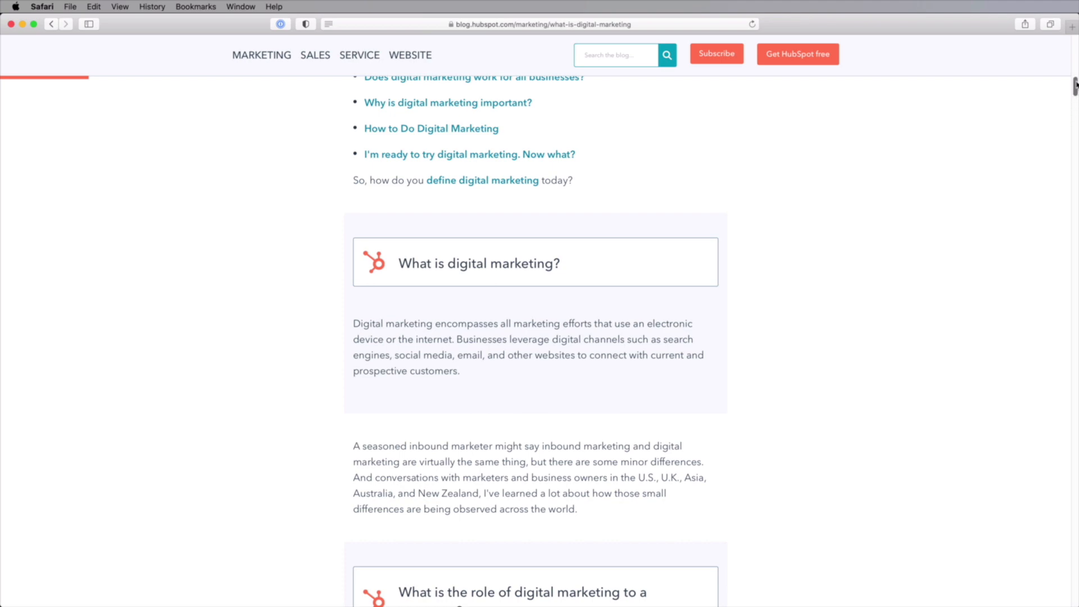
Browse the Logos category of graphic templates, then return to the Envato Elements home page.
scroll(down, 3)
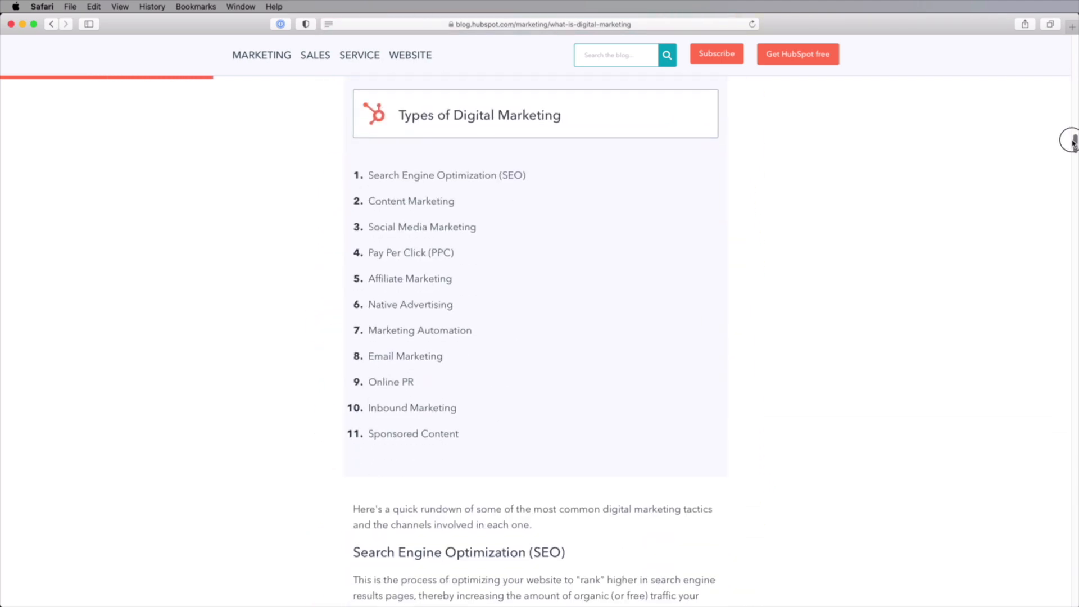
scroll(down, 3)
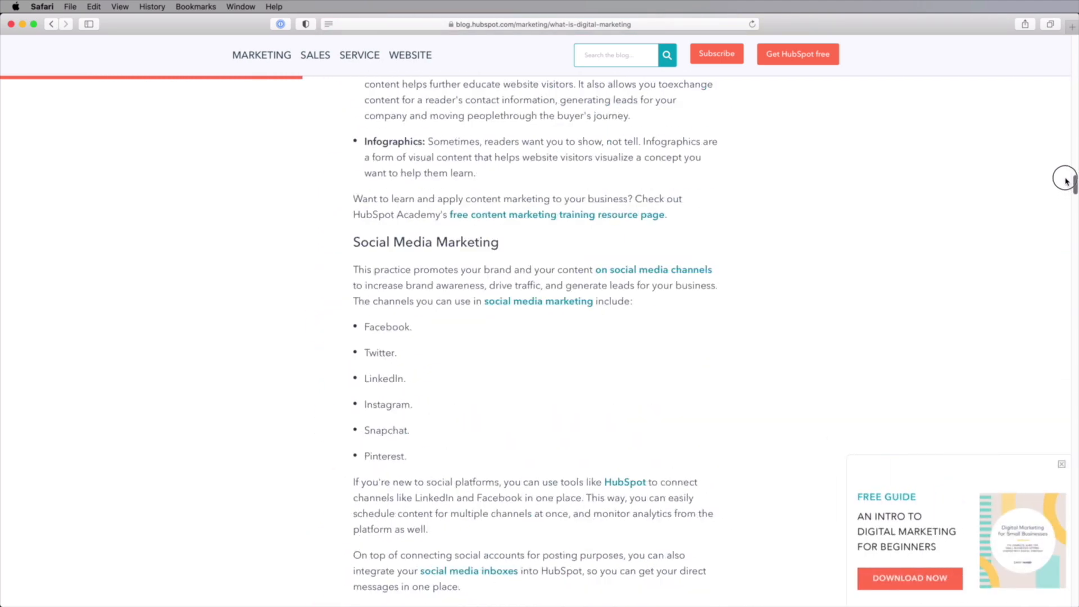
scroll(up, 3)
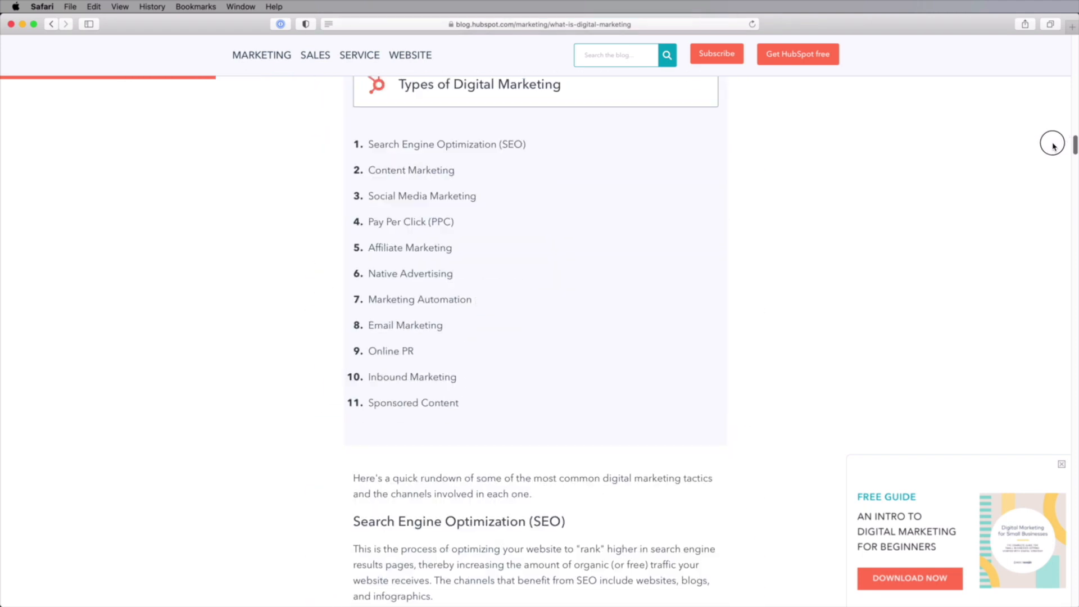
scroll(up, 3)
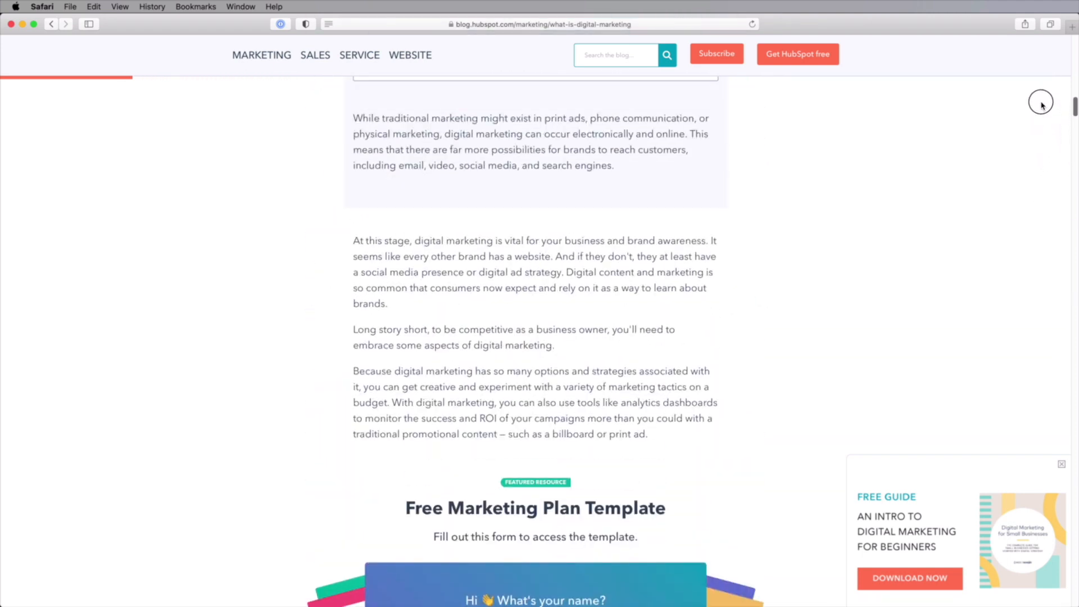
scroll(down, 3)
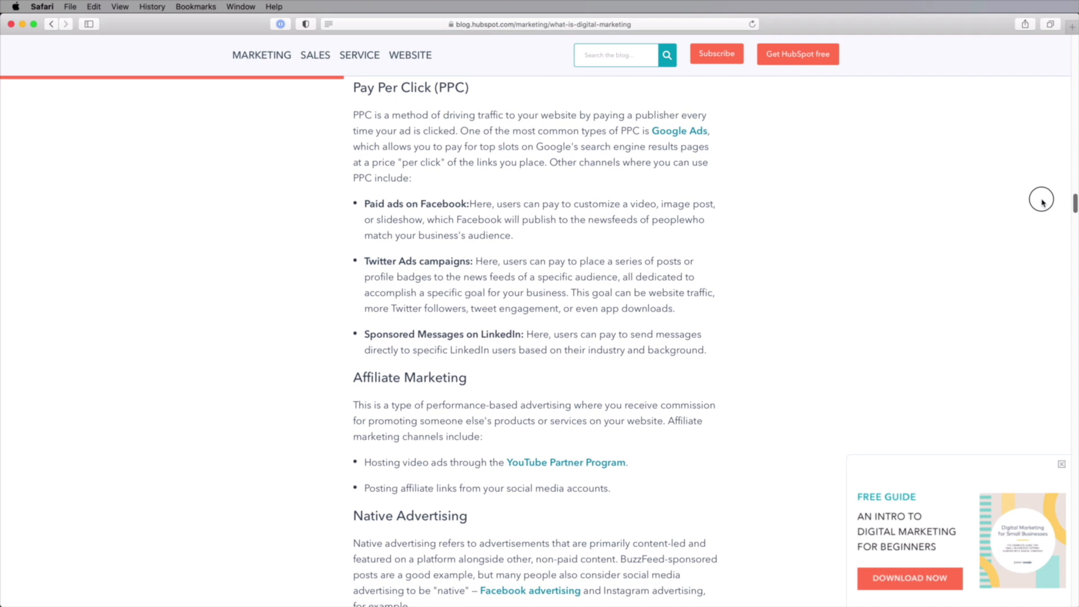
mouse_move(1032, 200)
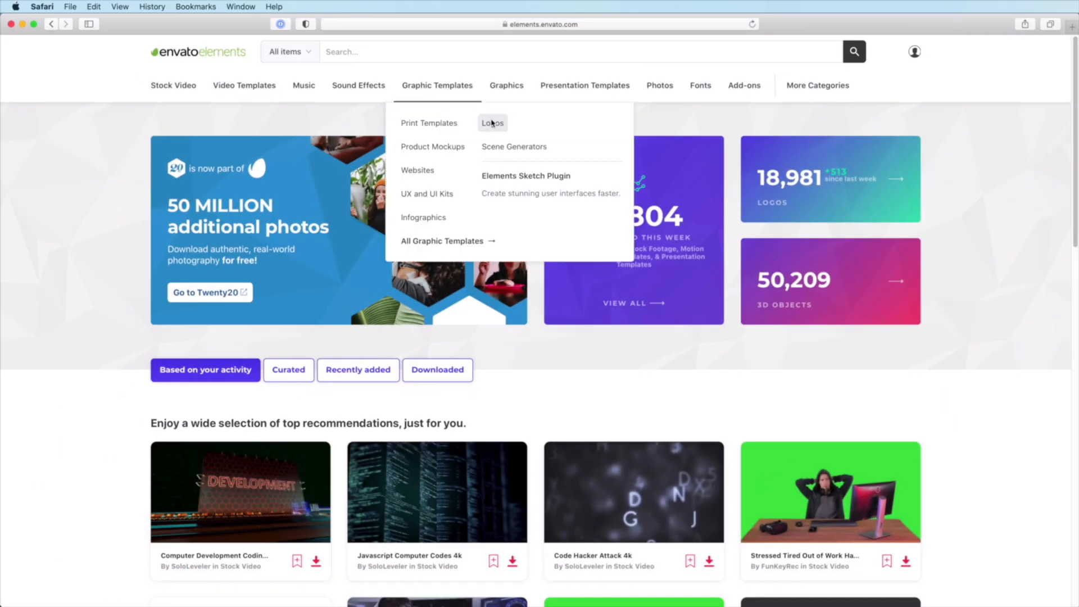
click(492, 122)
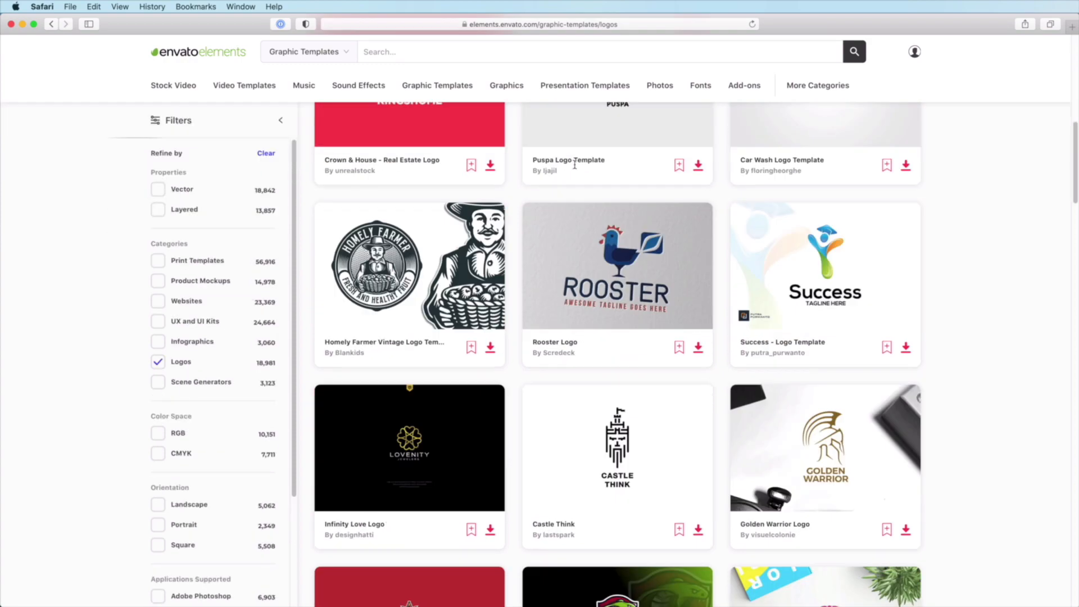
scroll(up, 3)
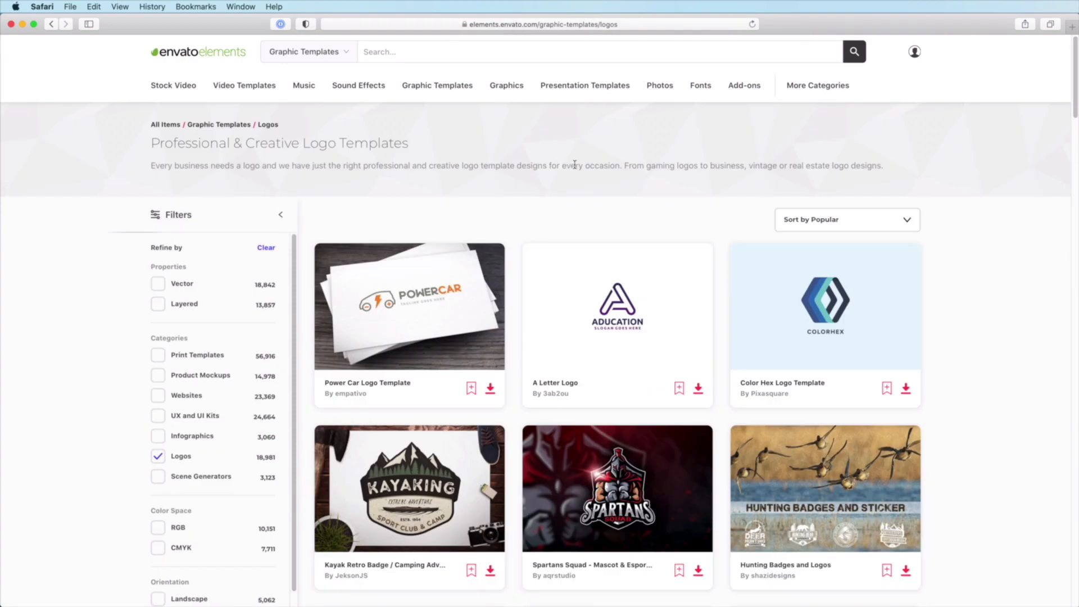
click(197, 52)
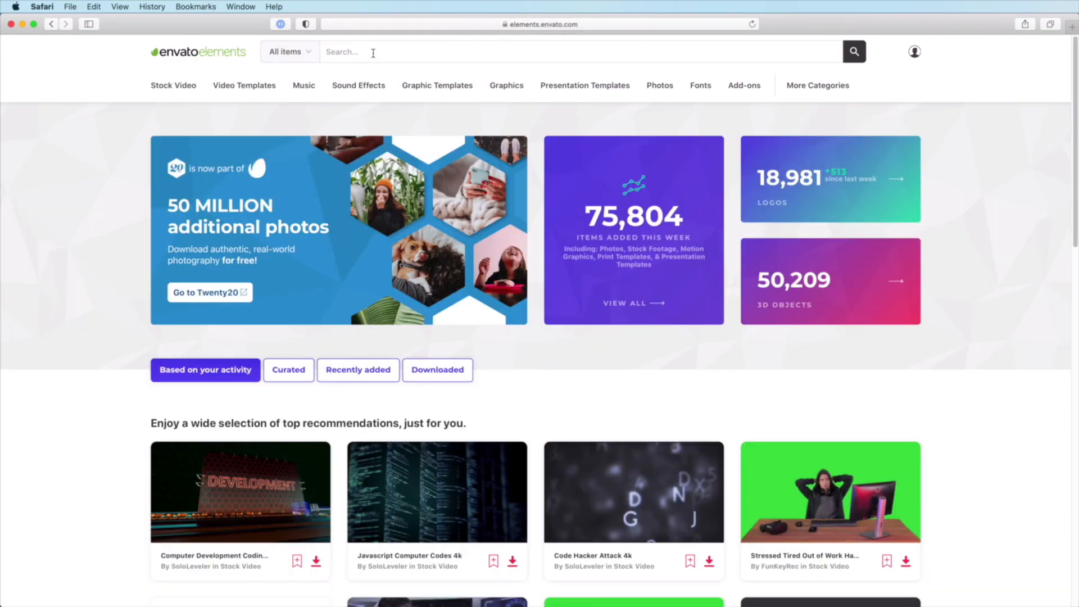
Search 'landing page', open the Craftko template and view its preview images.
text(landing page)
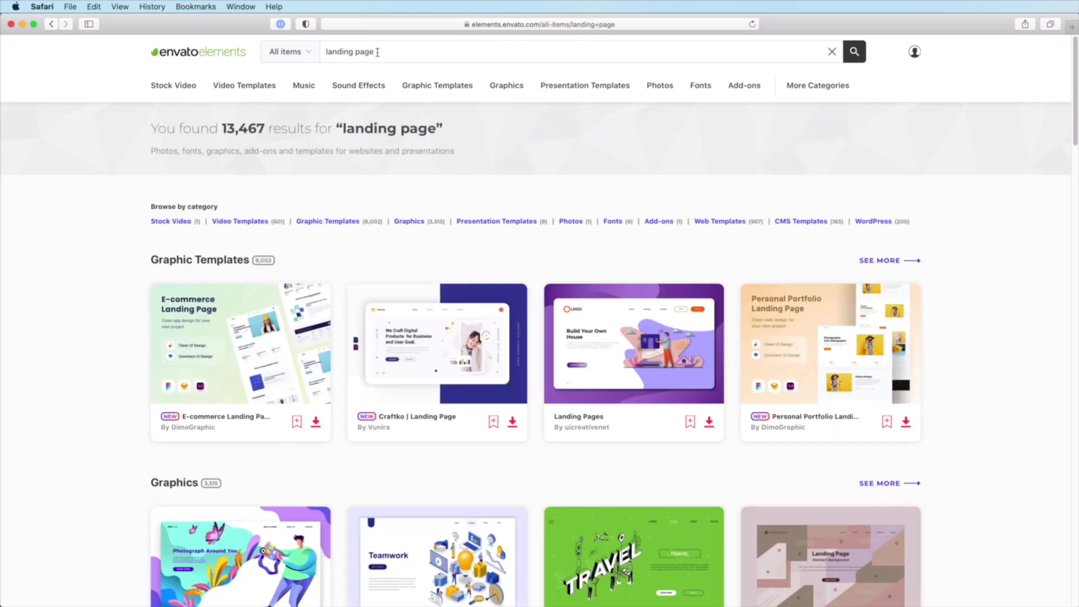
click(436, 344)
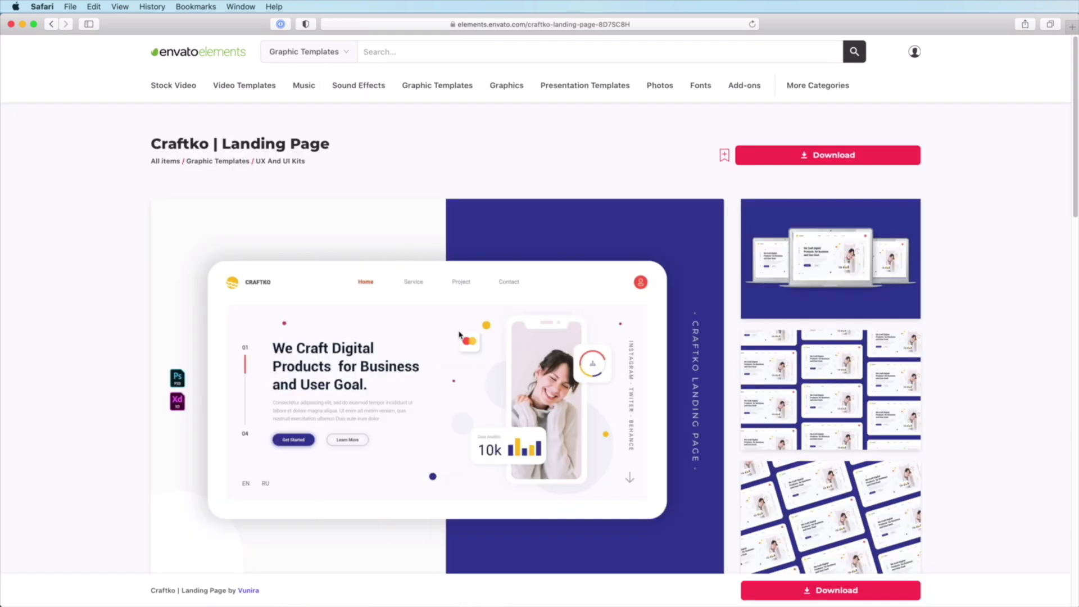
click(434, 379)
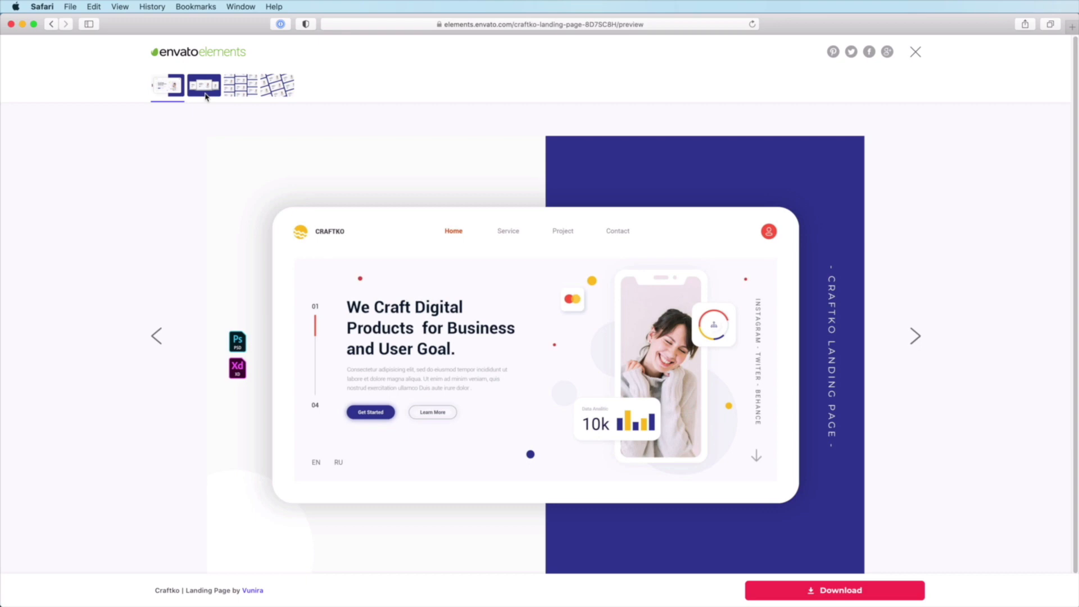
click(244, 85)
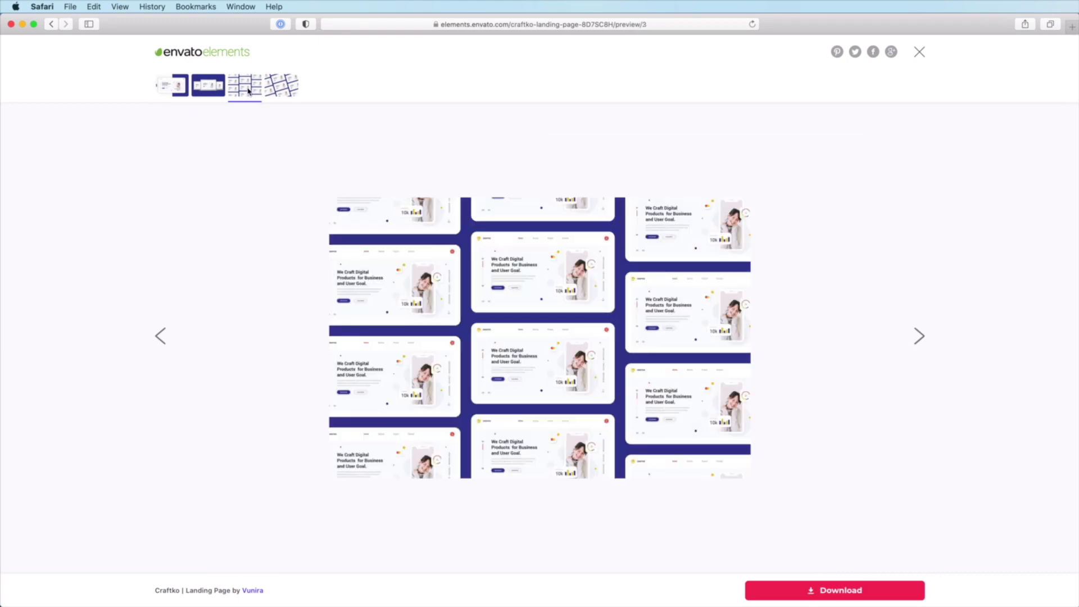
click(280, 84)
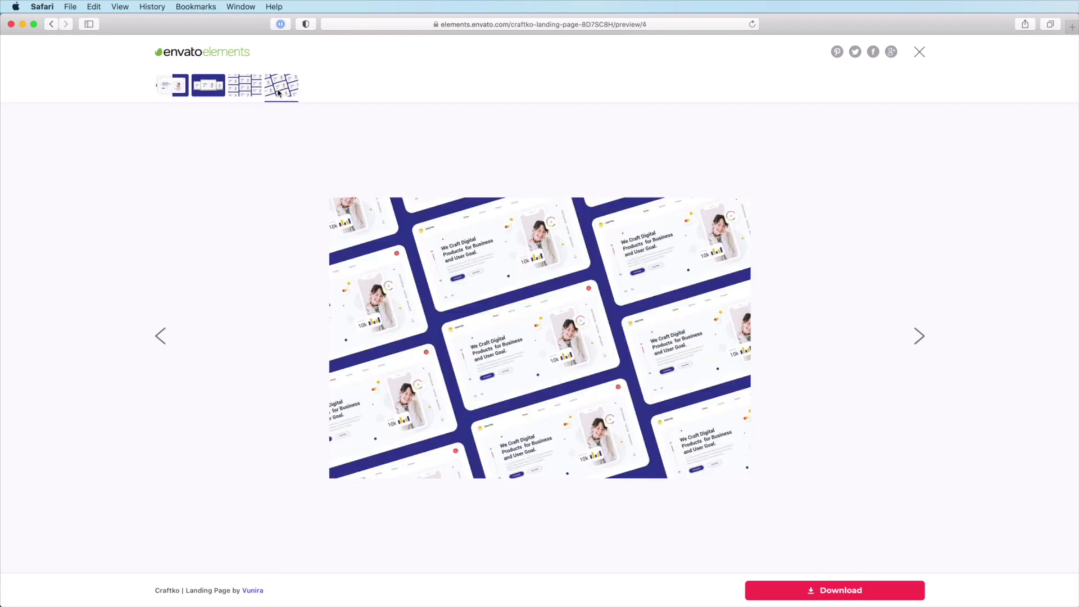
mouse_move(864, 596)
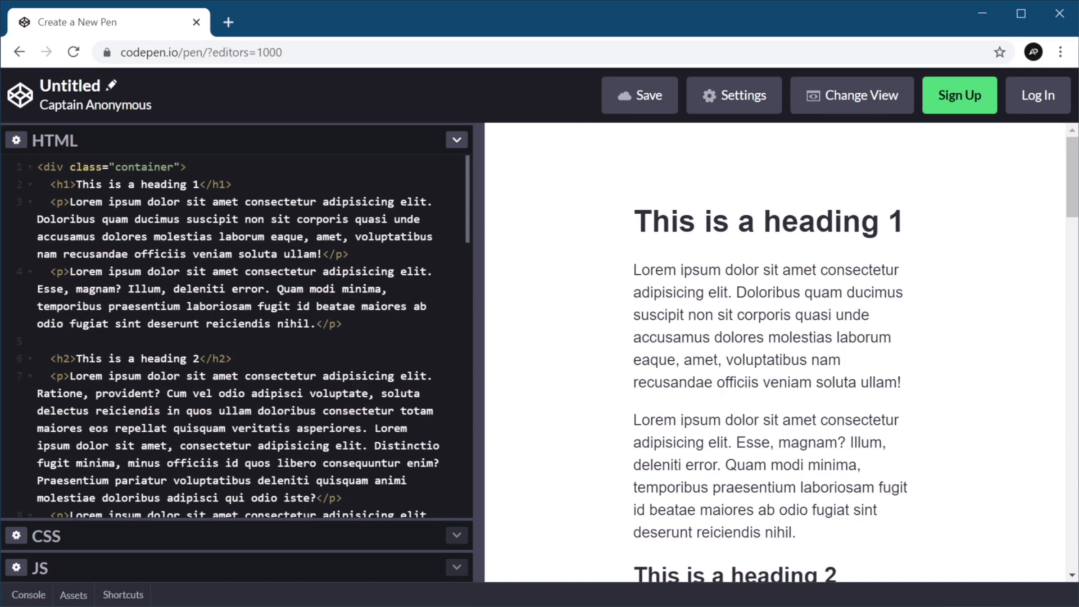
scroll(down, 3)
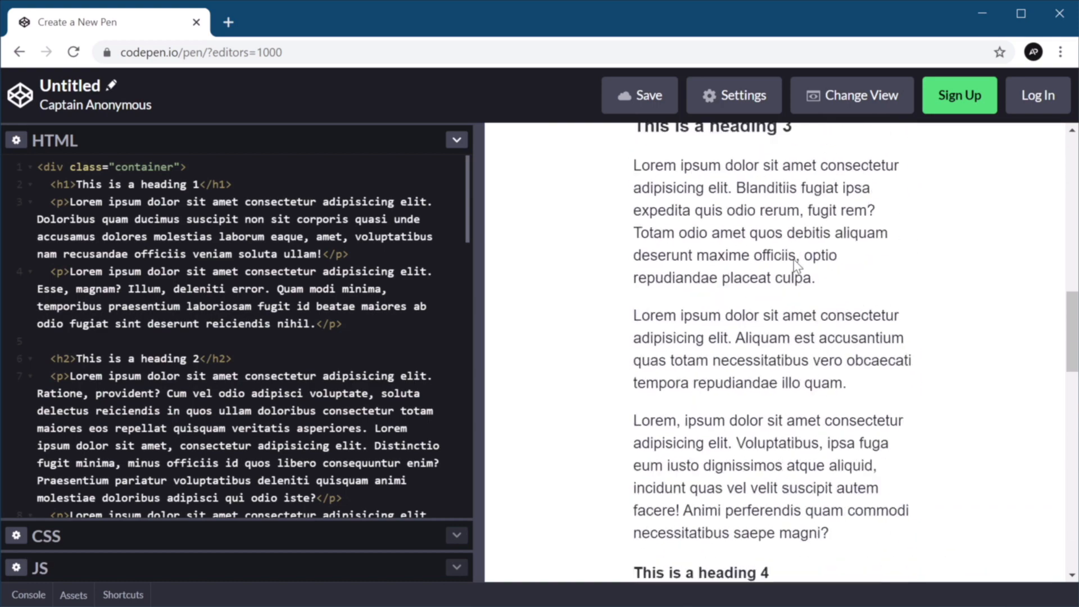
scroll(down, 3)
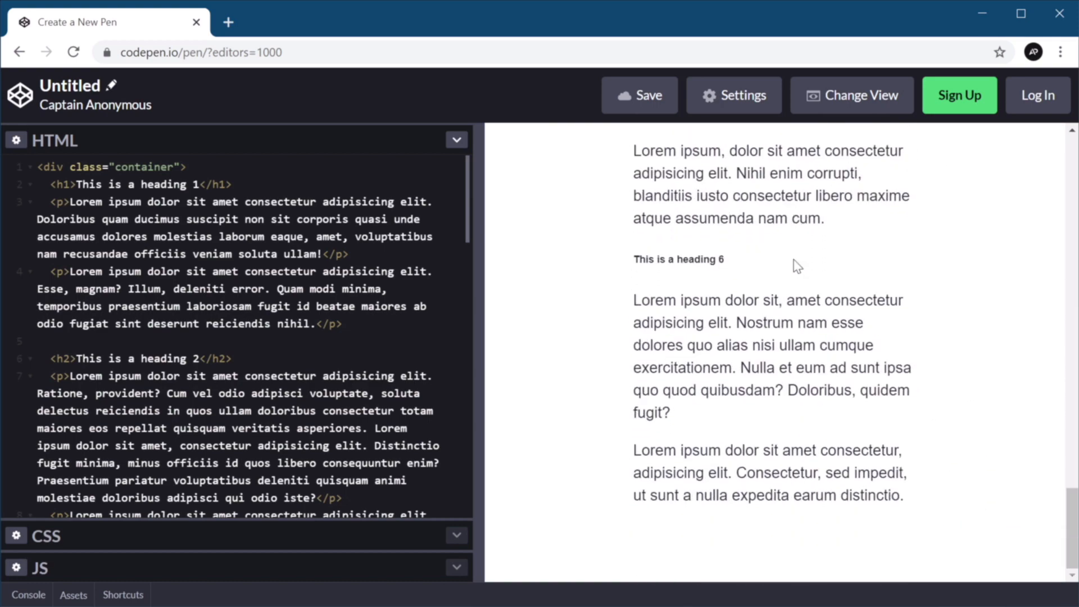
scroll(up, 3)
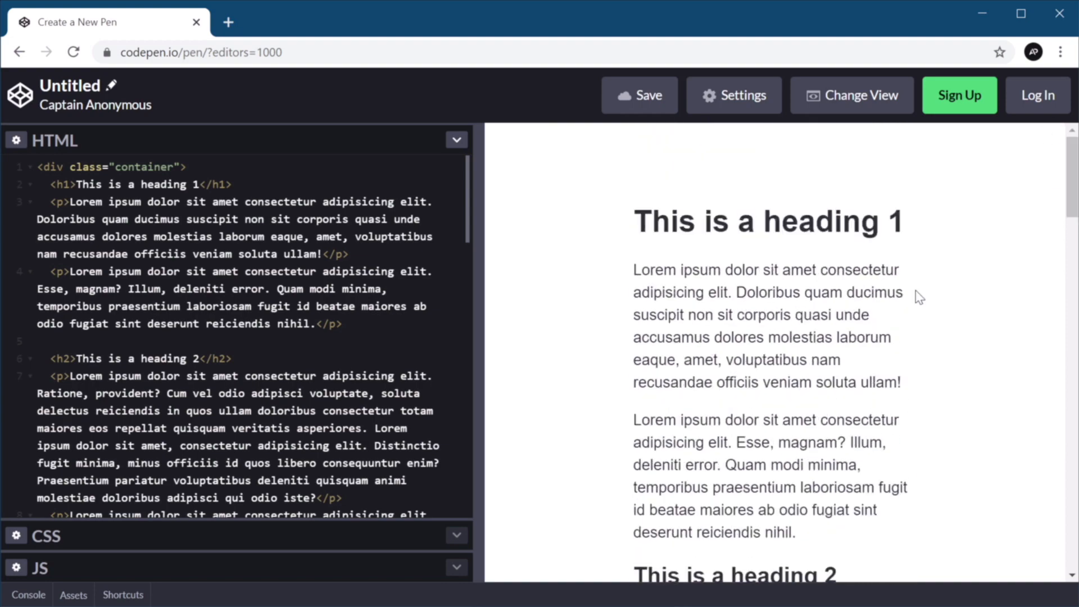
scroll(down, 3)
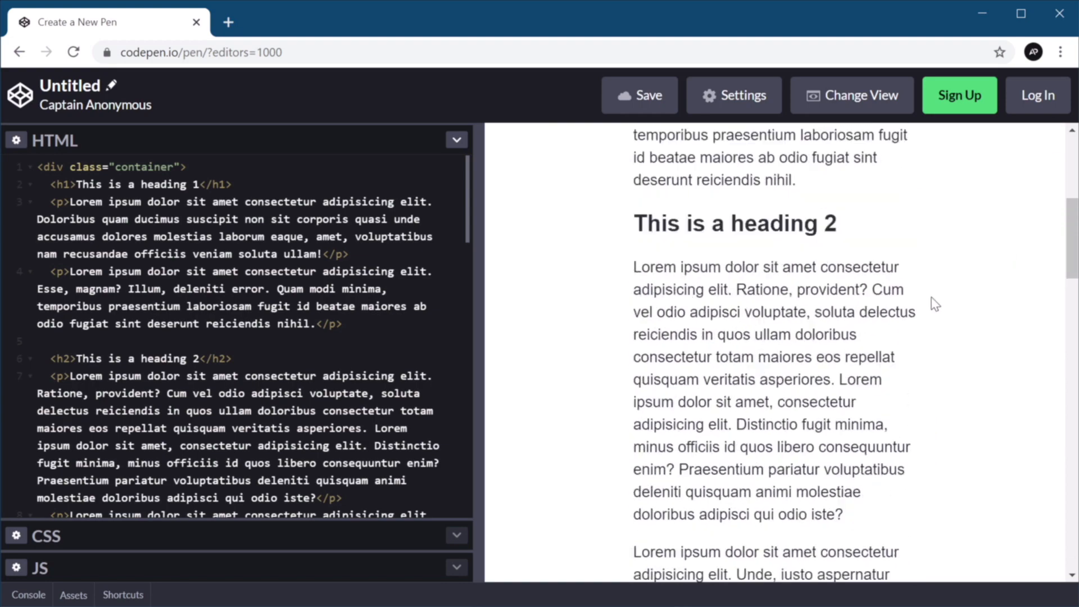
scroll(up, 3)
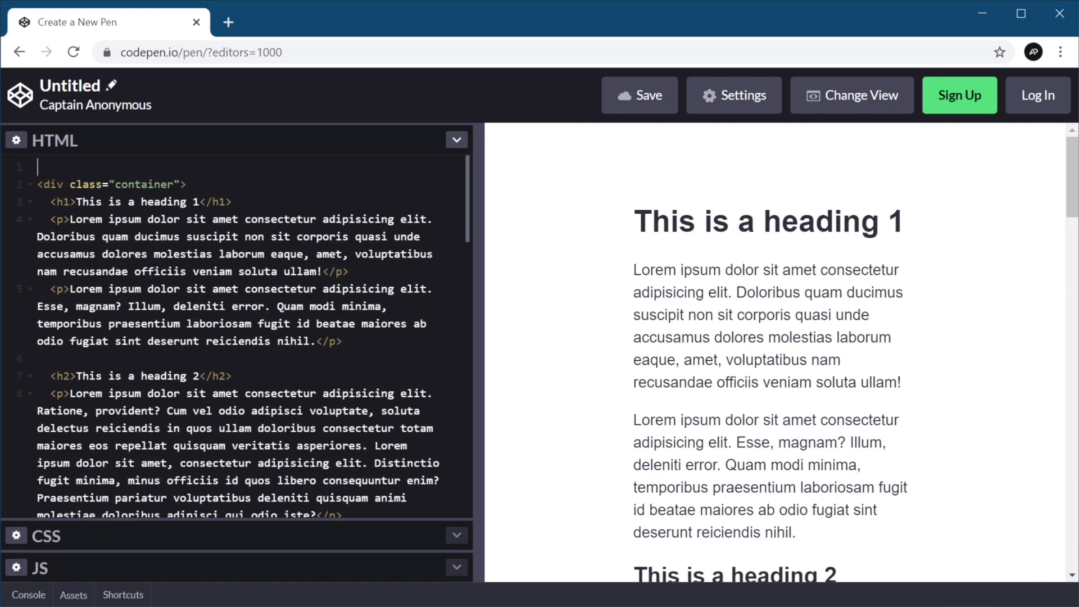
Add a progressBar div at the top of the HTML and move on to the CSS.
text(#)
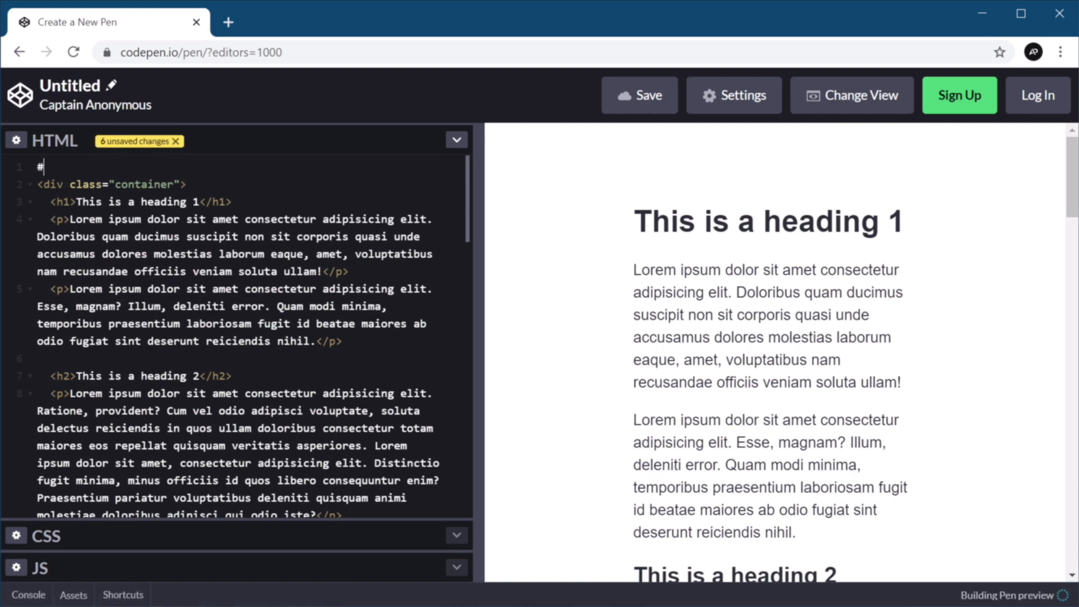
text(progressVar"></div>)
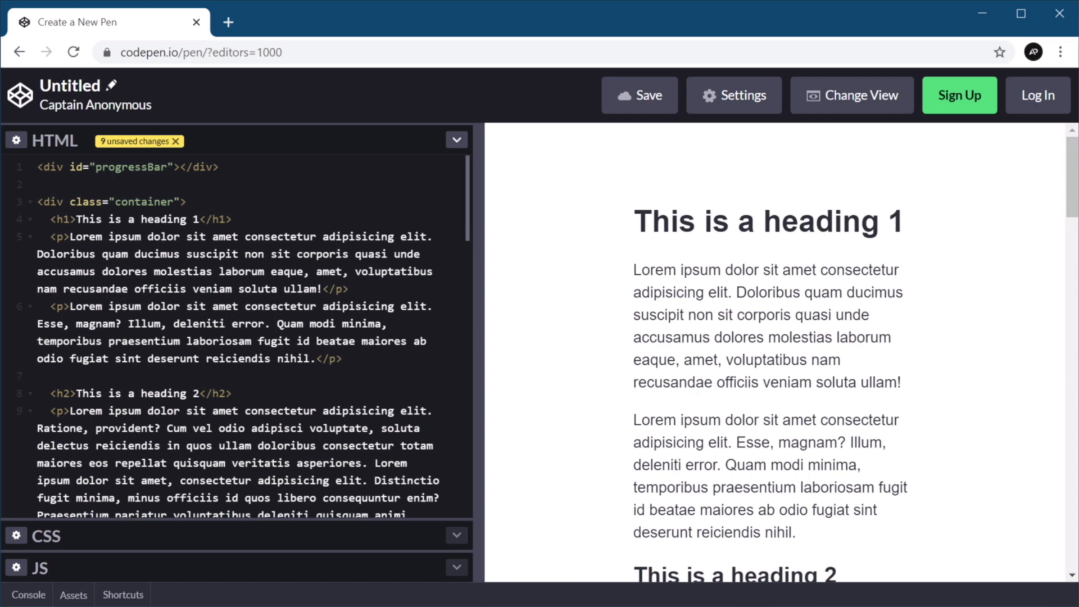
click(455, 535)
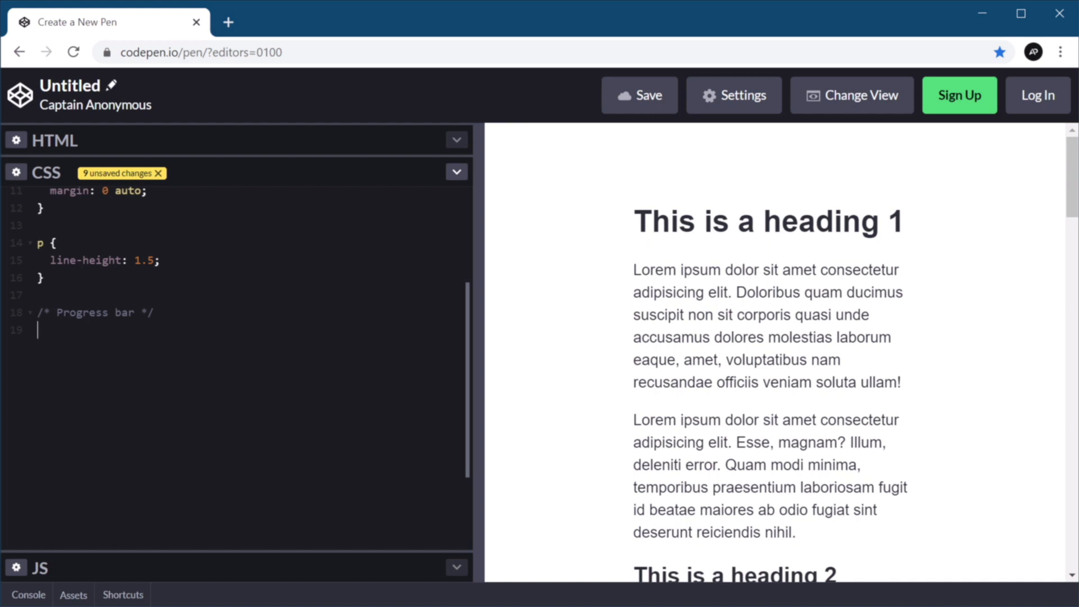
Start a #progress-bar rule in the CSS editor.
text(#progress-)
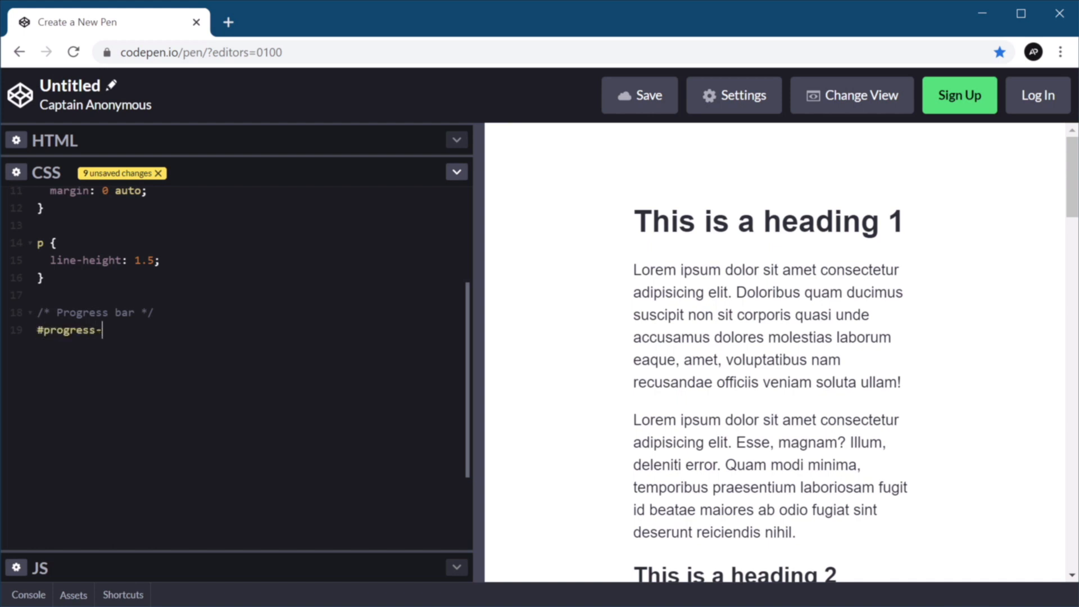
text(bar {)
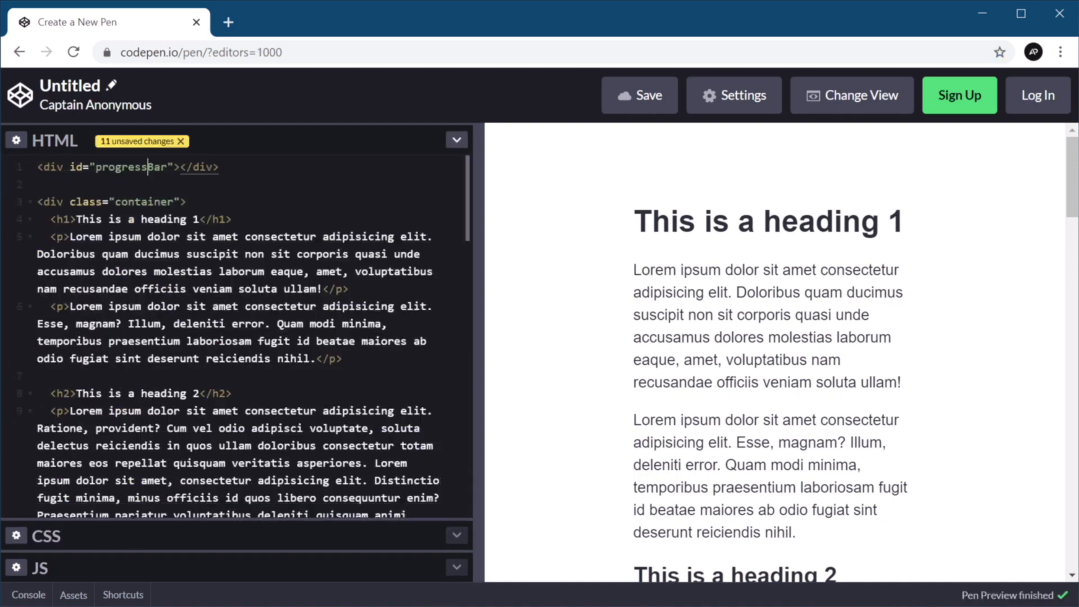
text(-v)
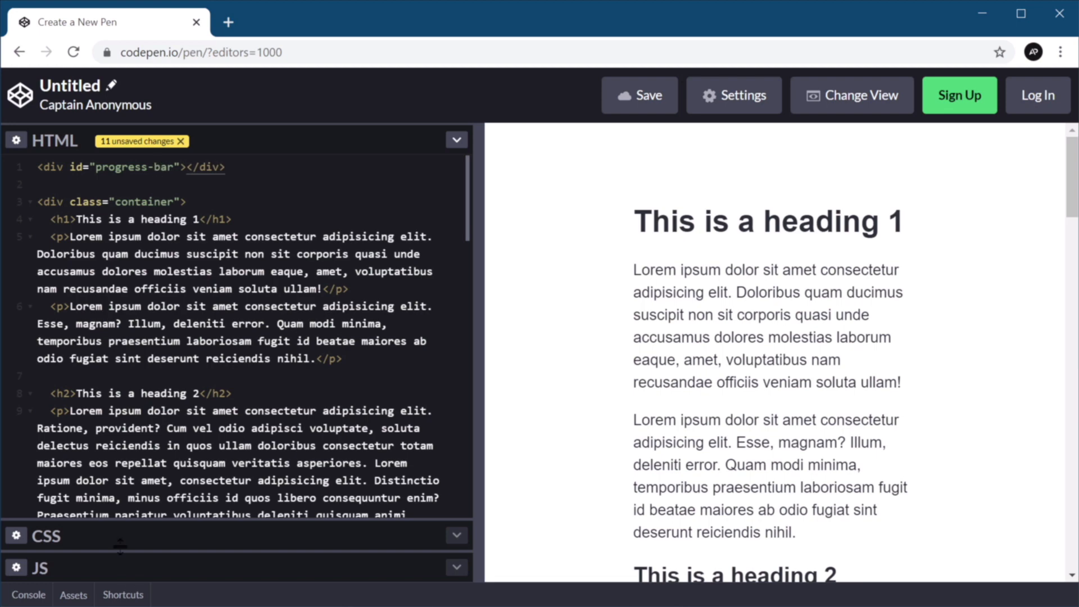
click(455, 140)
text(#progress-bar {)
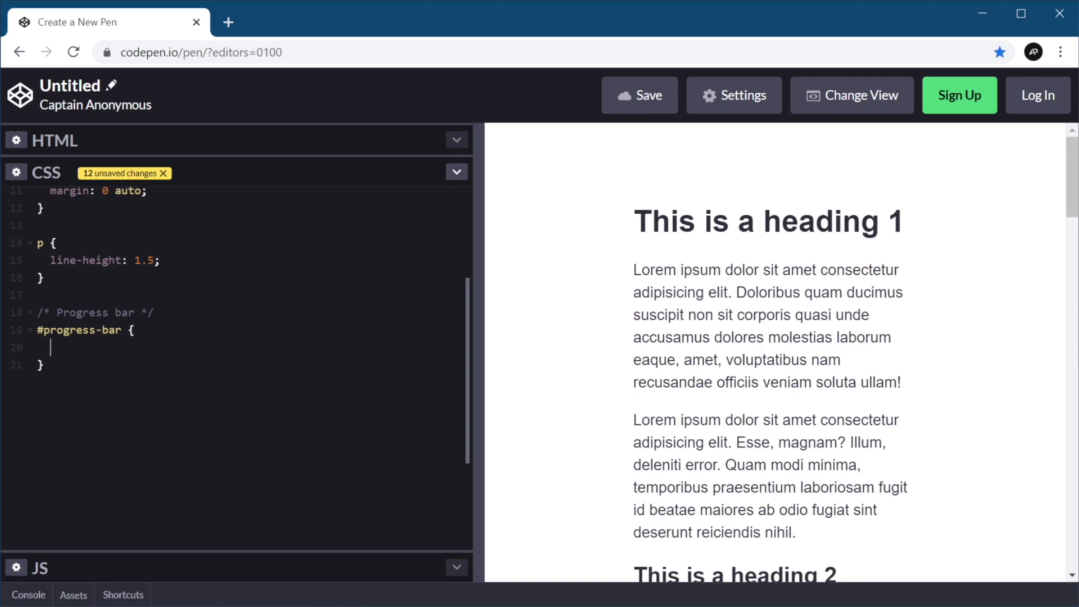
Declare --scrollAmount: 0%; in the rule and begin a background property.
text(--scroll)
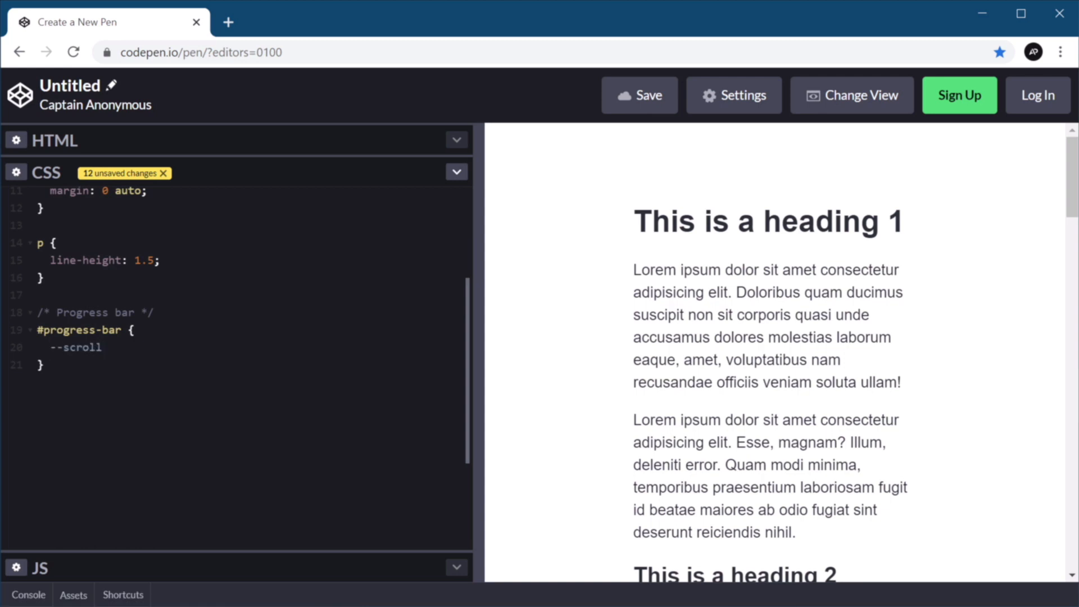
text(Amount)
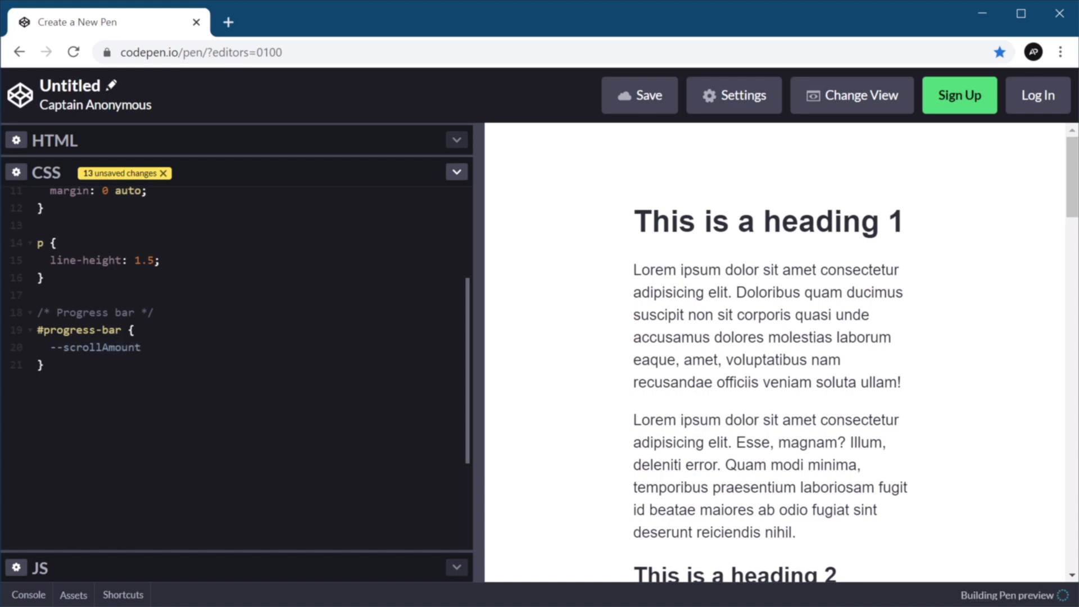
text(: 0%;)
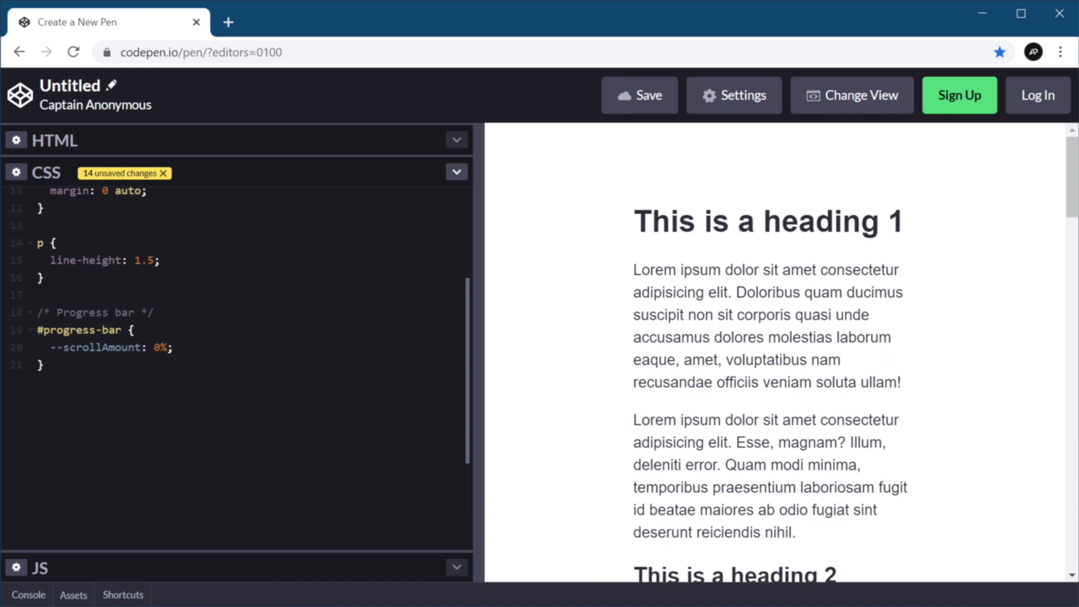
click(173, 347)
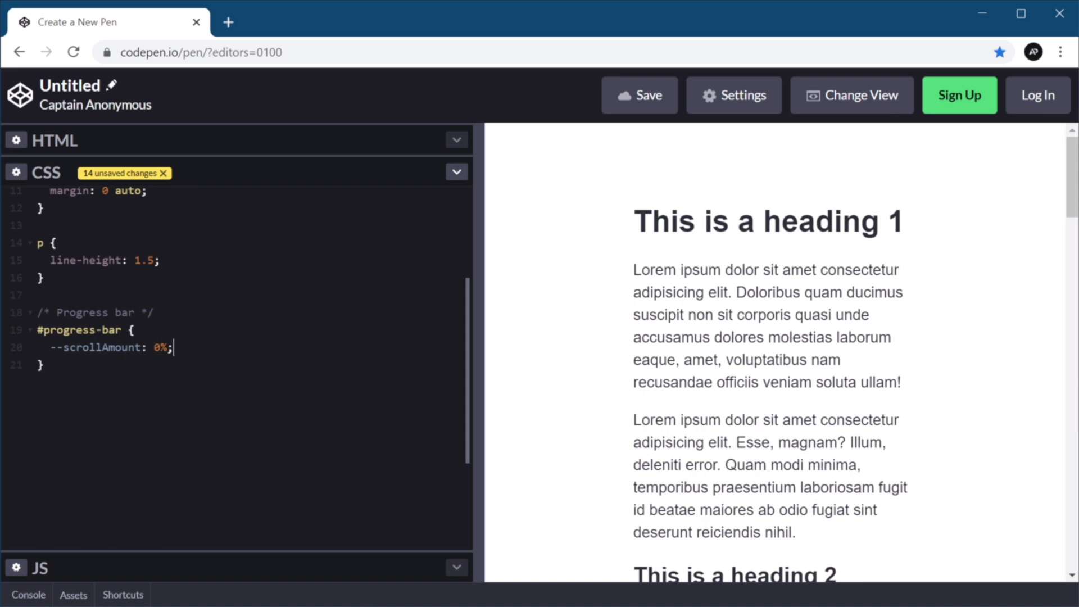
key(enter)
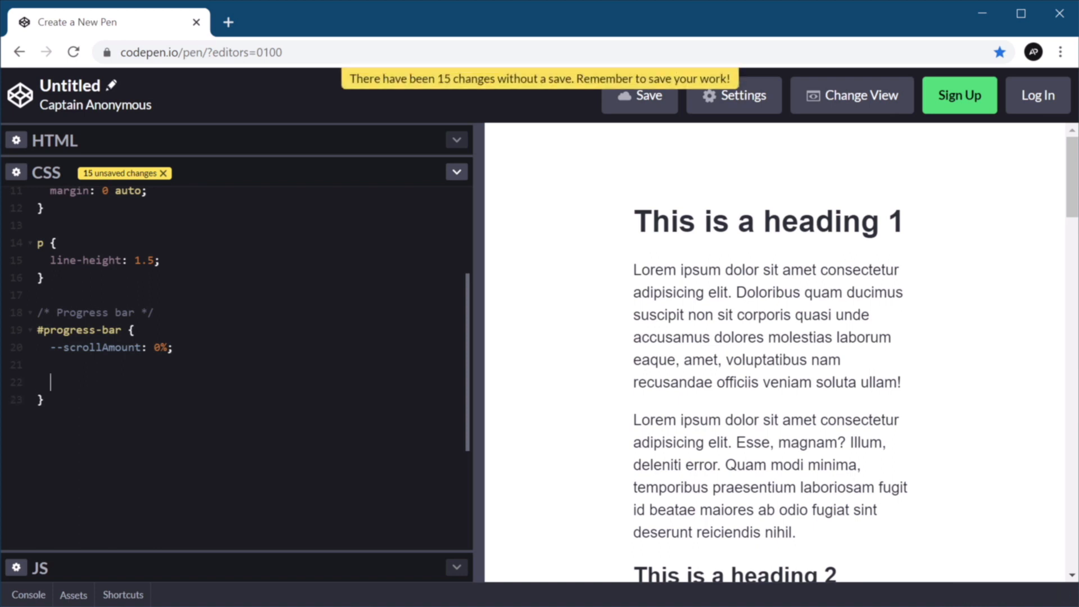
text(bac)
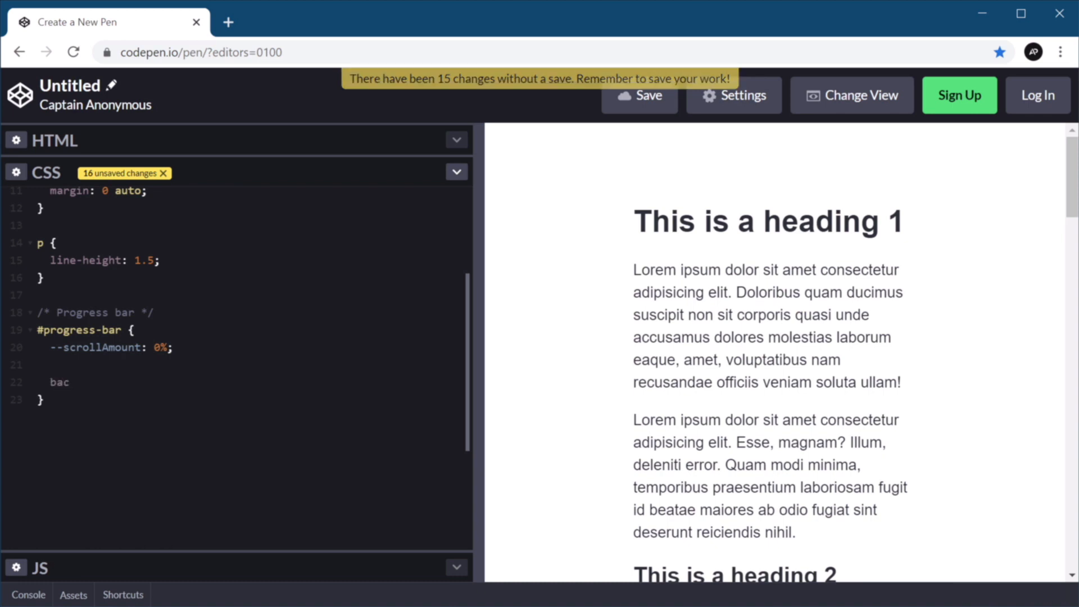
mouse_move(228, 22)
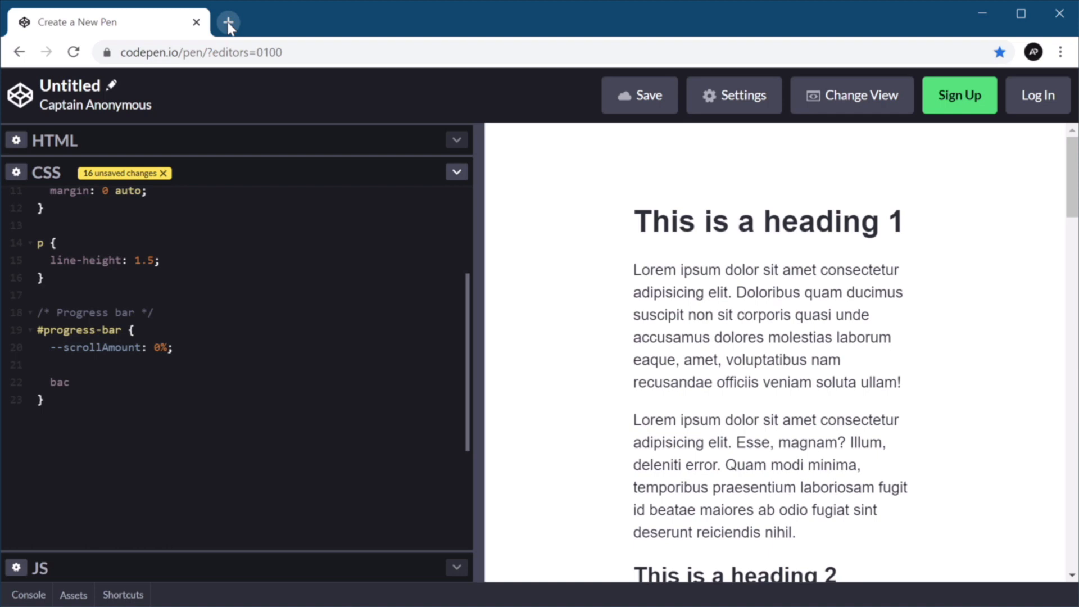
On webgradients.com, copy the CSS for the 012 Tempting Azure gradient.
click(229, 23)
text(webgradients.com)
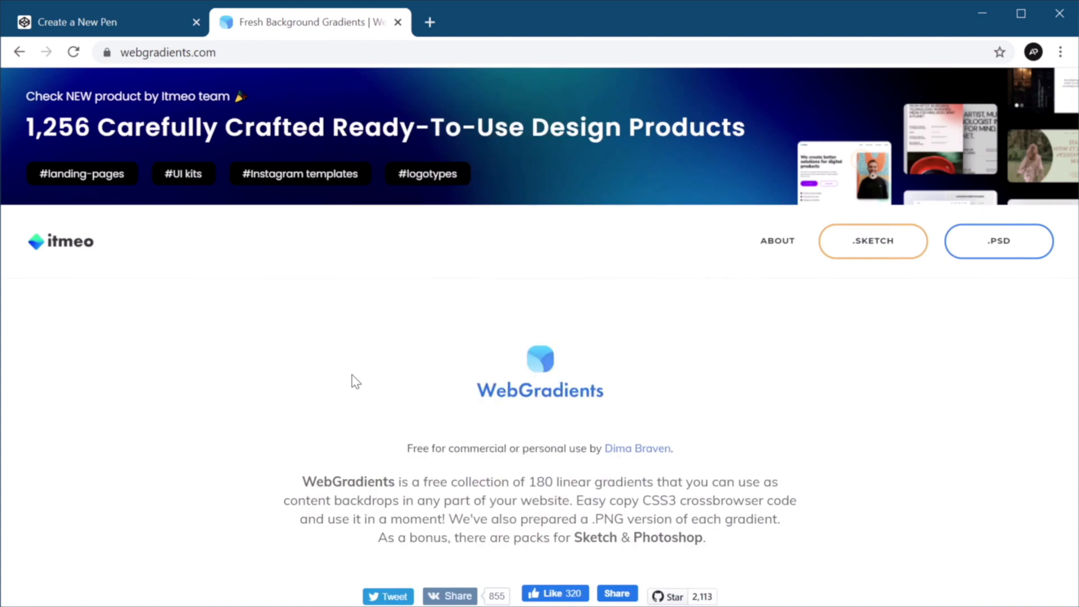
scroll(down, 3)
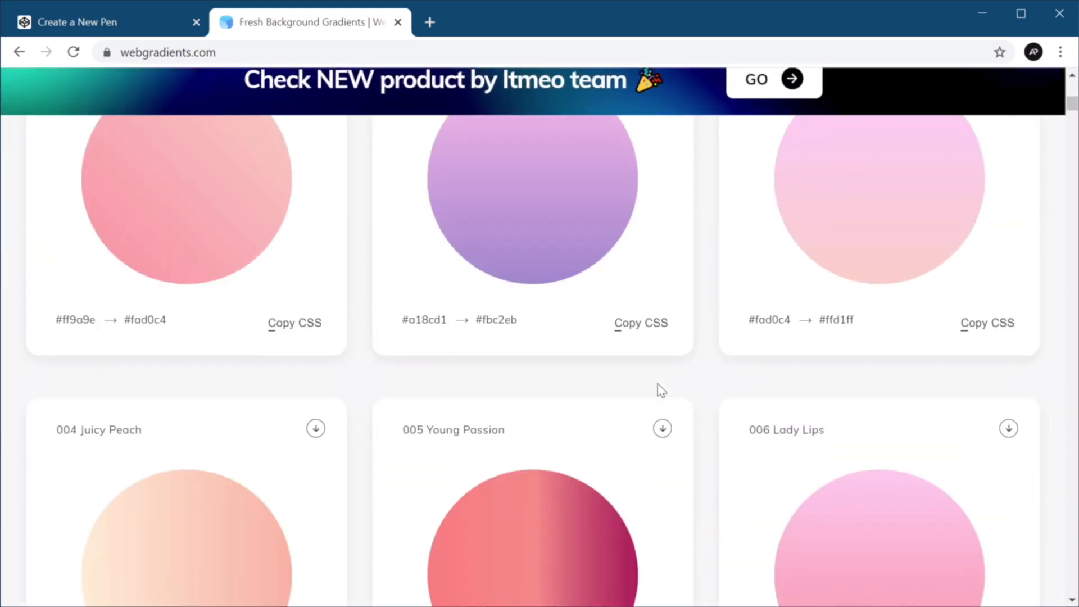
scroll(down, 3)
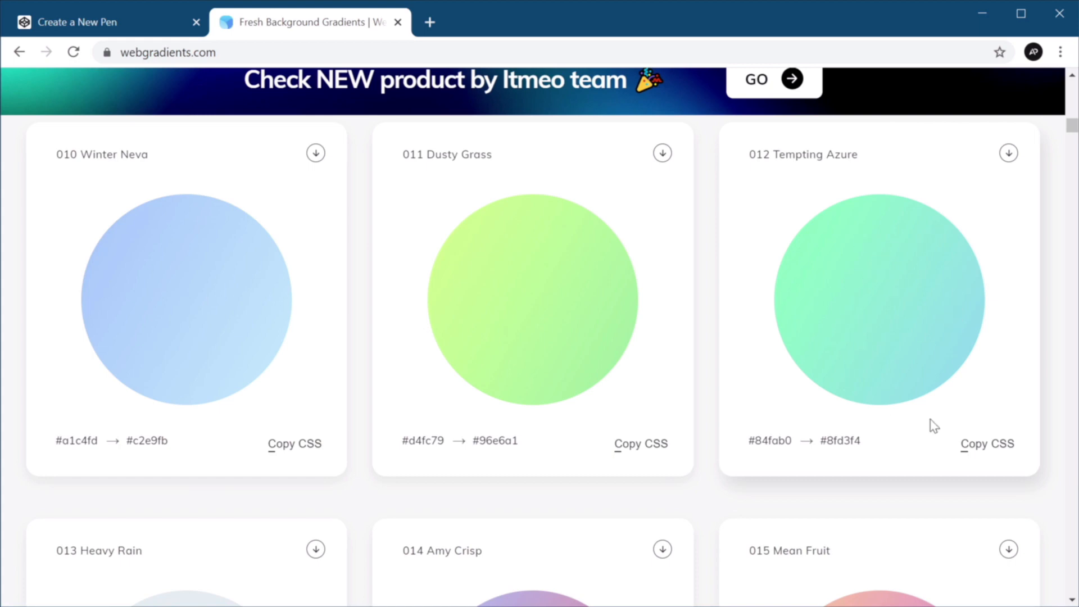
click(103, 22)
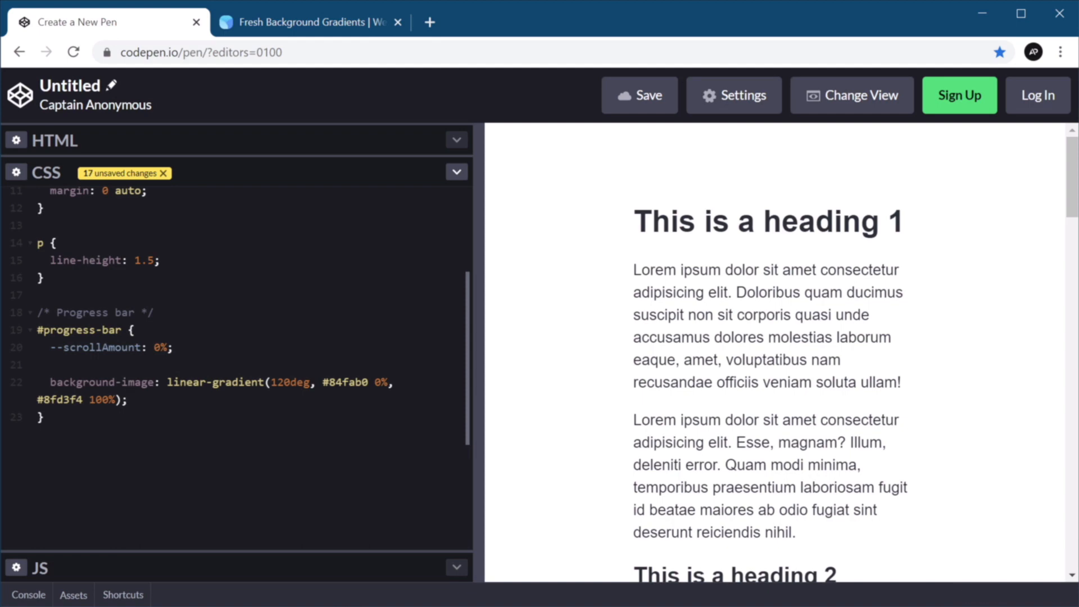
Set width: var(--scrollAmount) and height: 4px, with --scrollAmount at 10%.
text(widt)
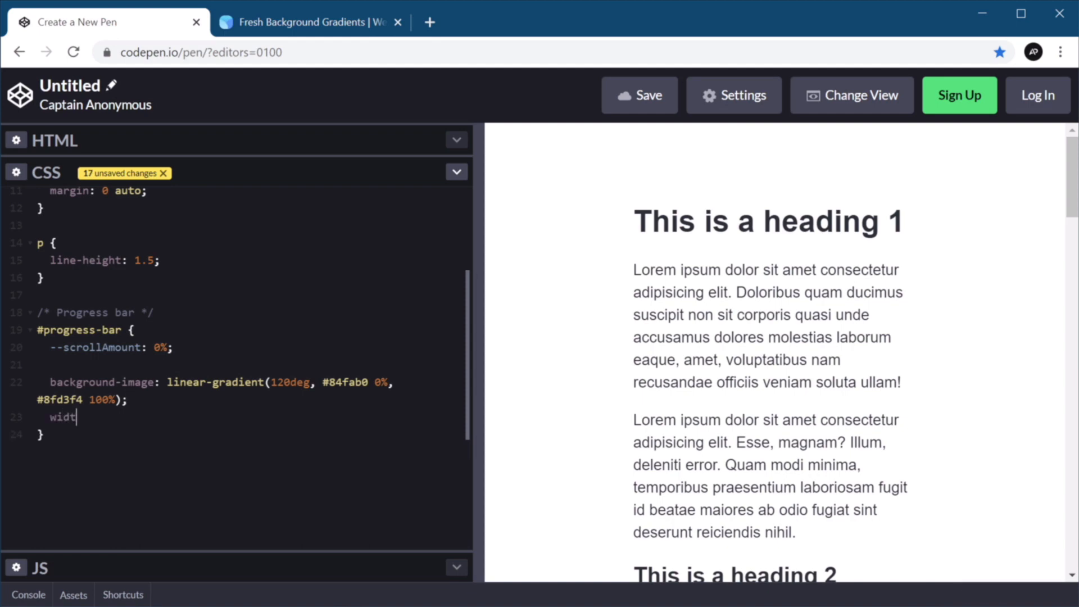
text(h: va)
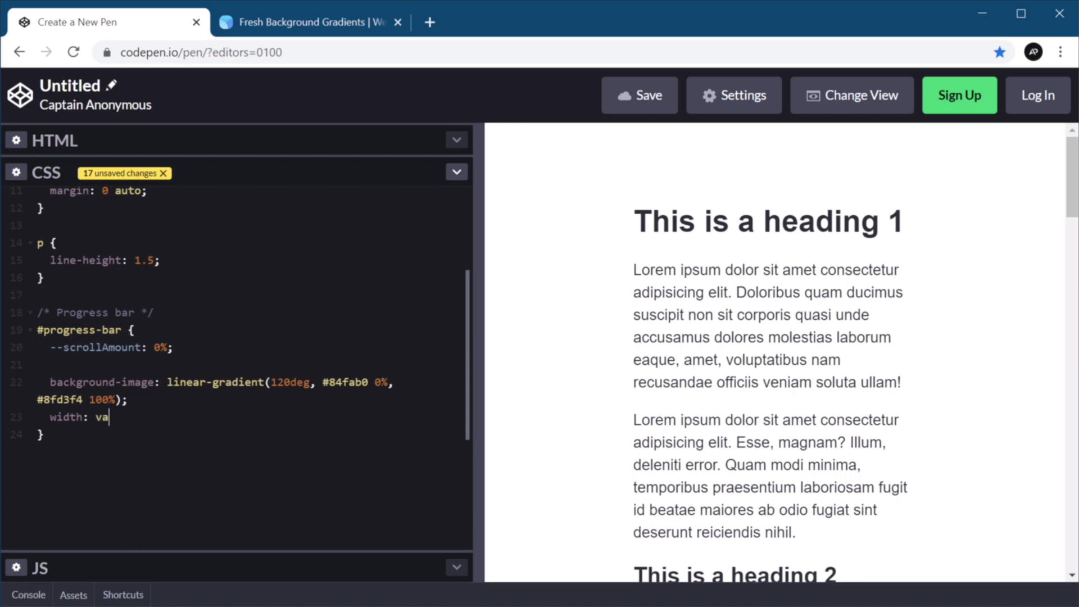
text(r(--s)
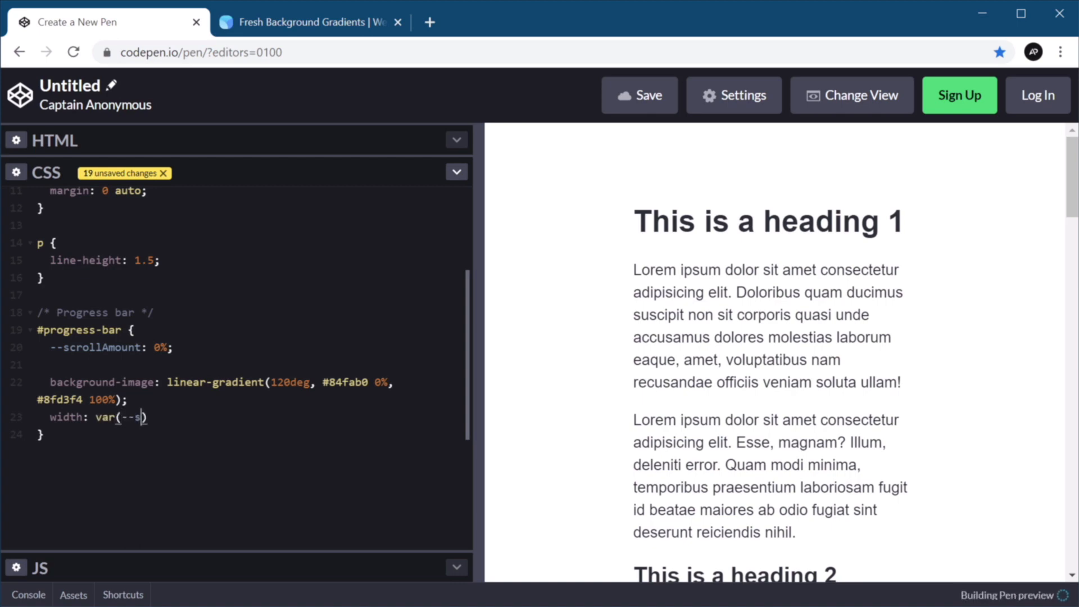
text(crollAmount)
click(251, 347)
text(1)
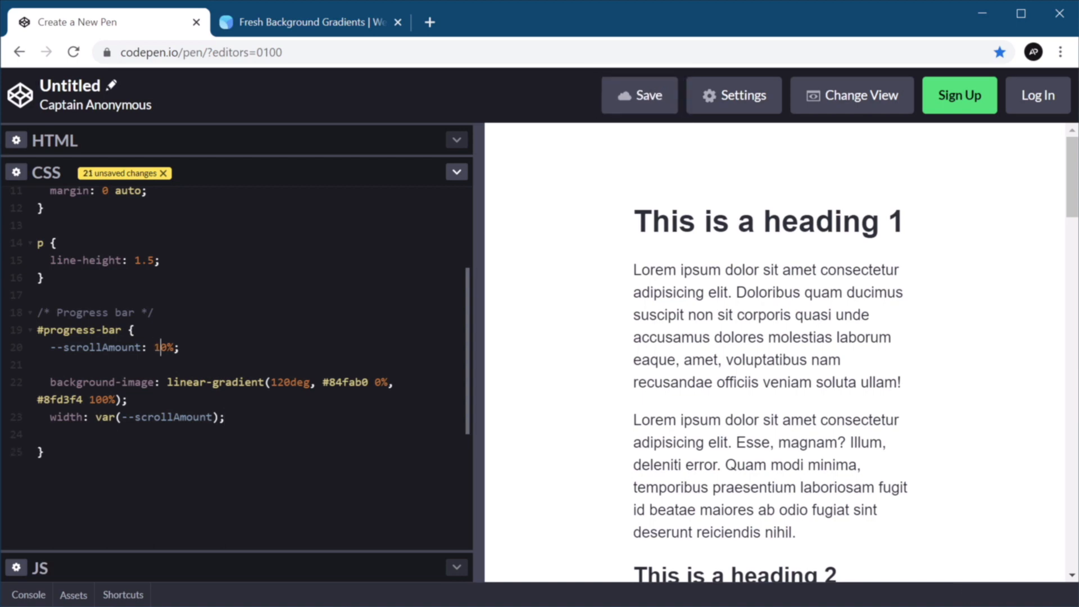
text(0)
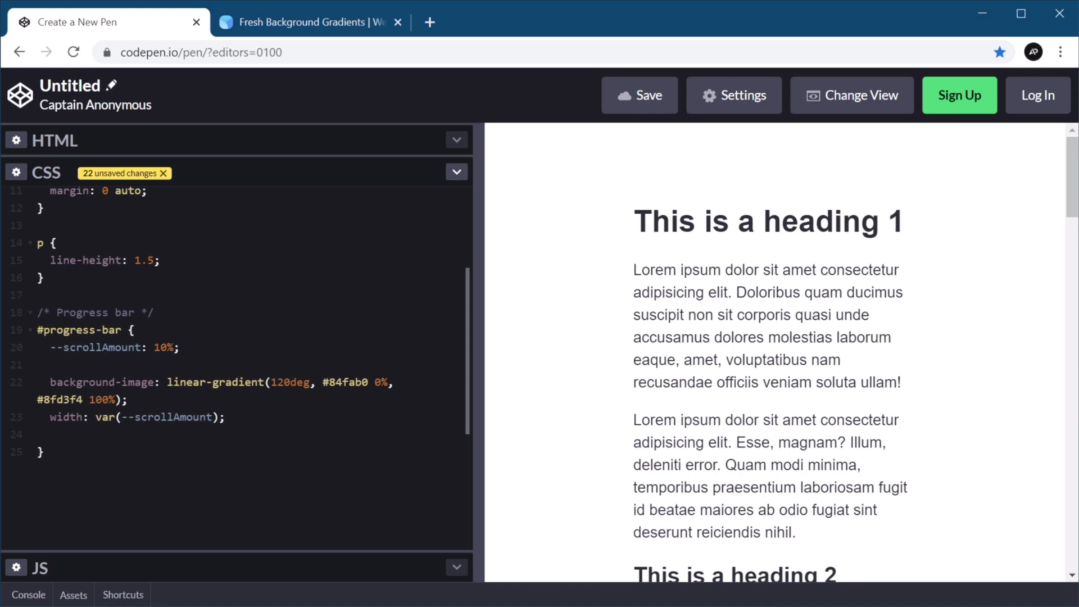
mouse_move(516, 227)
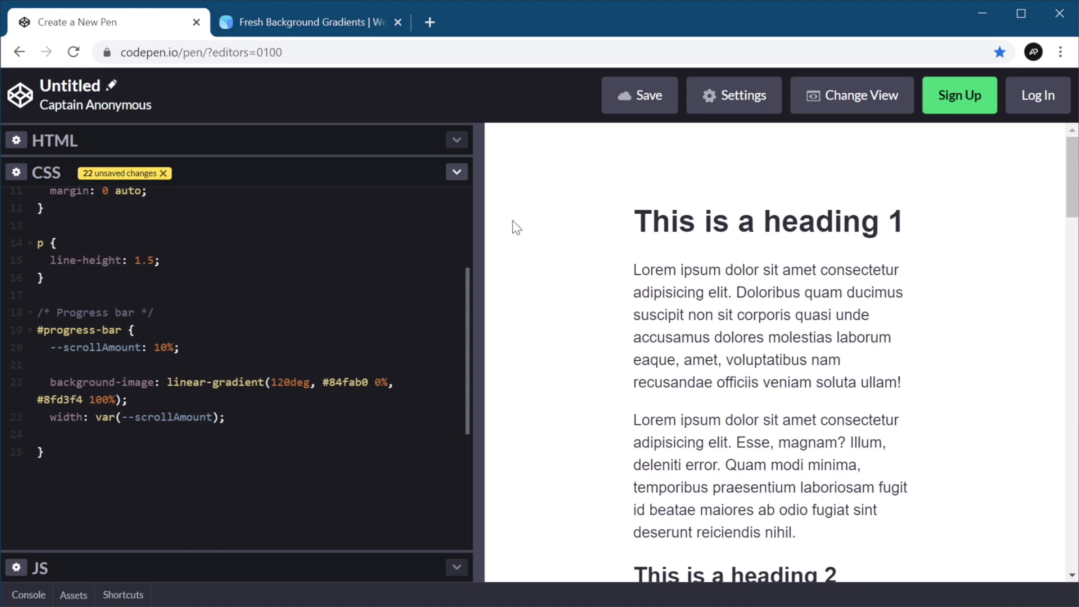
text(height: 4px;)
text(posi)
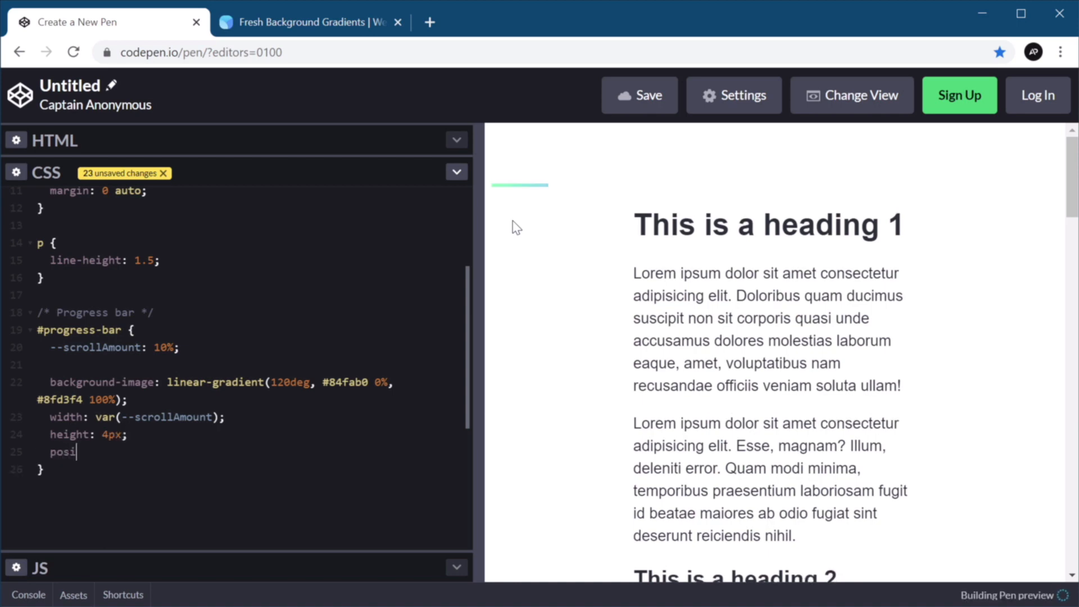
Pin the bar with position: fixed, top: 0 and left: 0.
text(tion: fixed;)
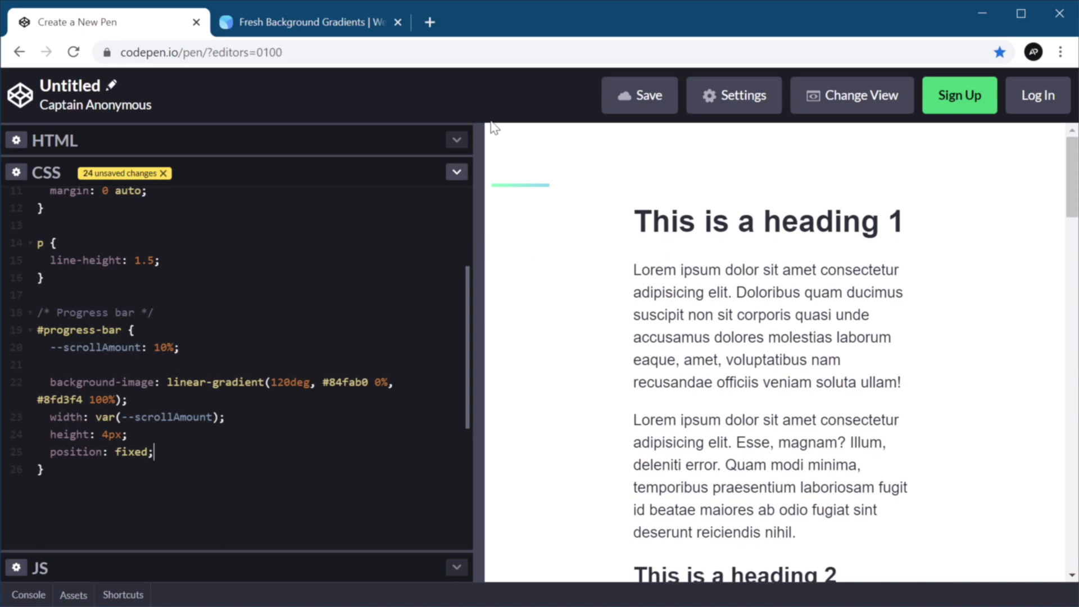
scroll(down, 3)
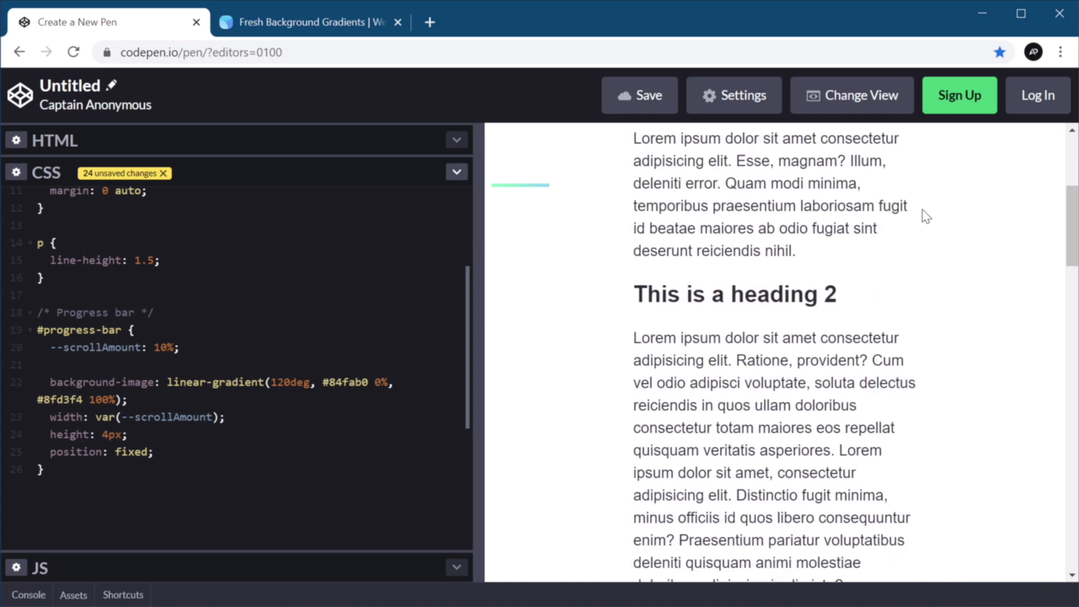
scroll(up, 3)
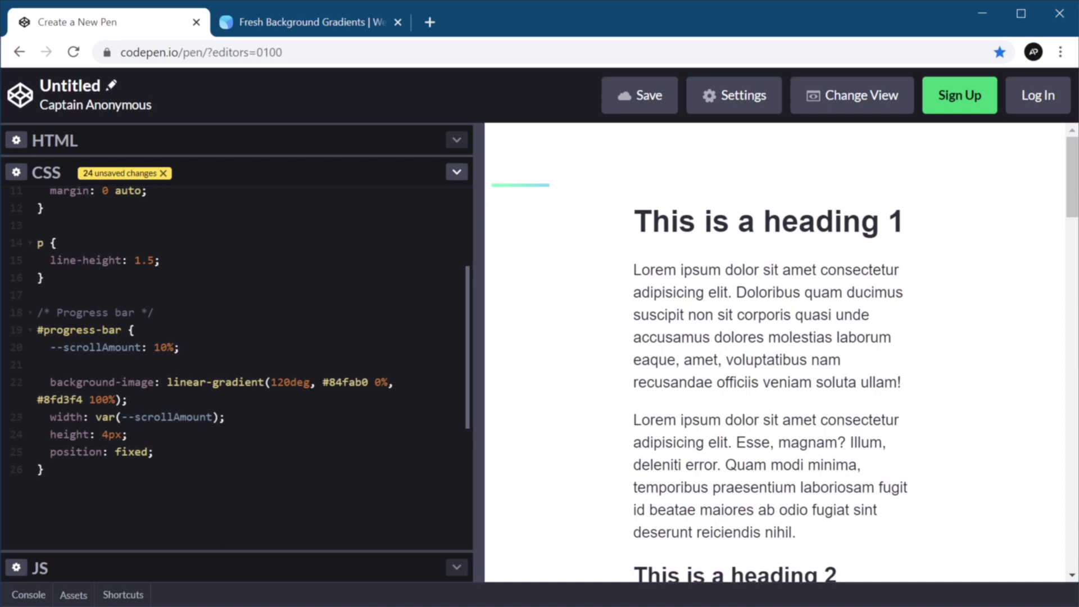
text(top: 0;)
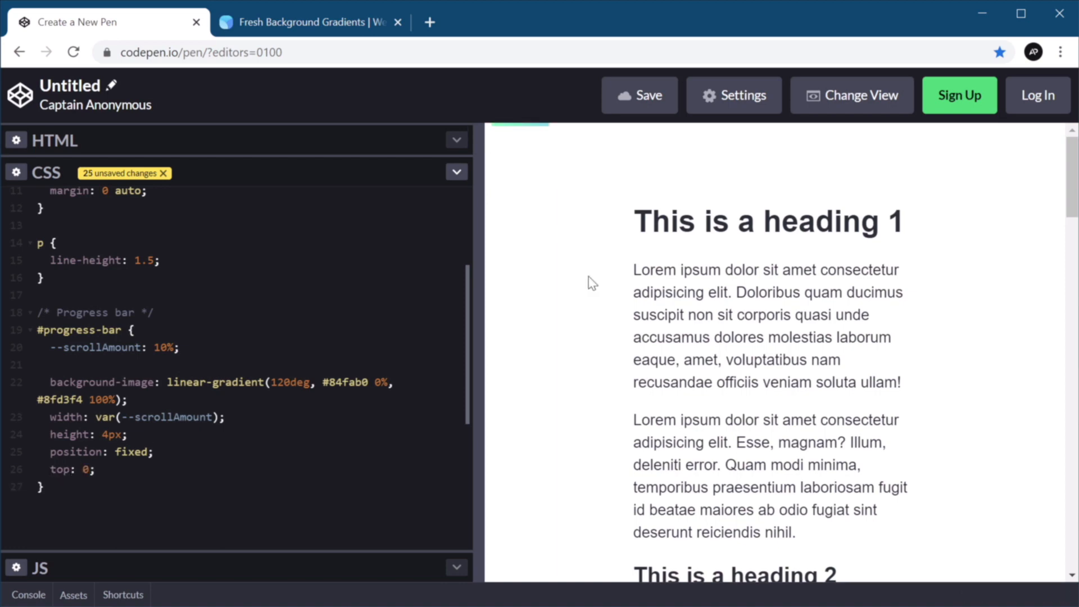
text(left:)
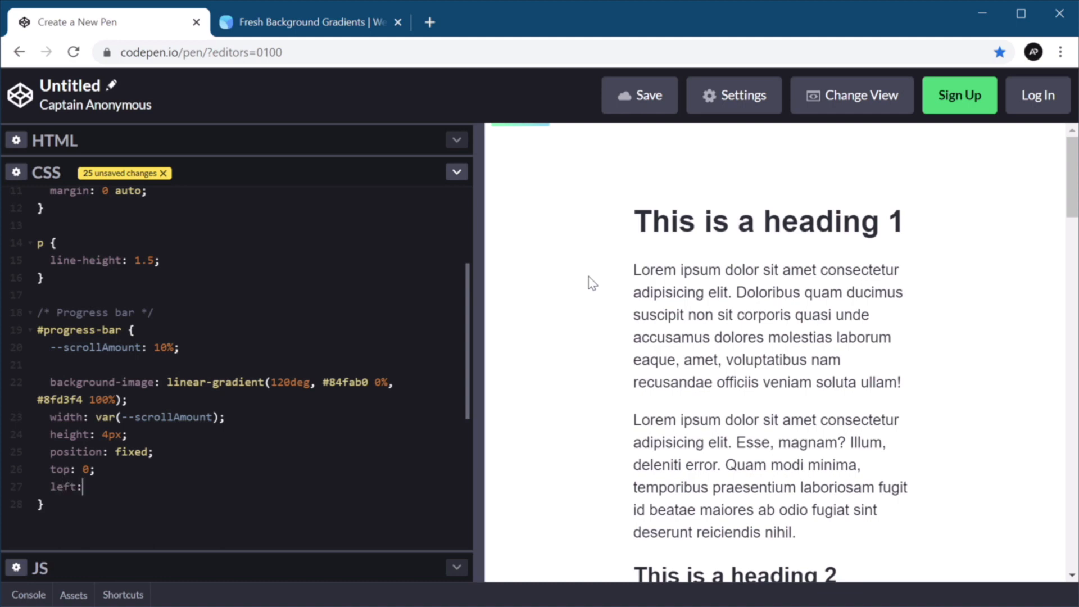
text(0;)
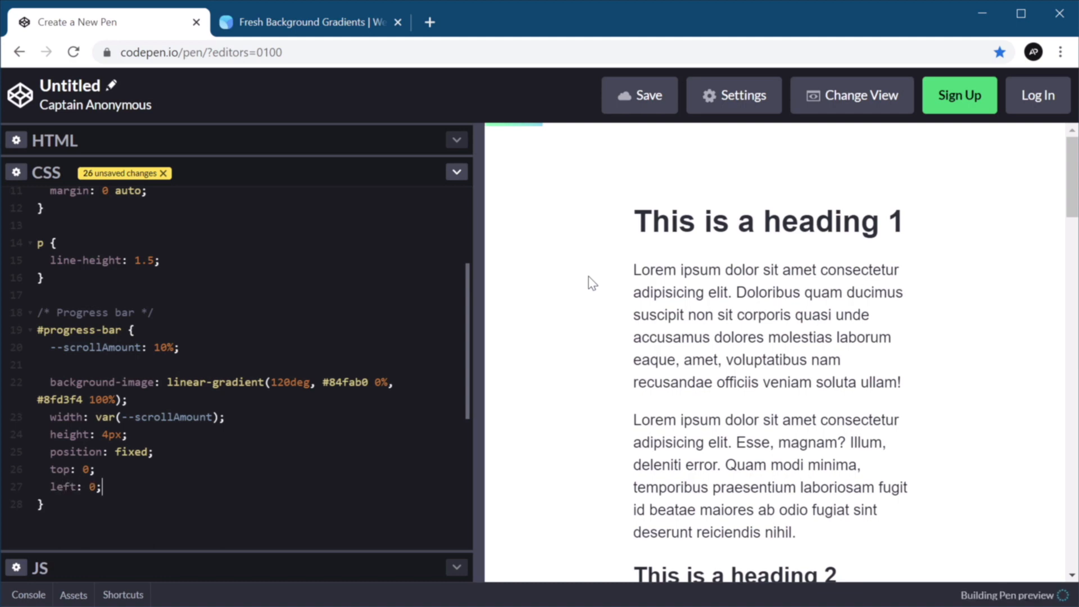
mouse_move(753, 118)
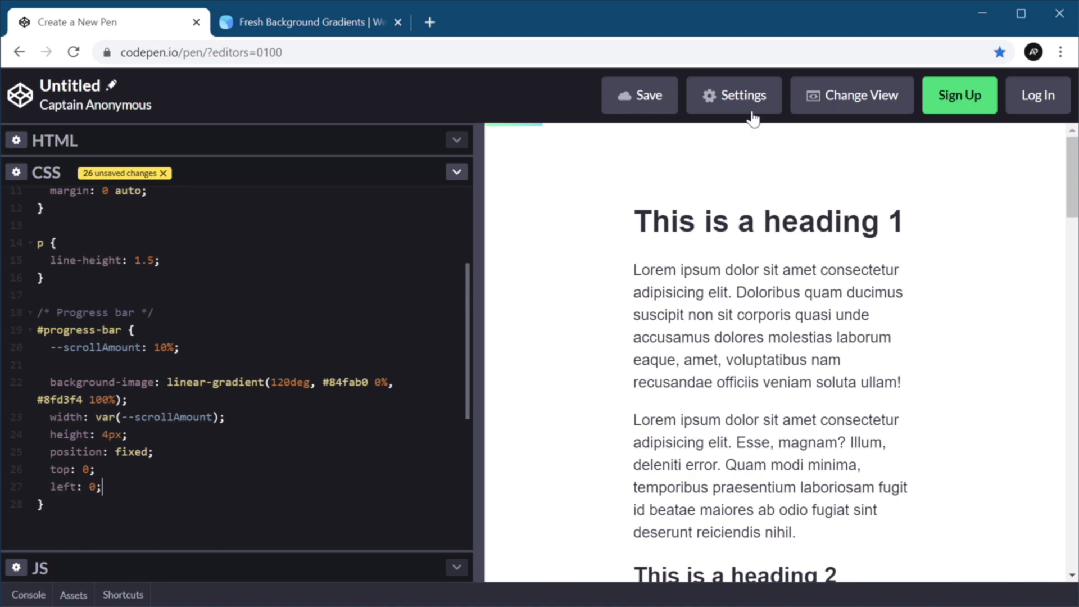
In Pen Settings, choose Normalize as the CSS base.
click(734, 95)
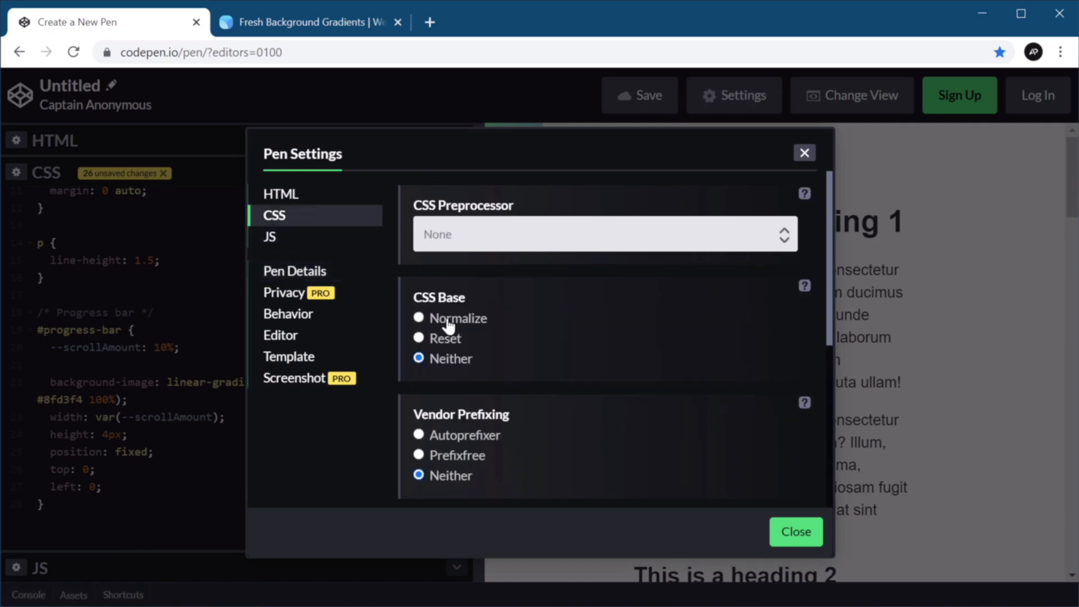
click(795, 532)
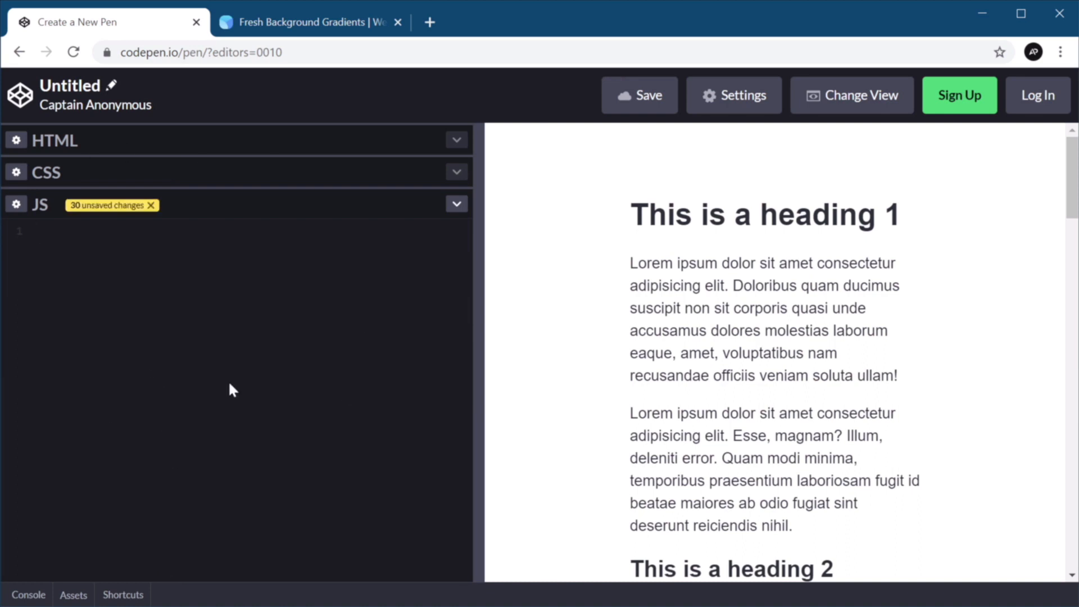
mouse_move(297, 372)
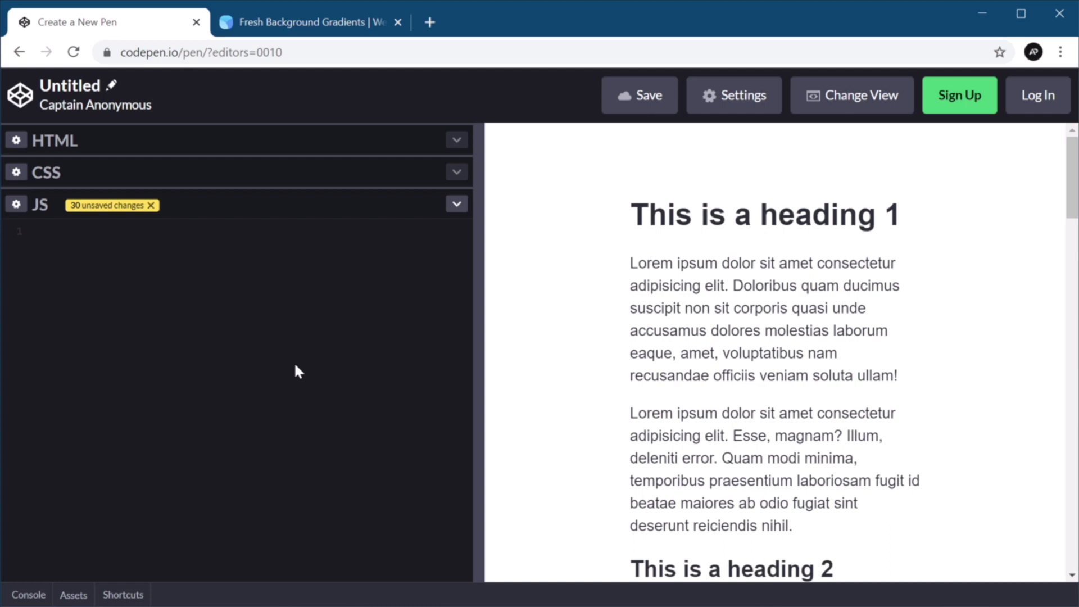
Write document.addEventListener('scroll', processScroll); in the JS panel.
click(38, 232)
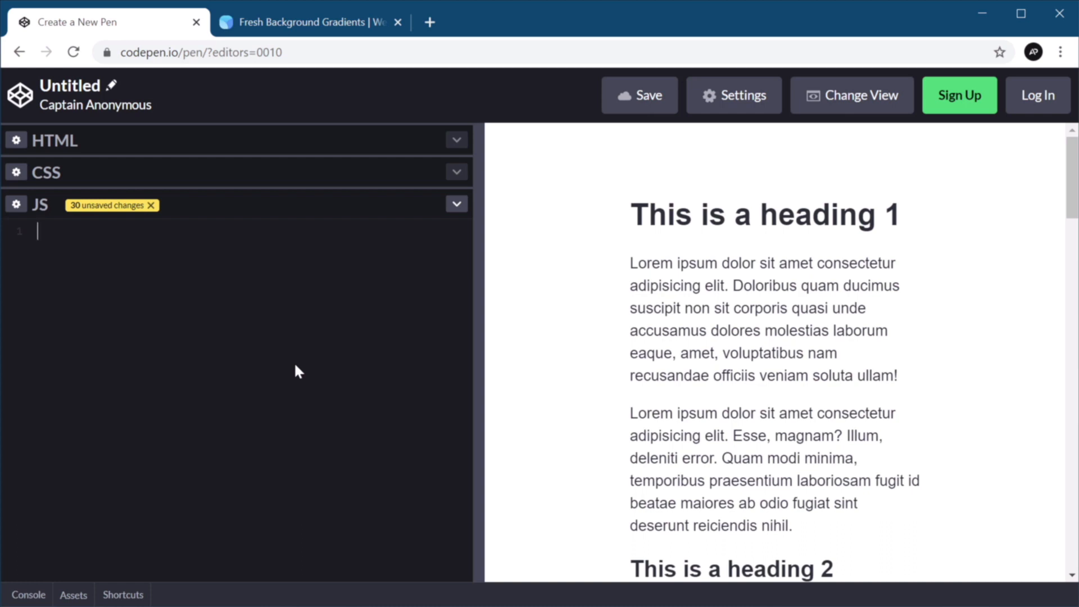
text(document.)
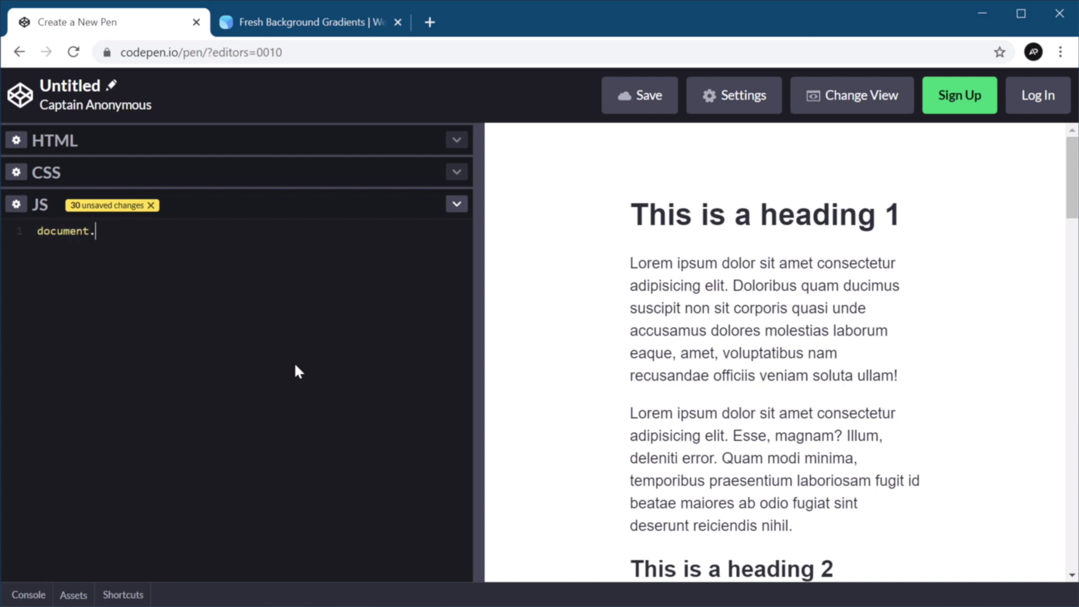
text(addEventListener()
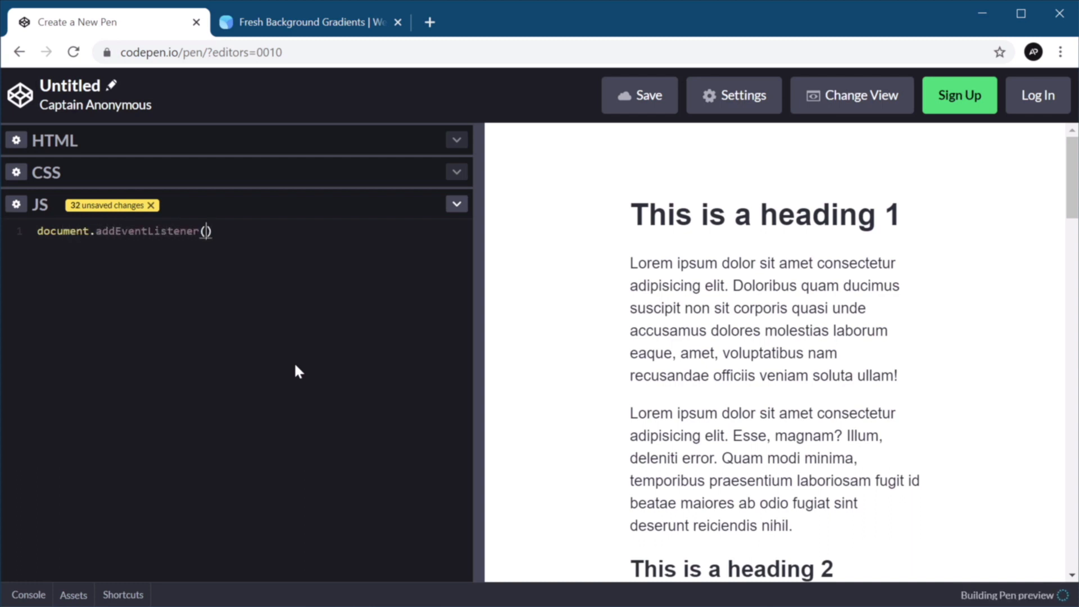
text('scroll')
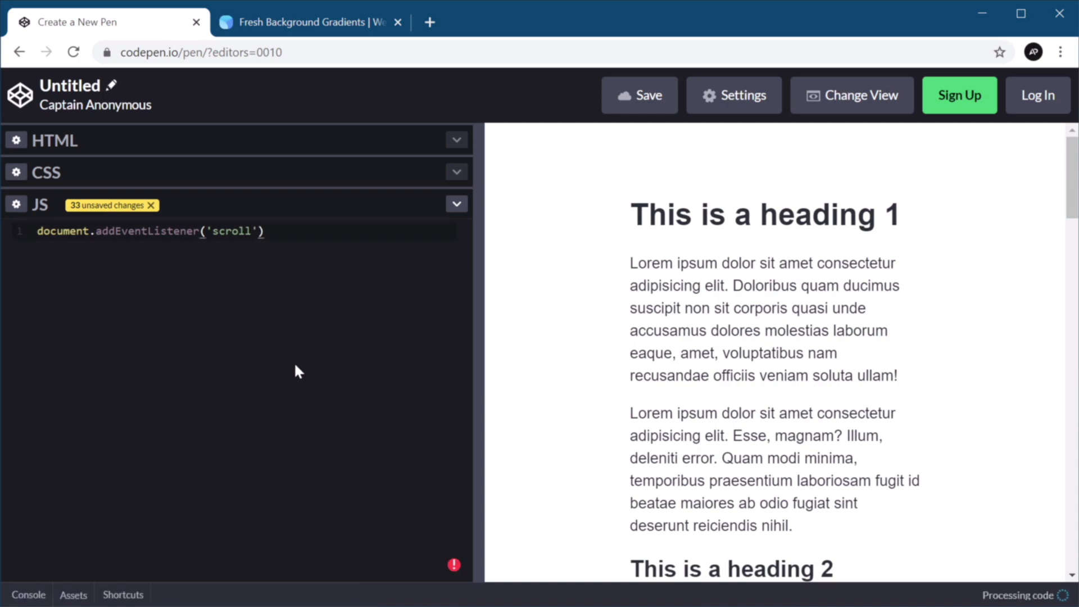
text(, processScroll)
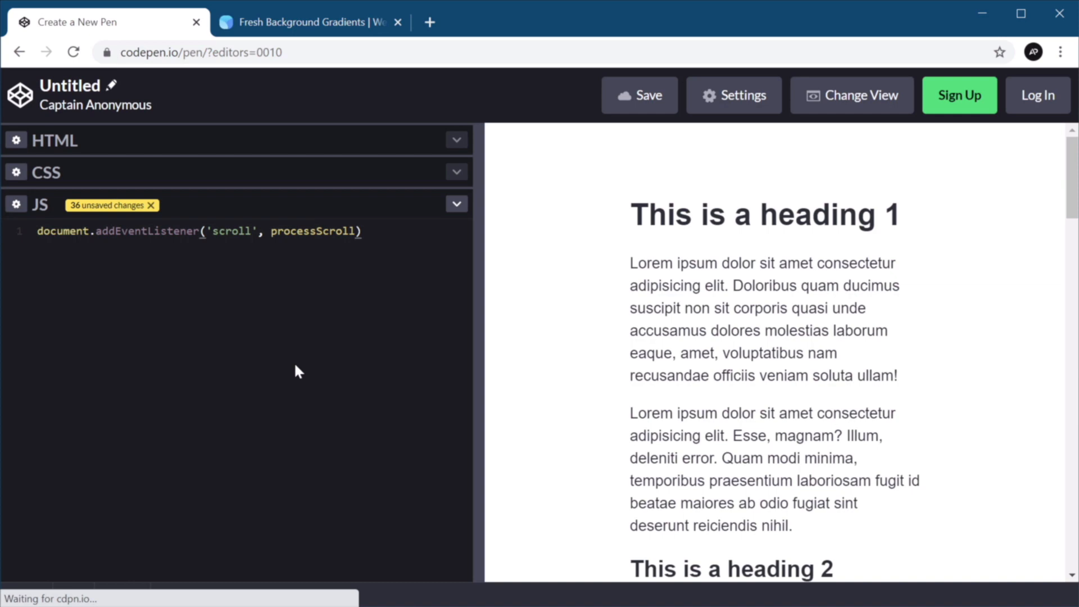
text(;)
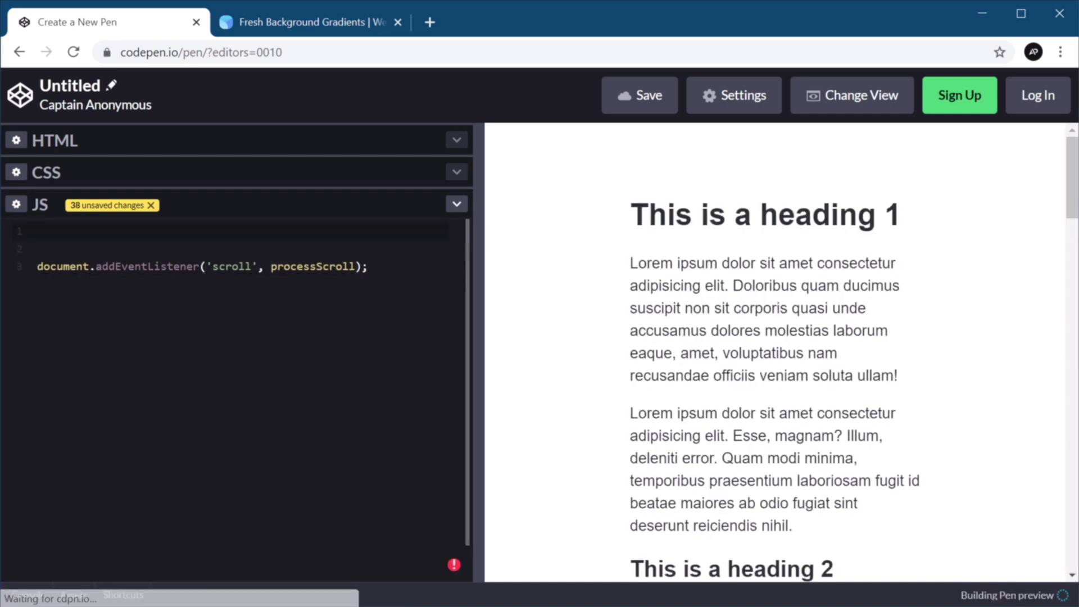
Declare let processScroll = () => { } above the listener and start a let inside it.
text(let)
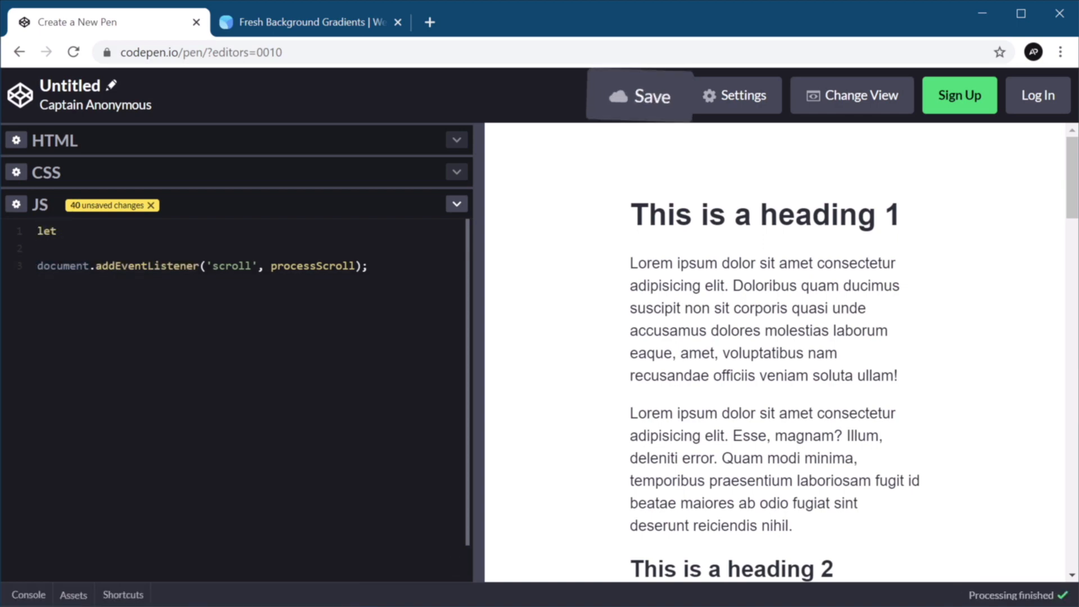
text(process)
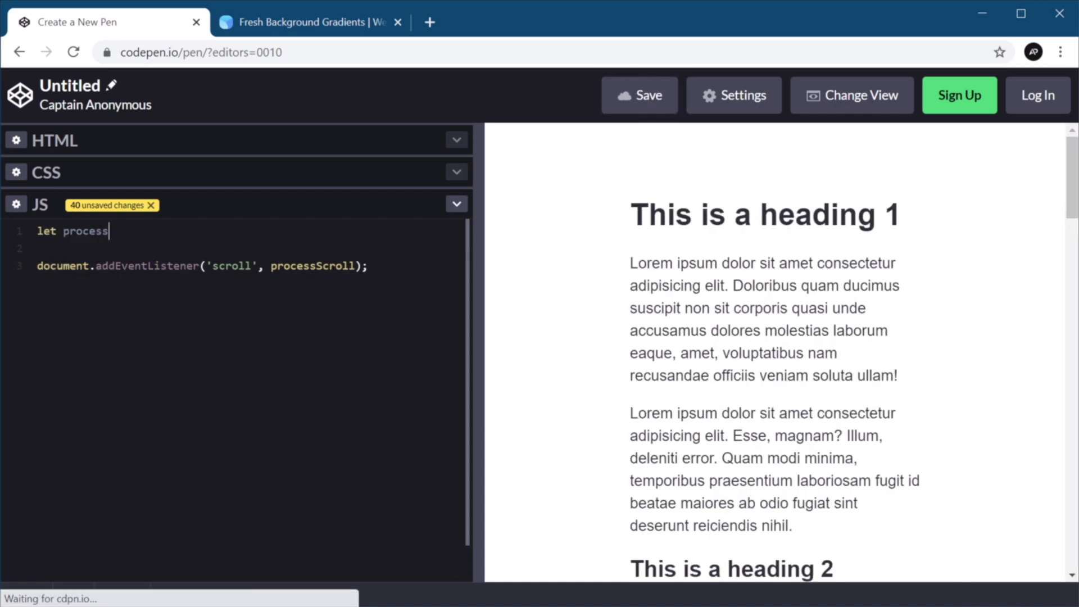
text(Scroll)
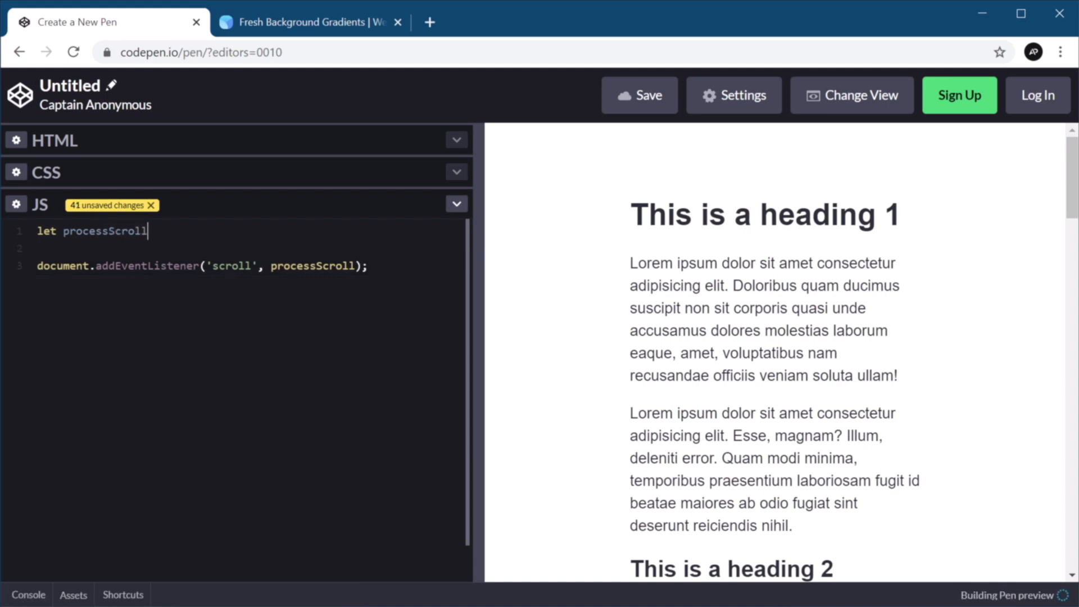
text(= ())
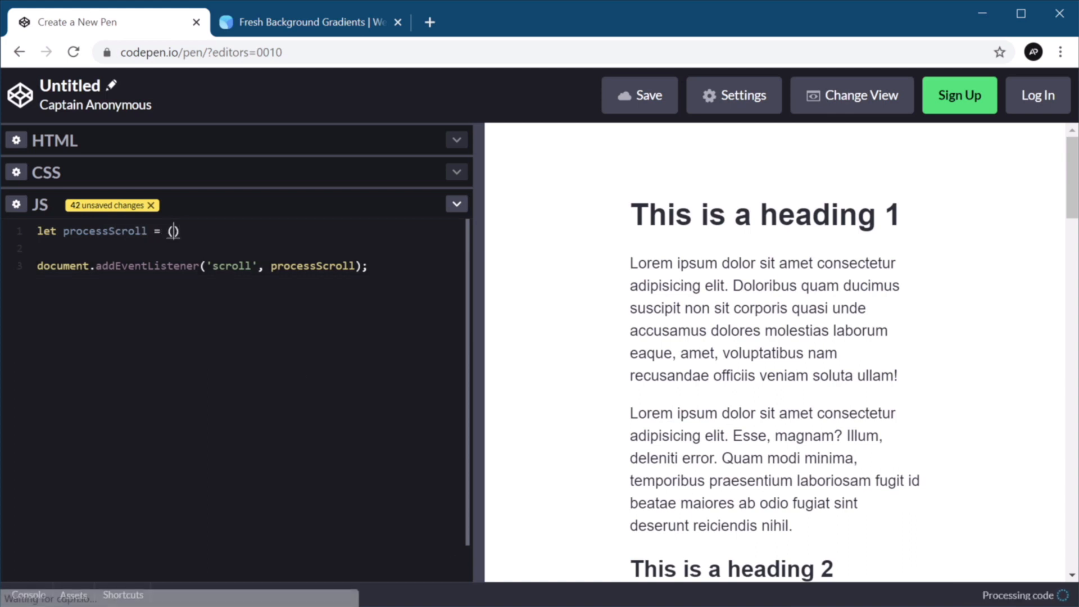
text() => {)
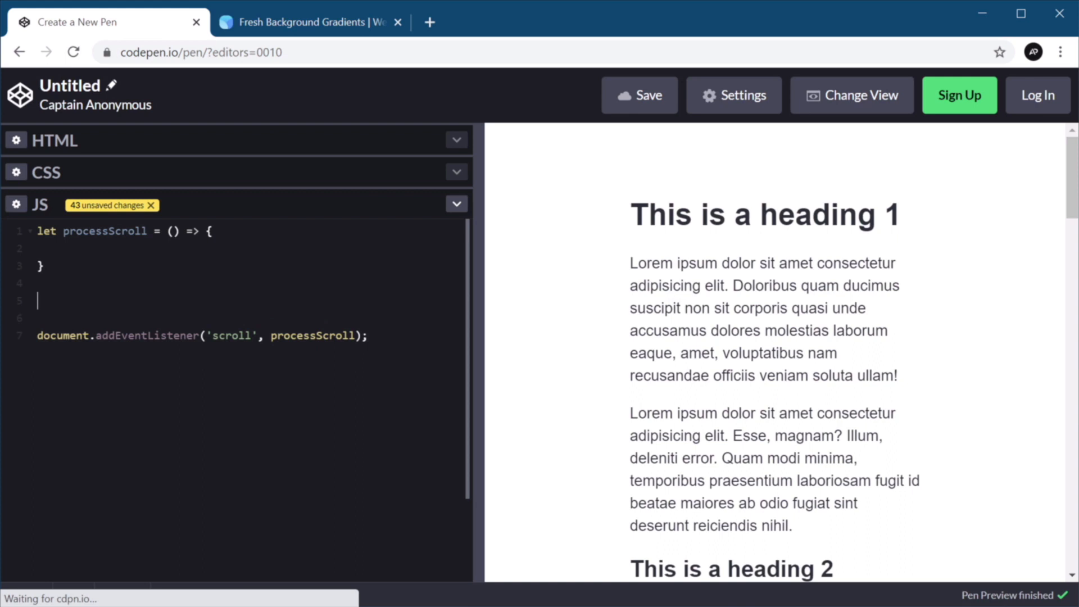
text(function)
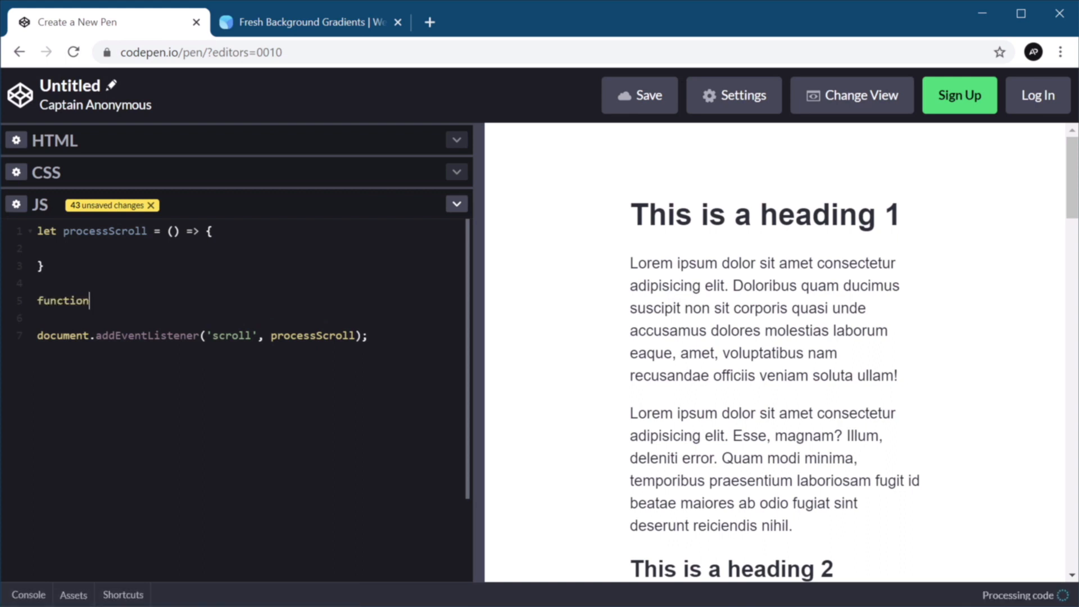
text(processs)
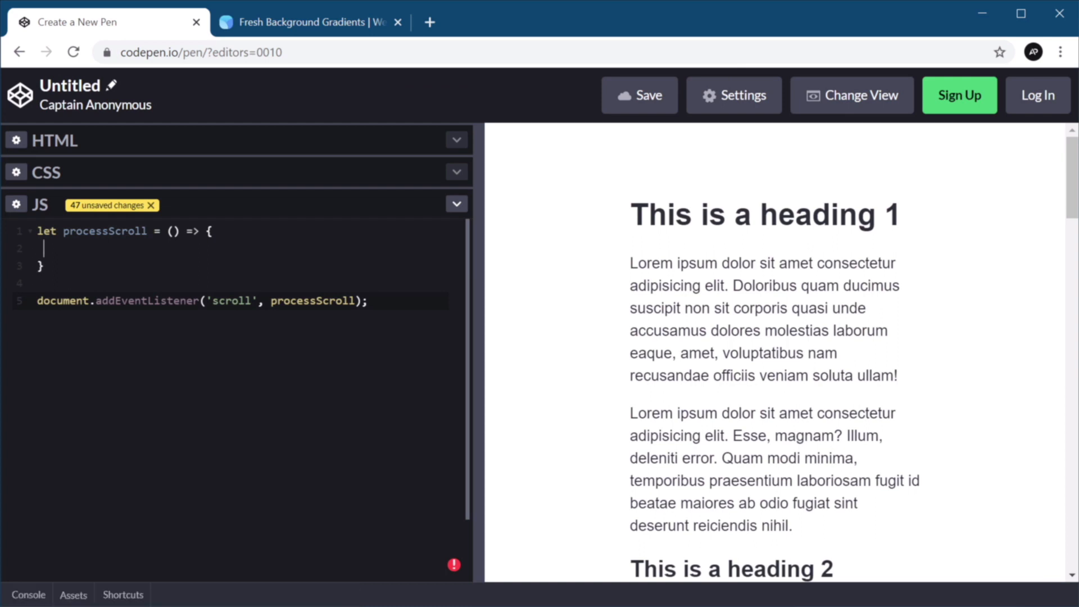
text(let)
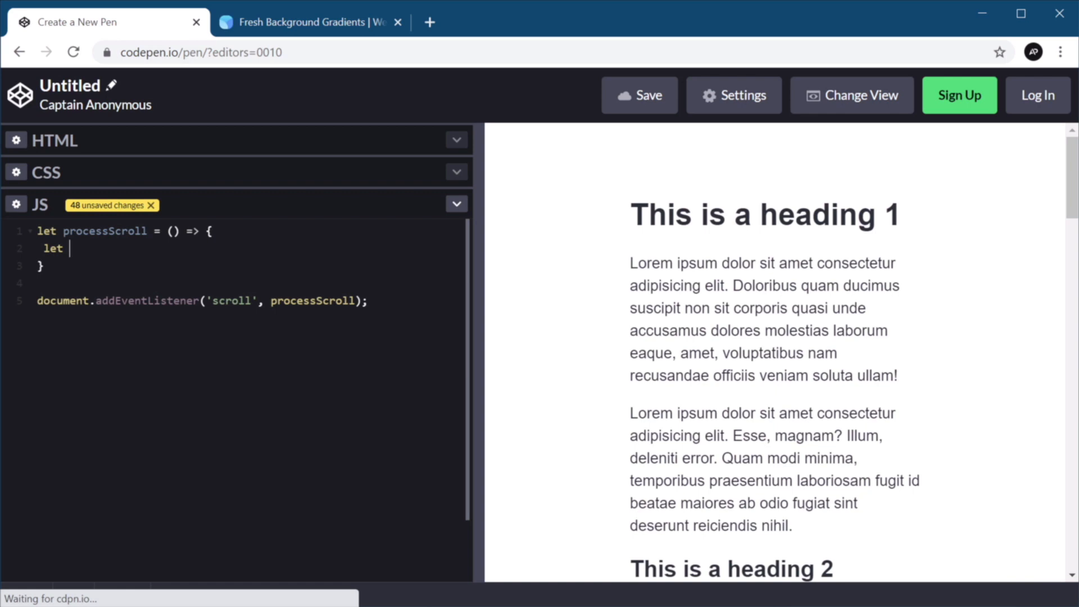
Declare docElem = document.documentElement, docBody = document.body inside the function.
text(docElem)
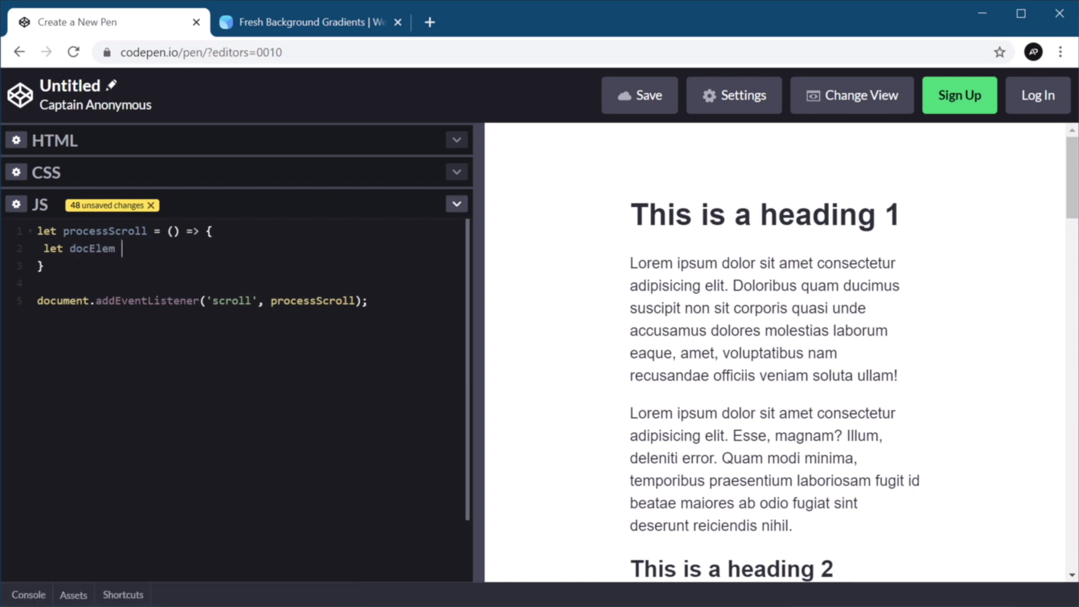
text(= docum)
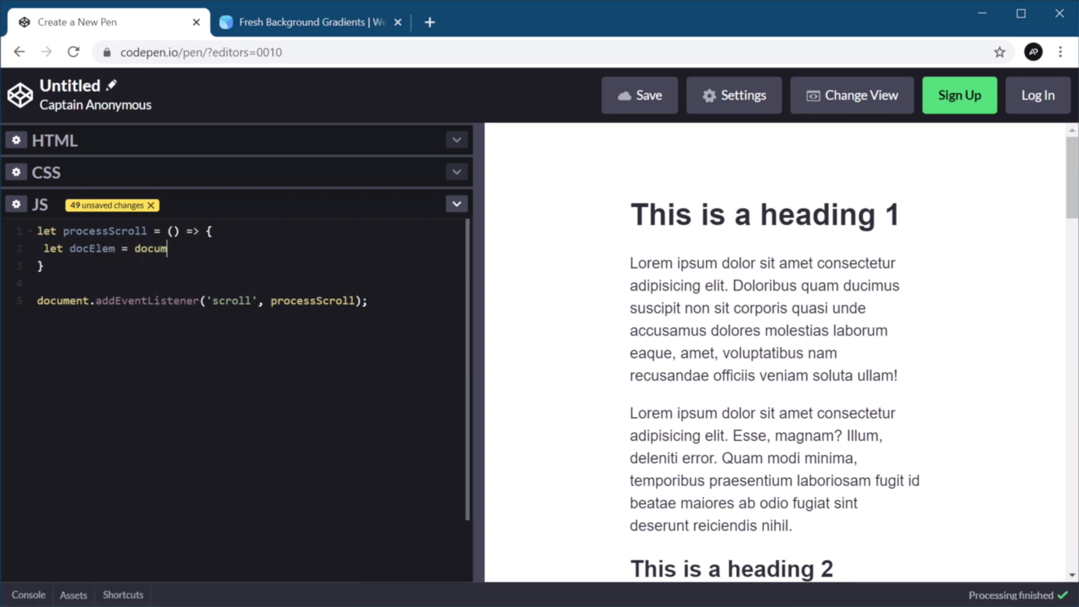
text(ent.documentElement,)
text(docBody = document.)
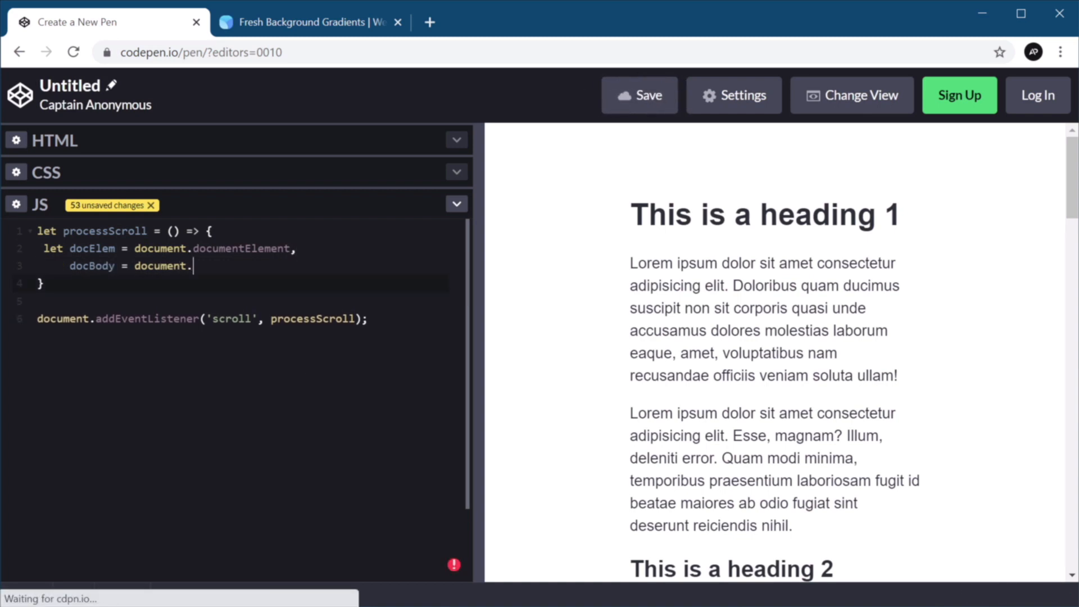
text(body,)
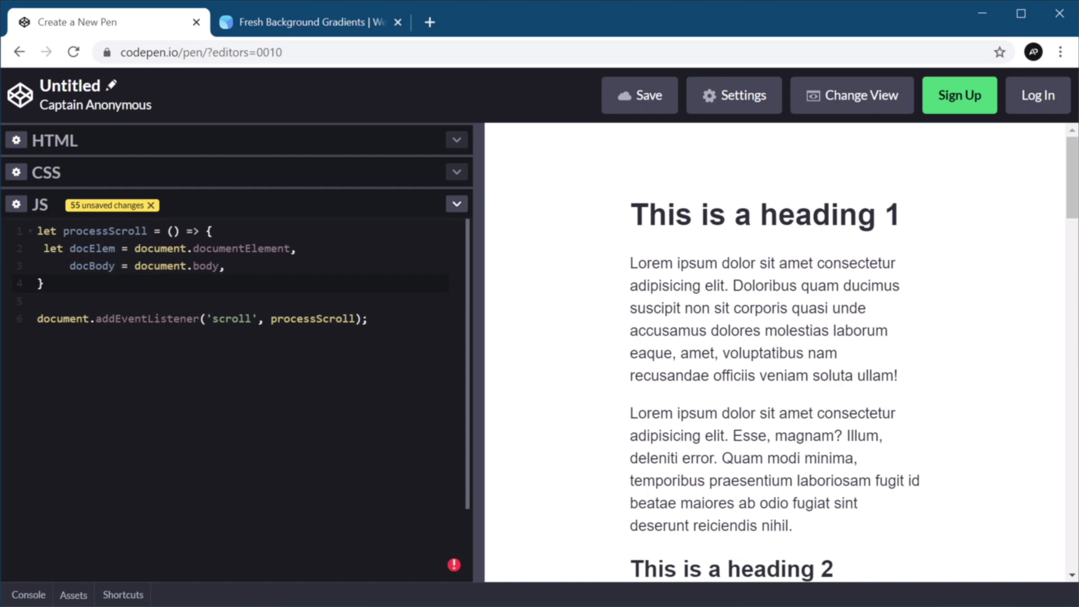
key(Enter)
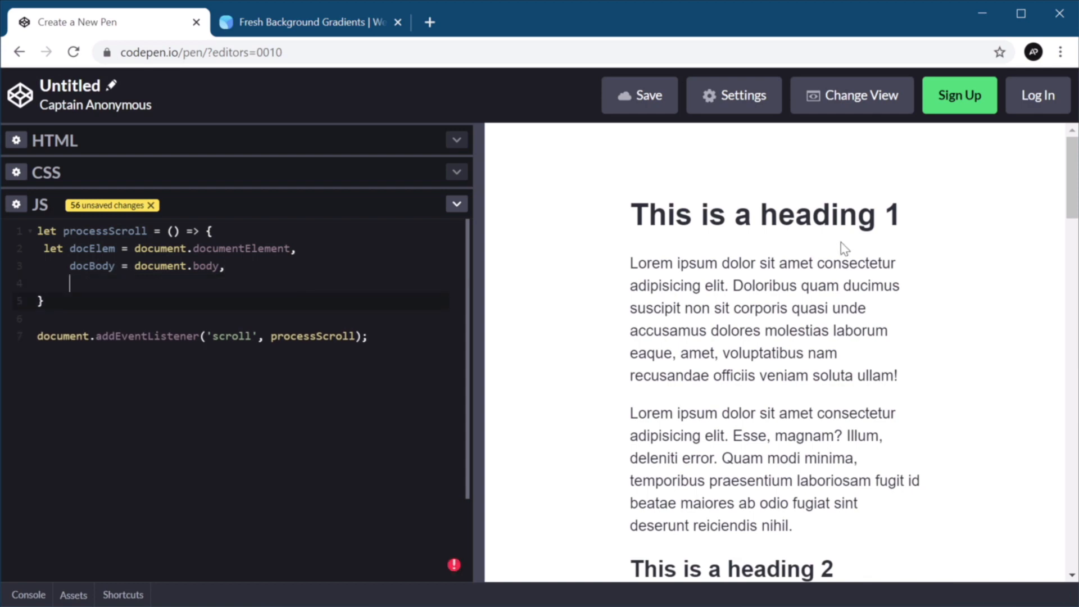
scroll(down, 3)
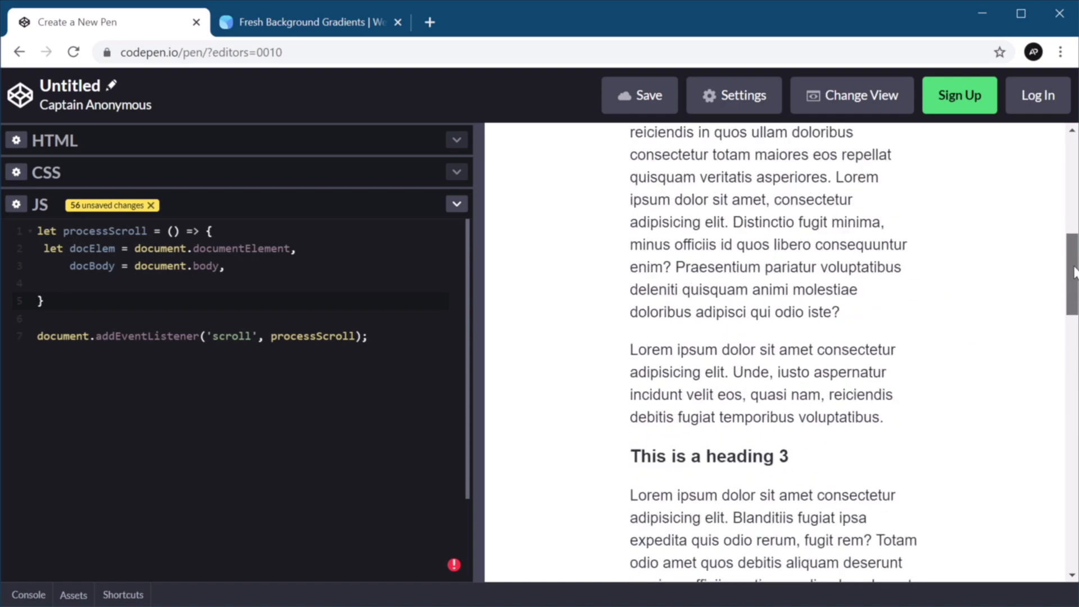
scroll(up, 3)
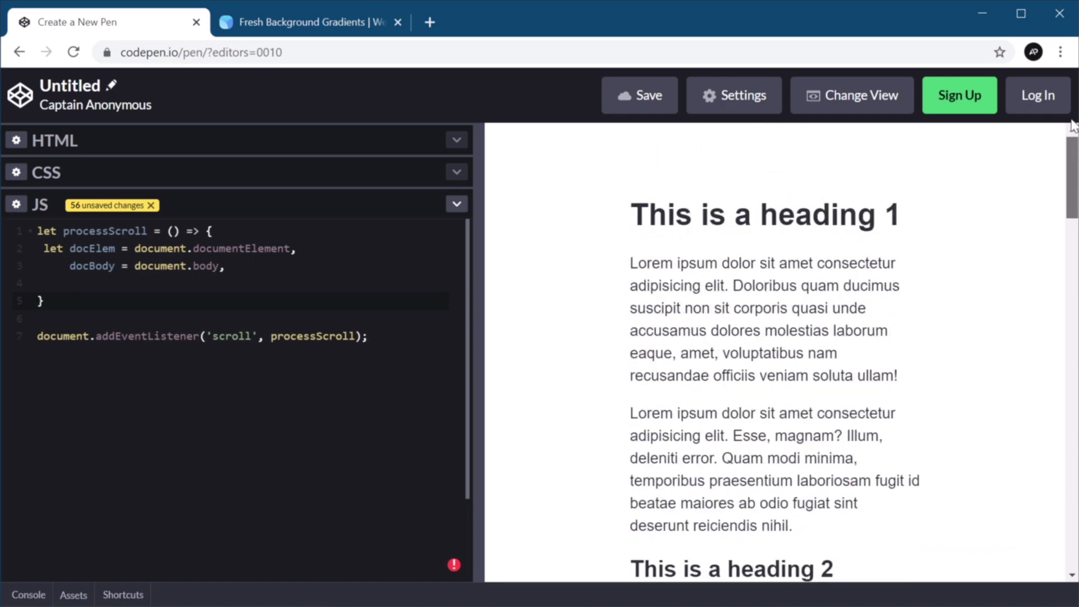
mouse_move(492, 130)
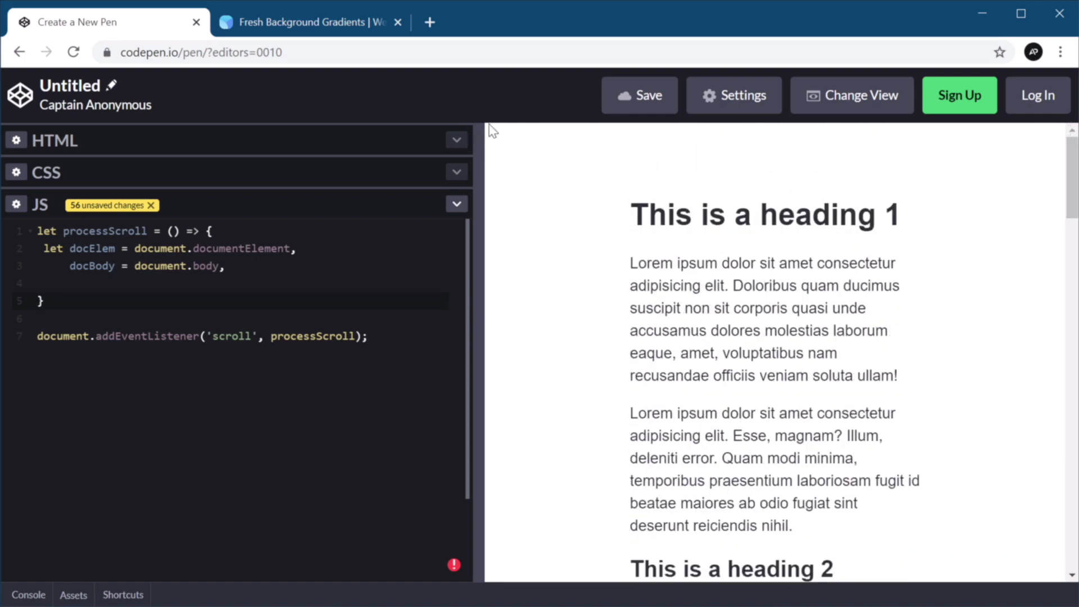
click(68, 282)
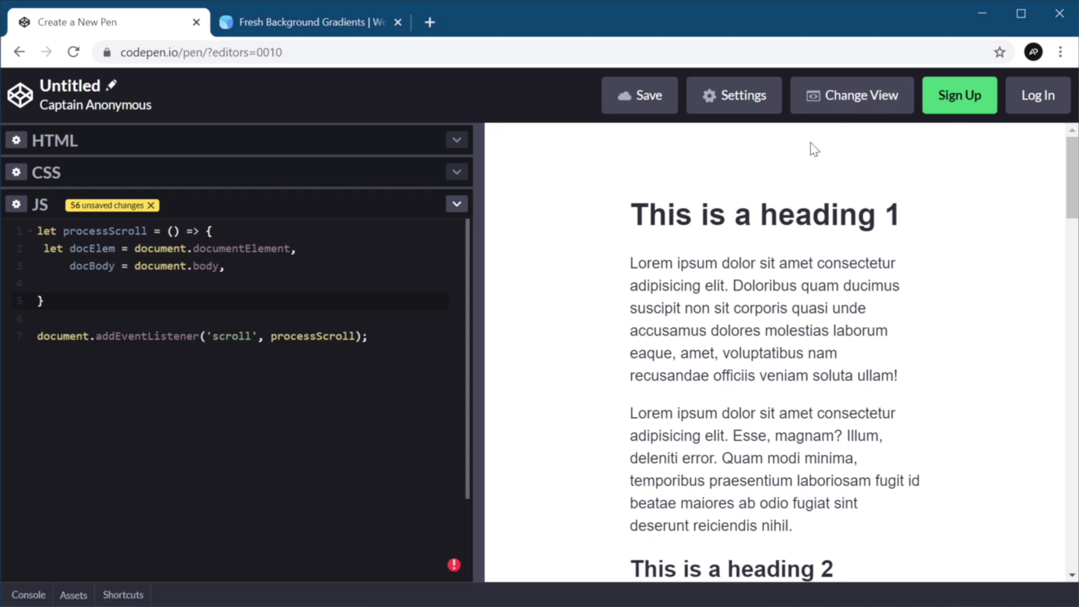
scroll(down, 3)
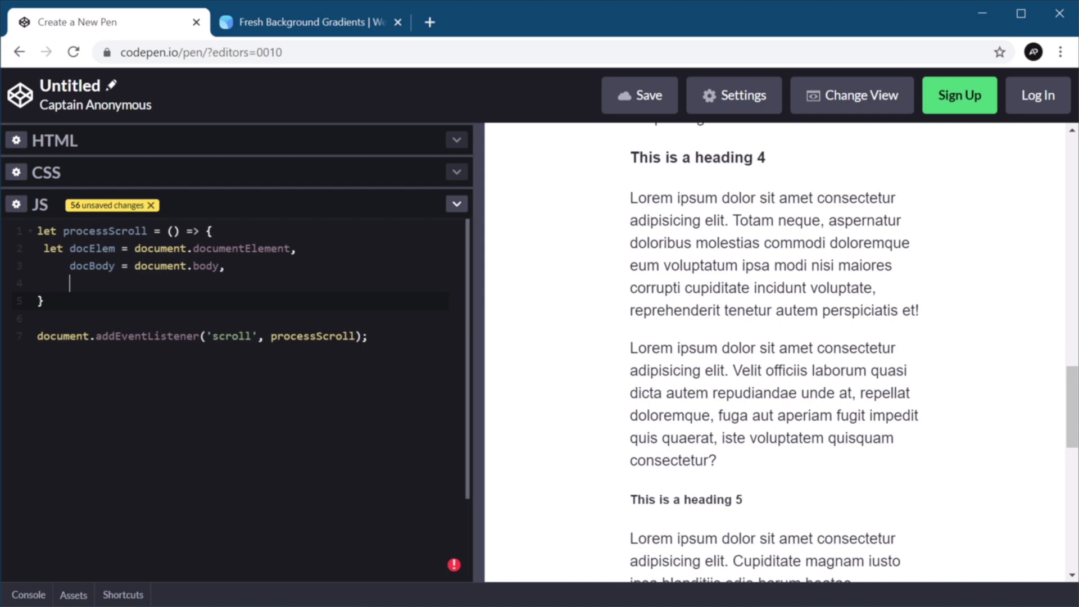
scroll(down, 3)
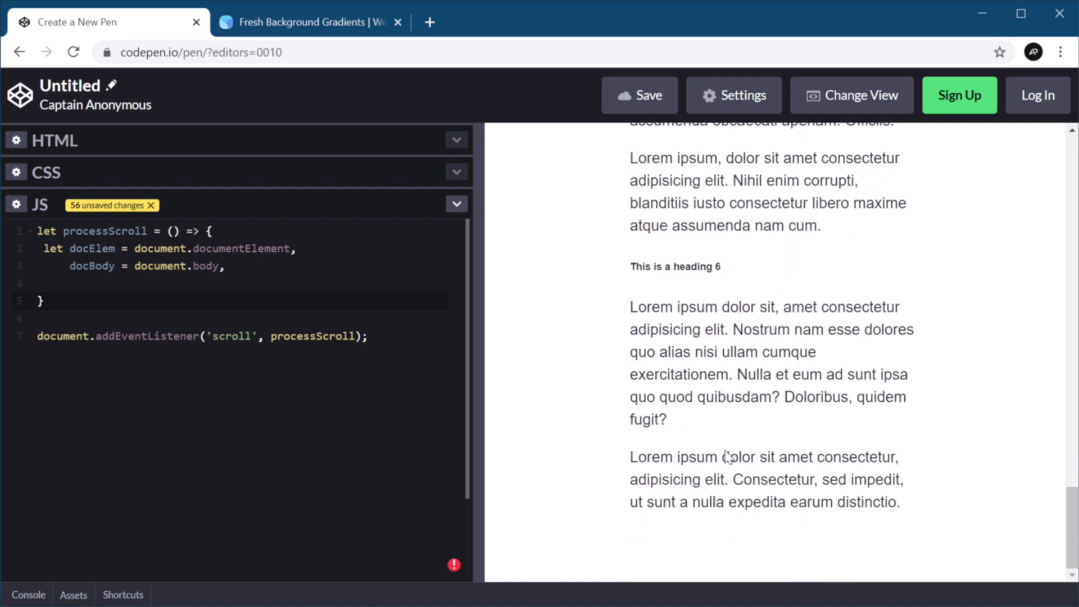
mouse_move(914, 443)
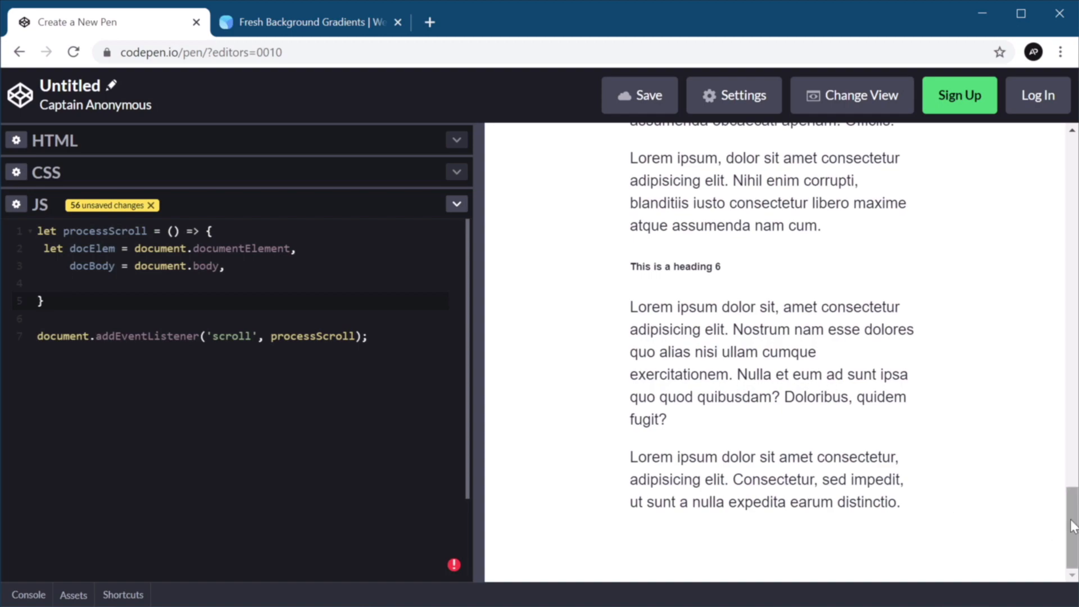
scroll(up, 3)
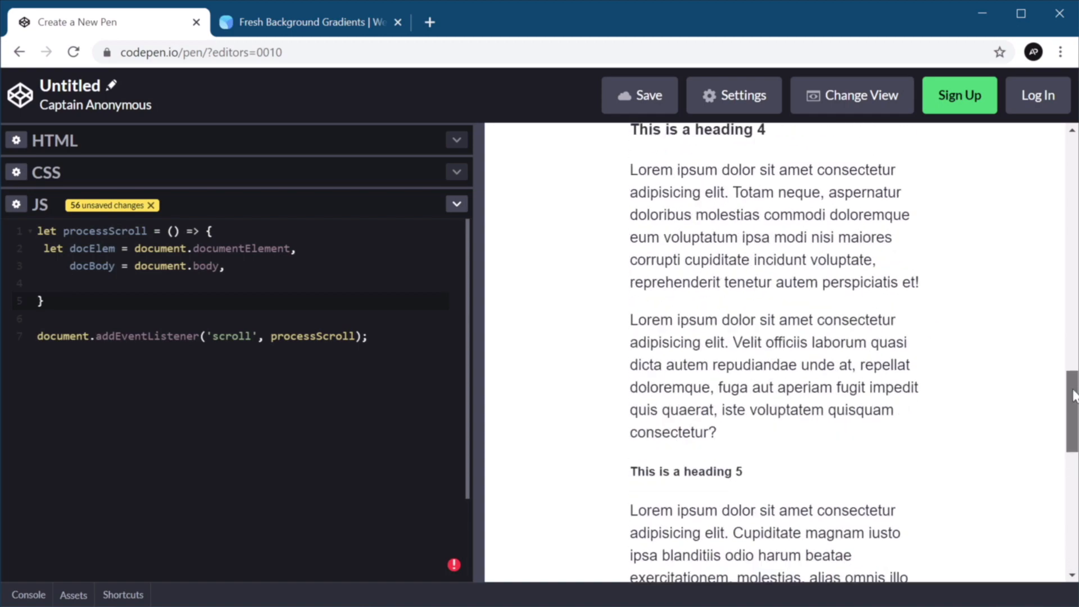
scroll(up, 3)
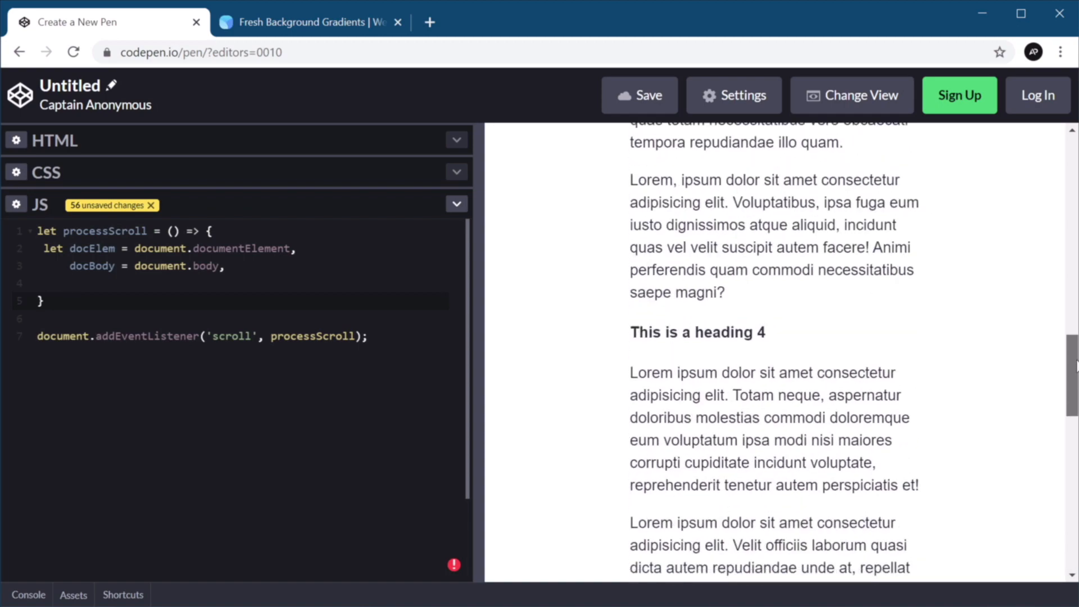
scroll(up, 3)
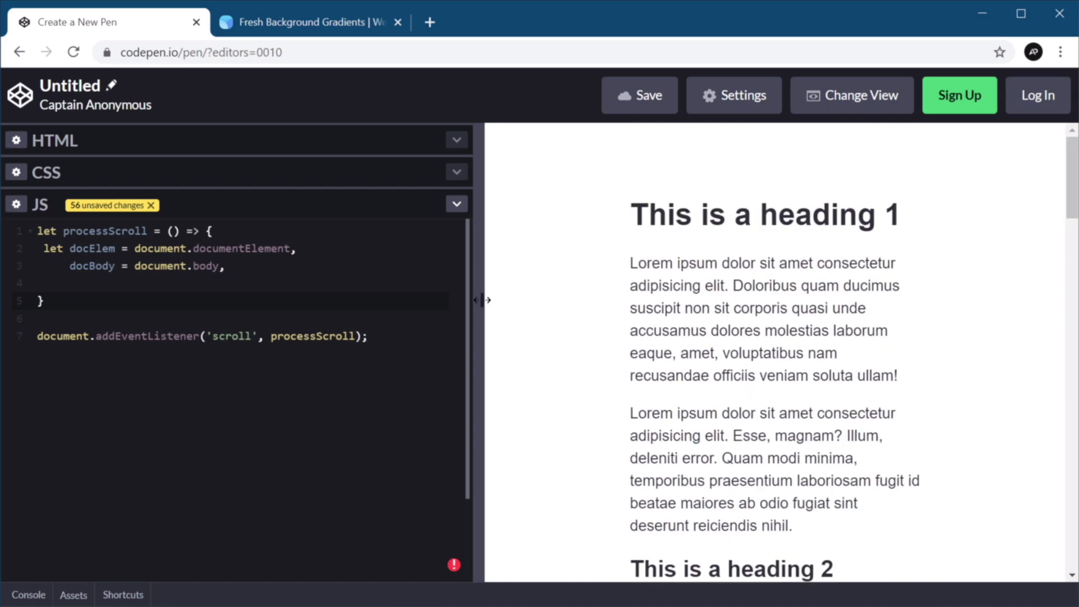
Declare scrollTop = docElem['scrollTop'] || docBody['scrollTop'], ending with a comma.
click(68, 282)
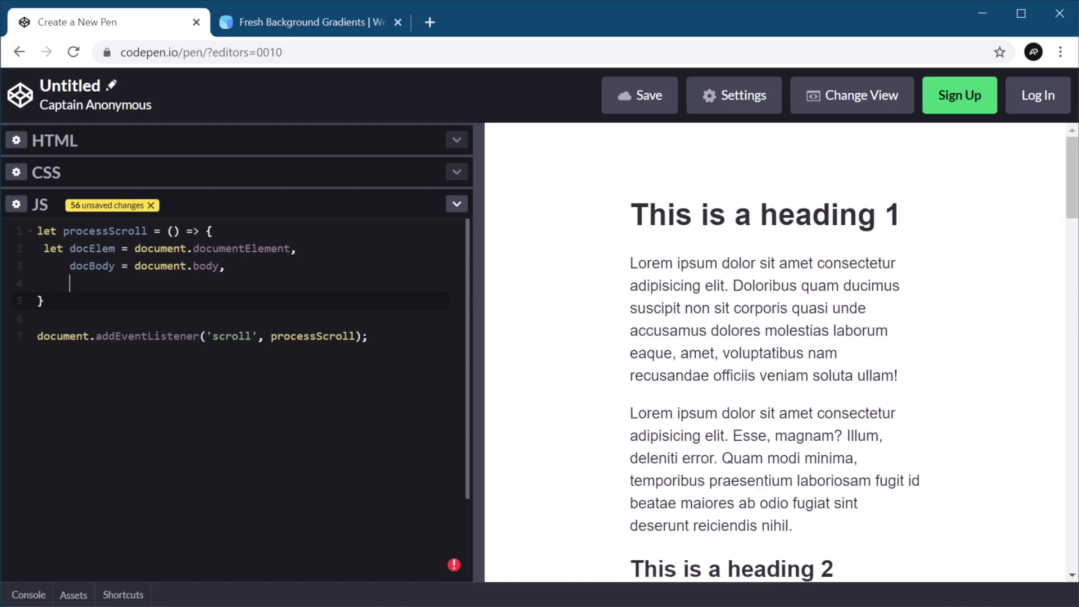
text(scrollTop =)
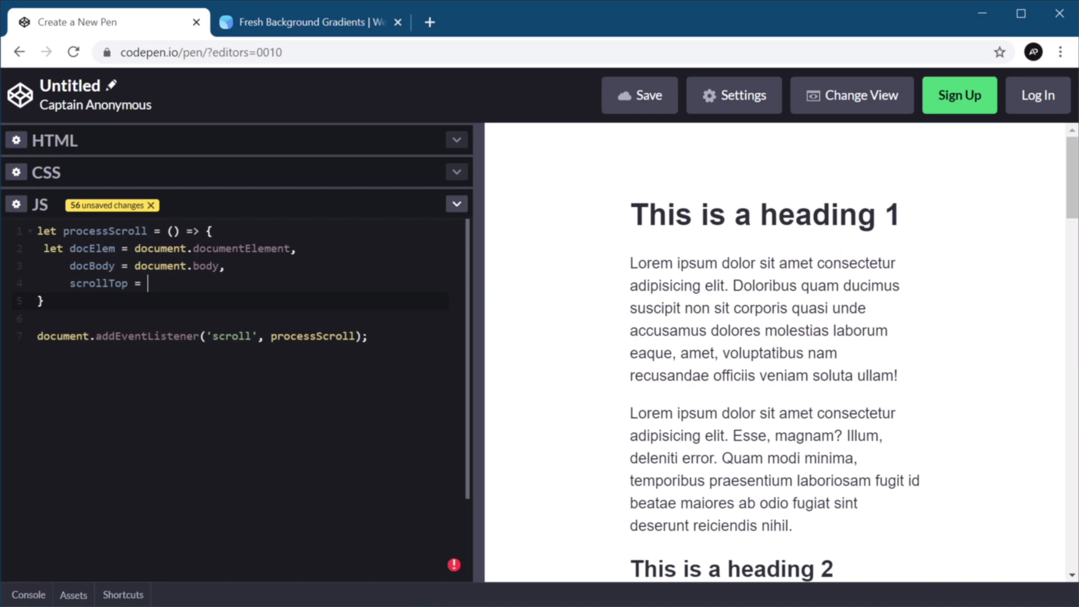
text(docElem)
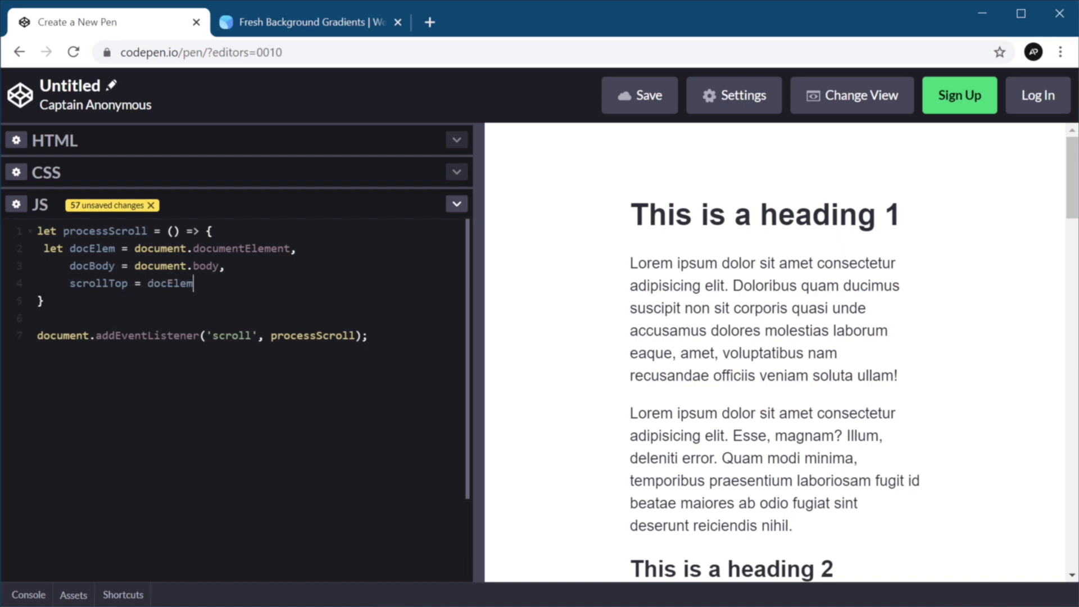
text(['sc'])
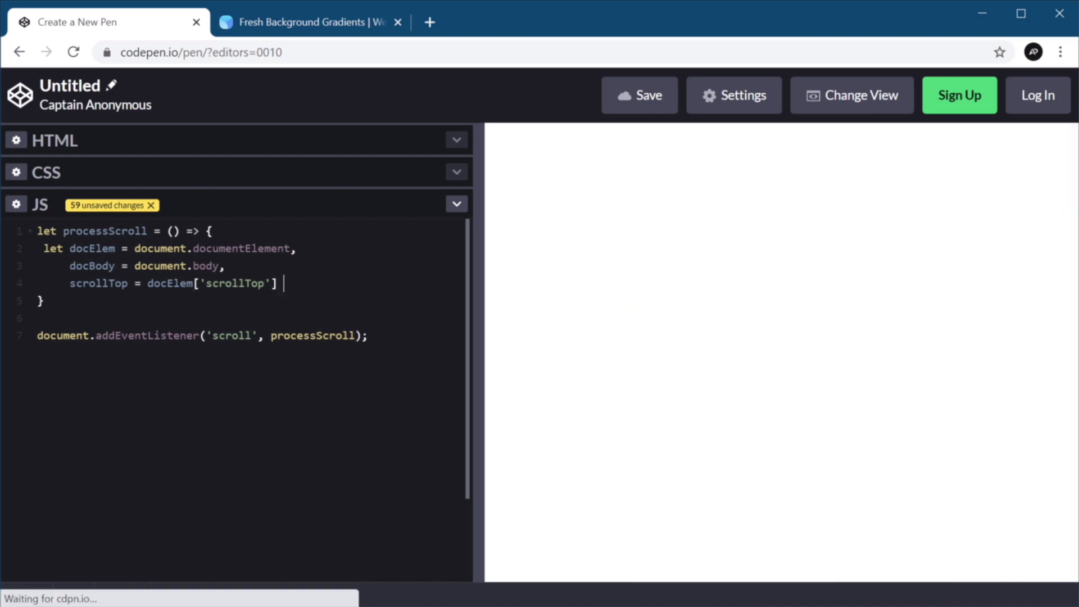
text(|| docBody)
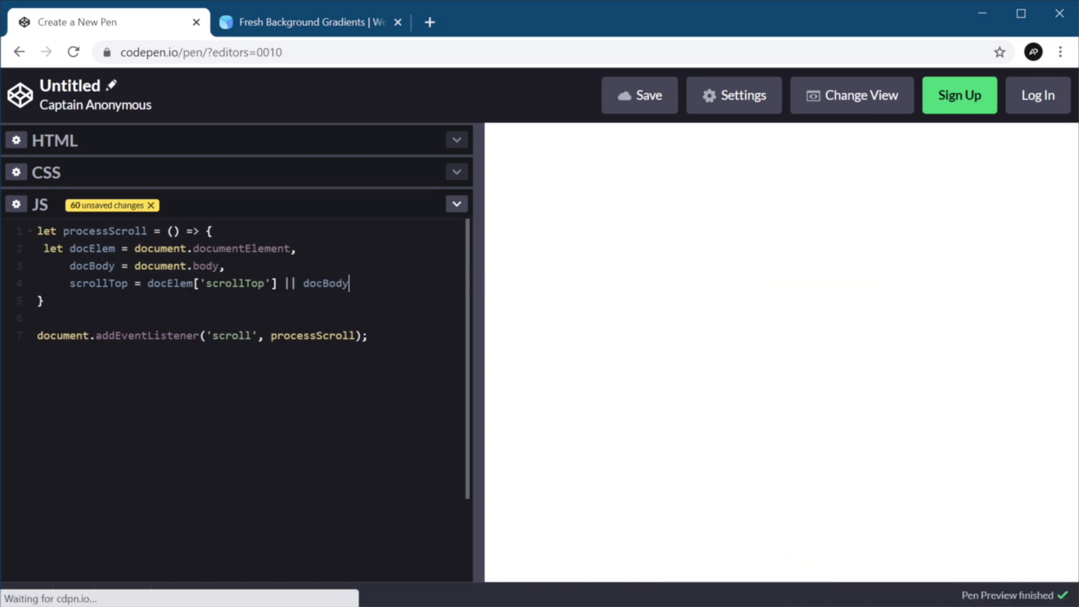
text(['scrollTop'])
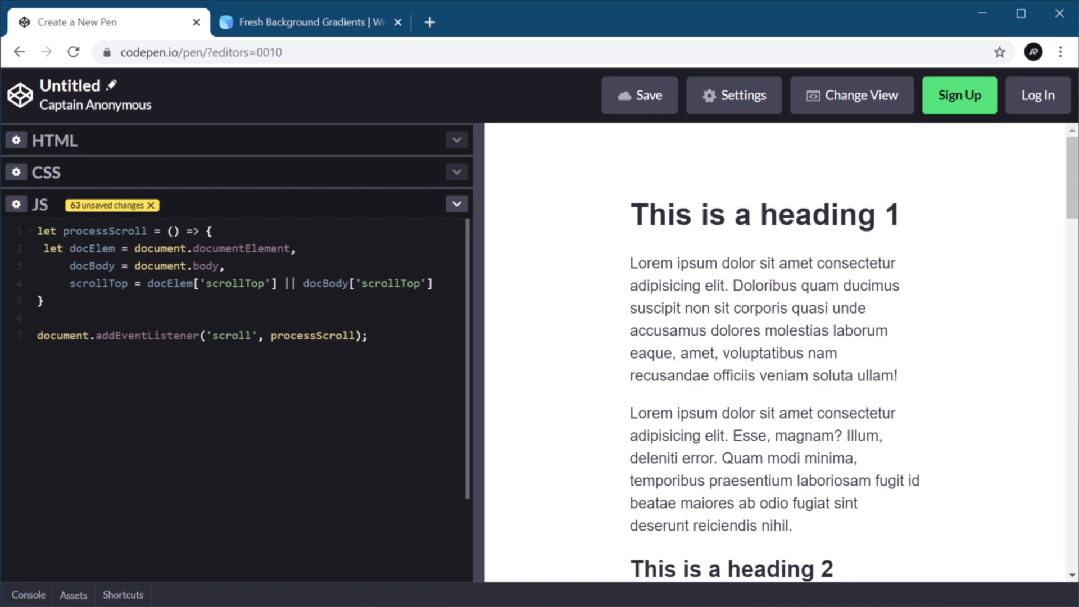
double_click(230, 283)
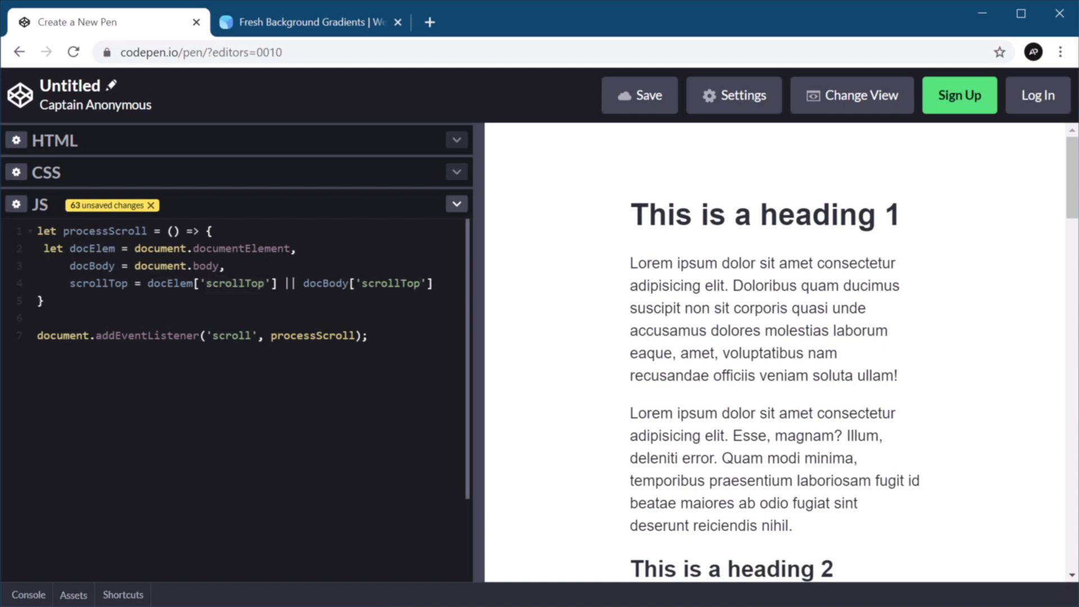
mouse_move(460, 285)
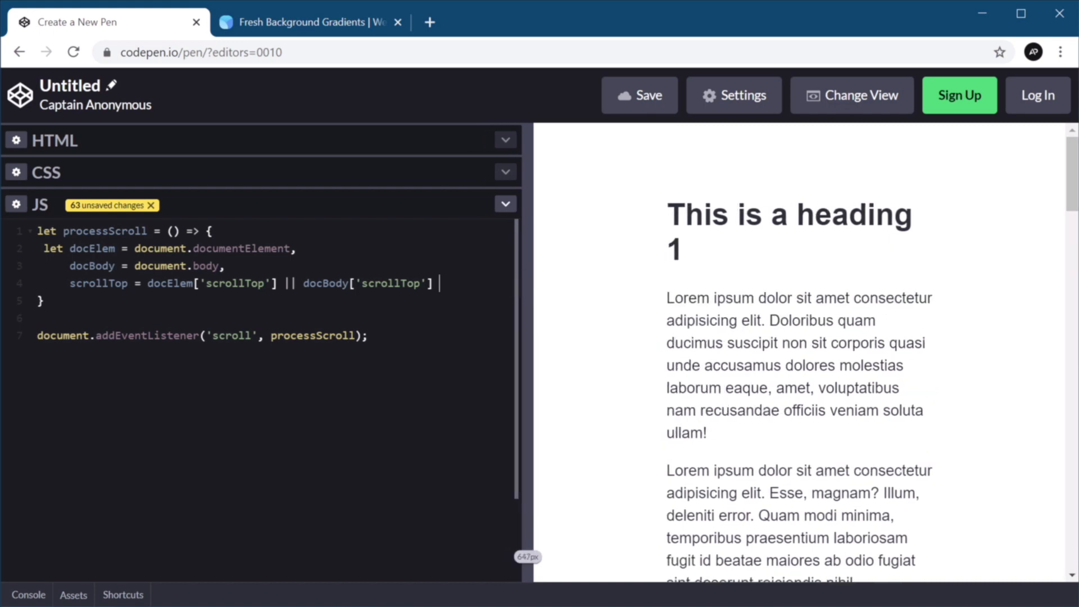
text(,)
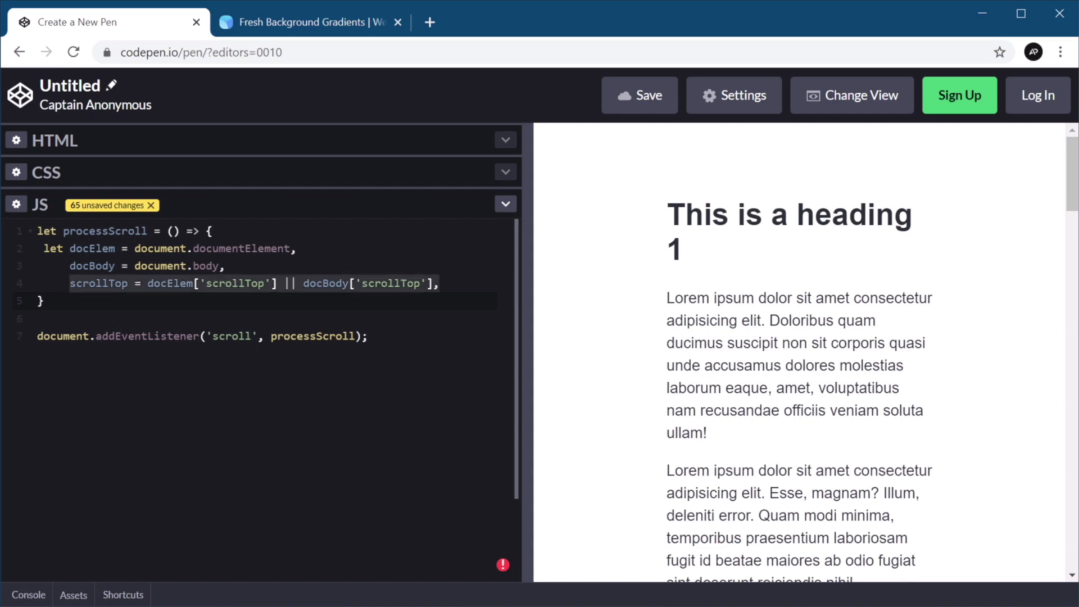
Define scrollBottom as (docElem['scrollHeight'] || docBody['scrollHeight']) - window.innerHeight.
text(scrollBottom = docElem['scrollTop'] || docBody['scrollTop'],)
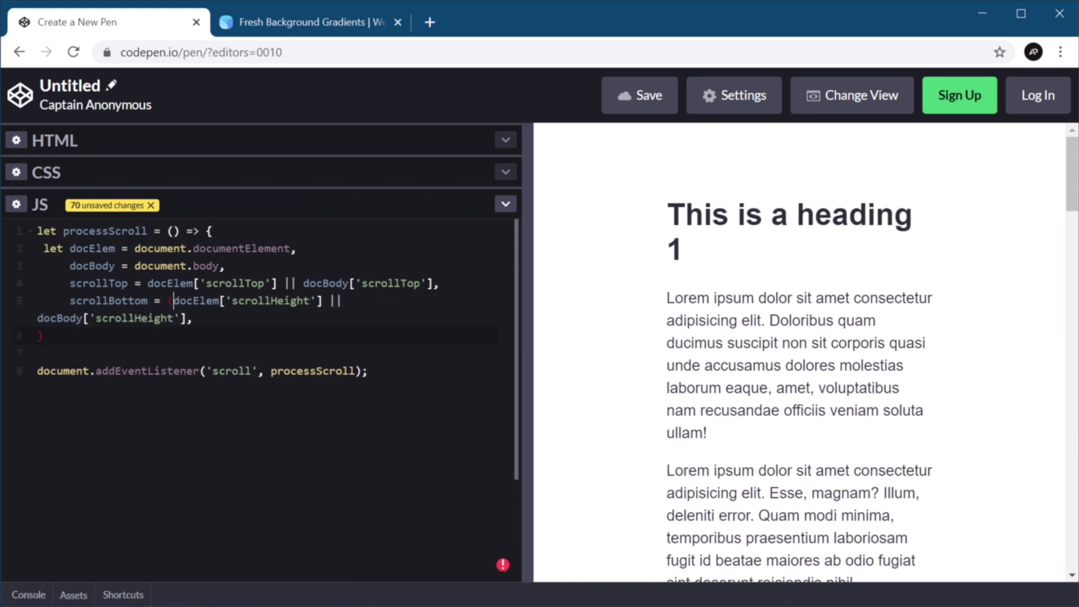
text())
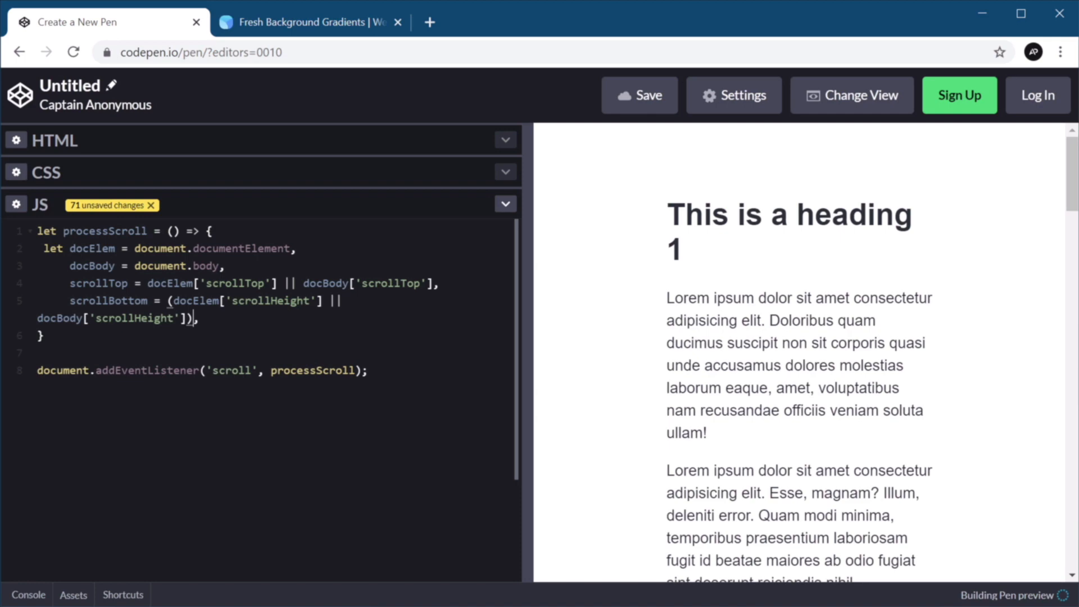
text(-)
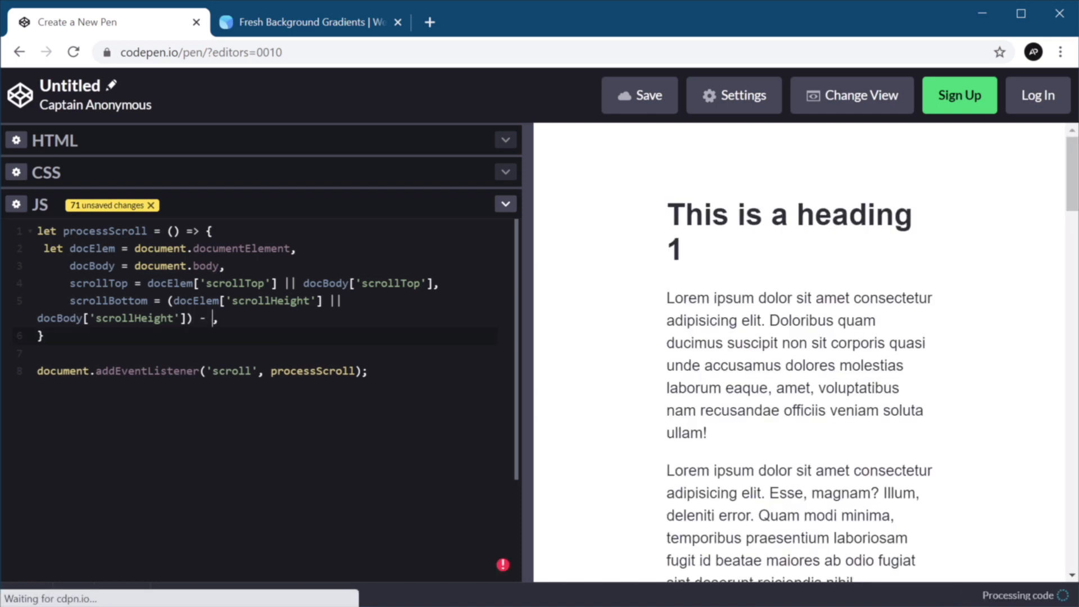
text(window.)
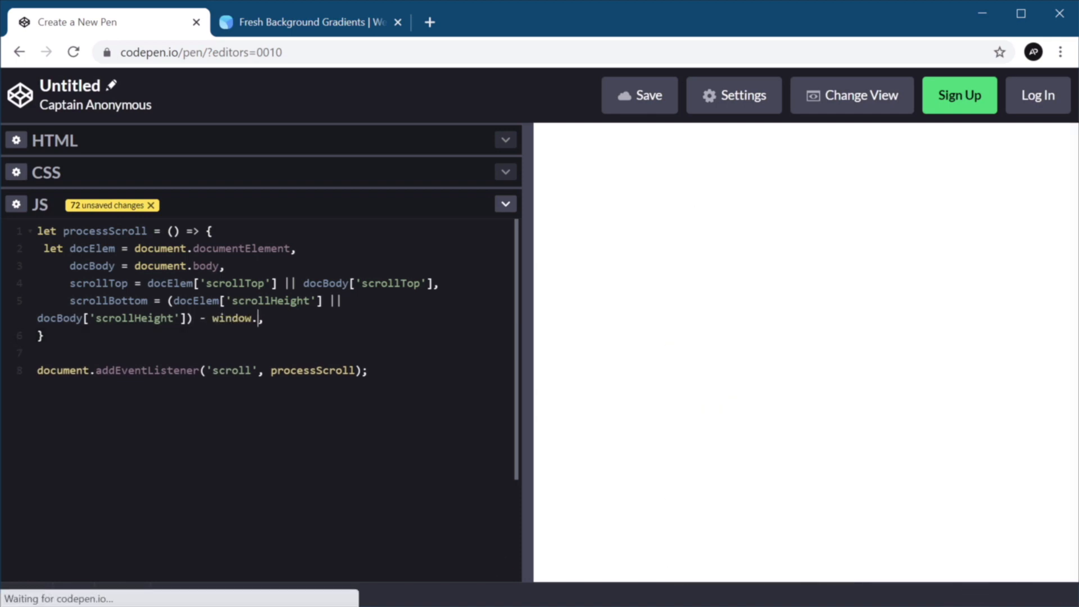
text(innerHeight)
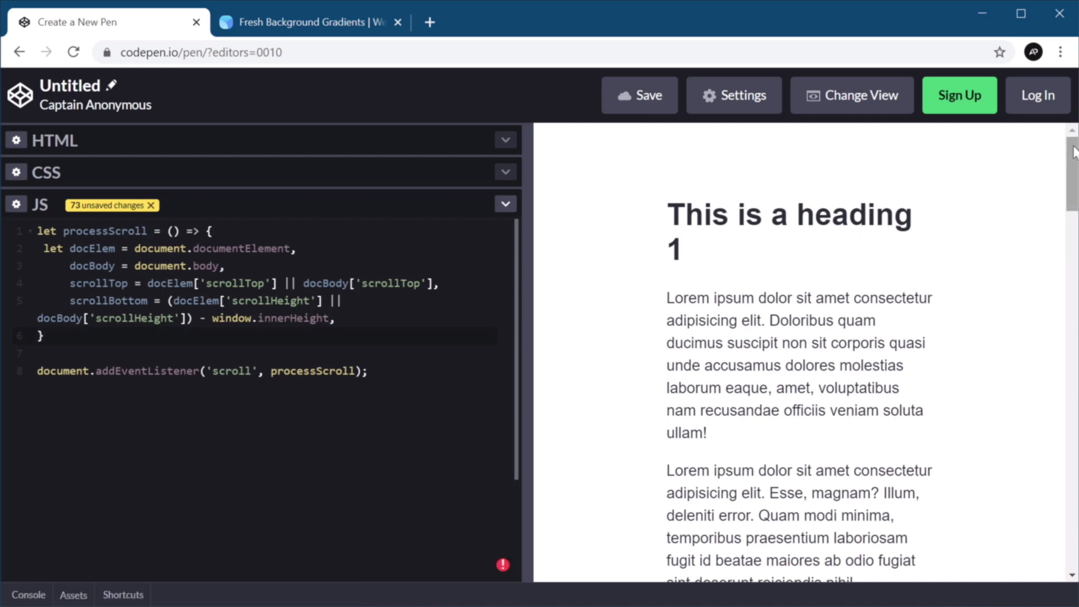
scroll(down, 3)
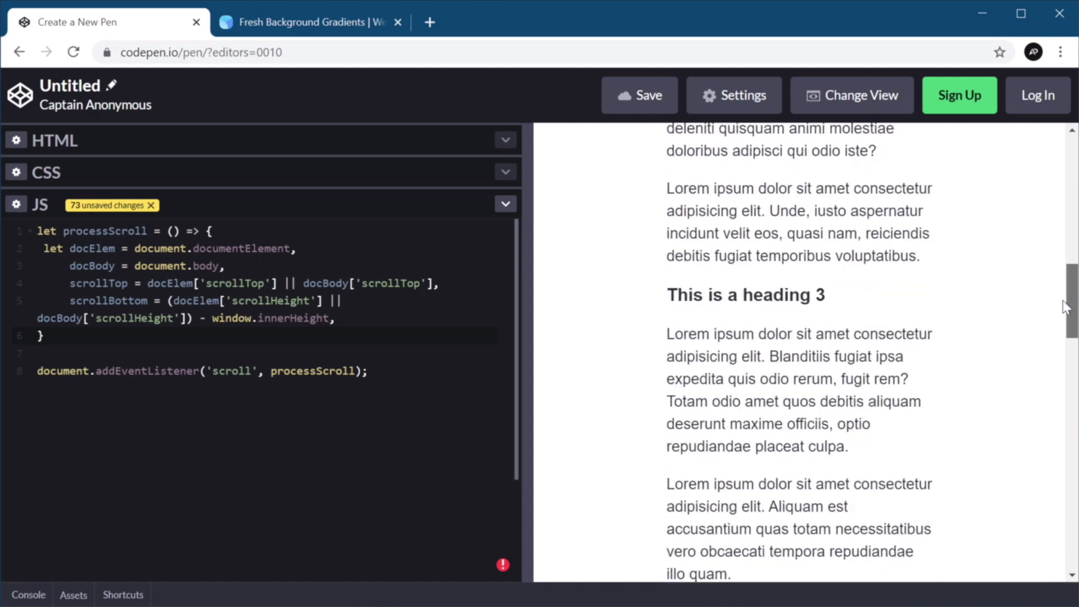
scroll(down, 3)
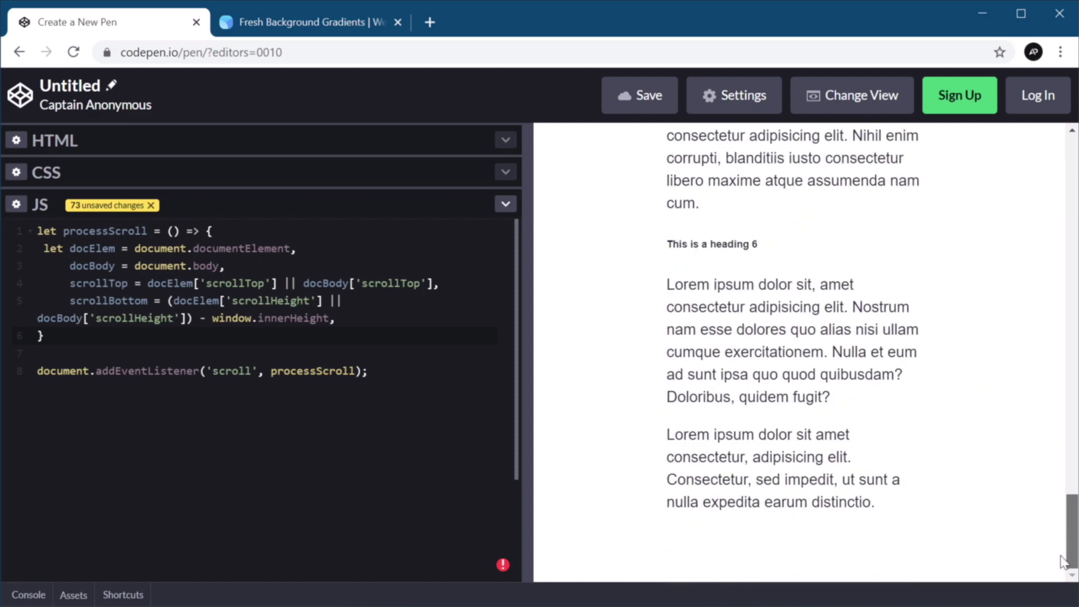
scroll(up, 3)
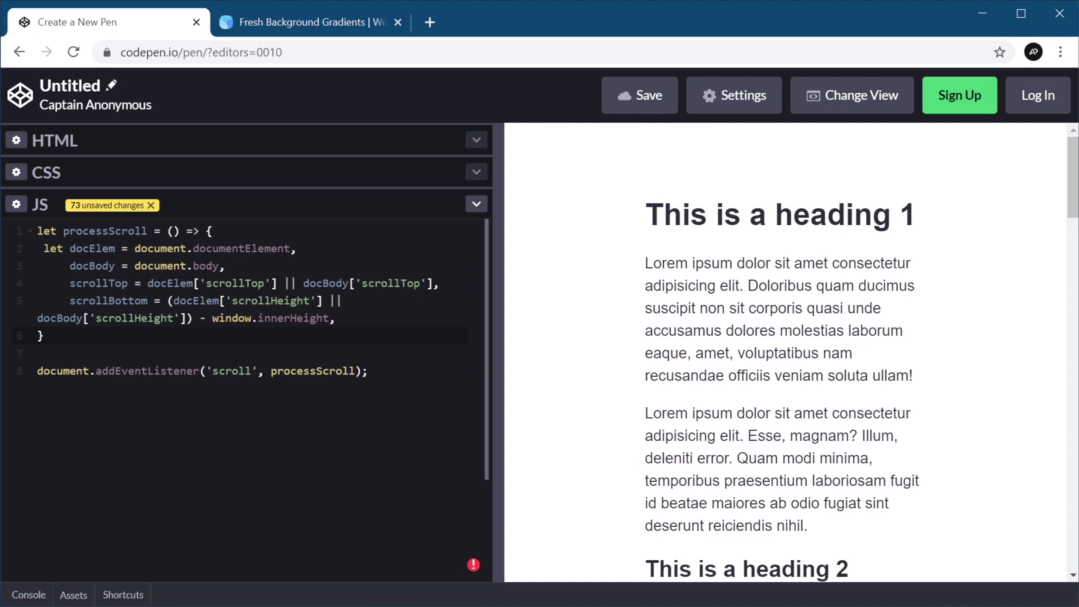
mouse_move(507, 314)
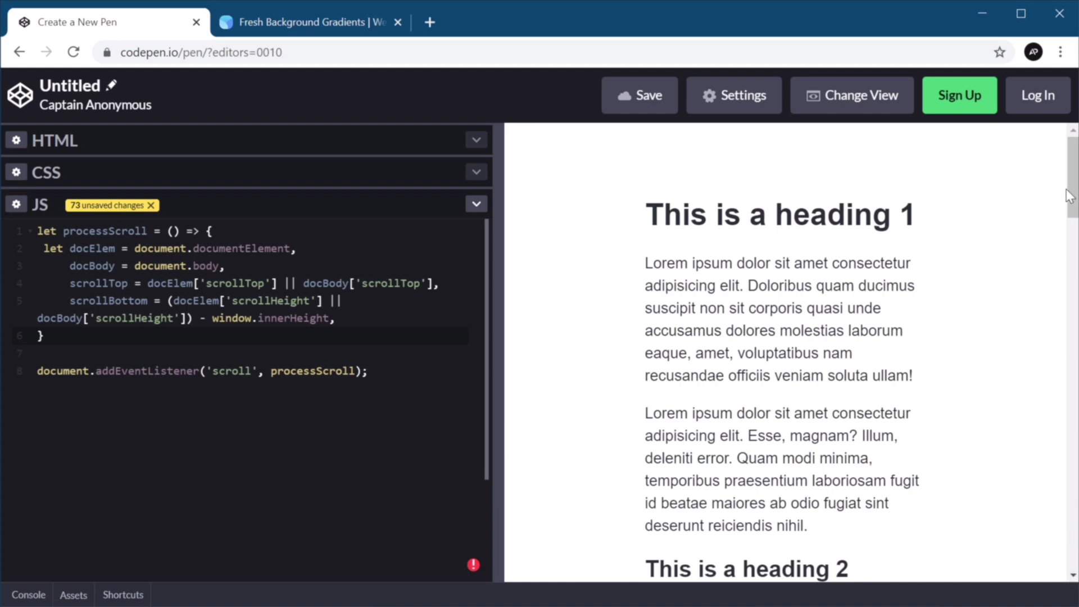
mouse_move(926, 531)
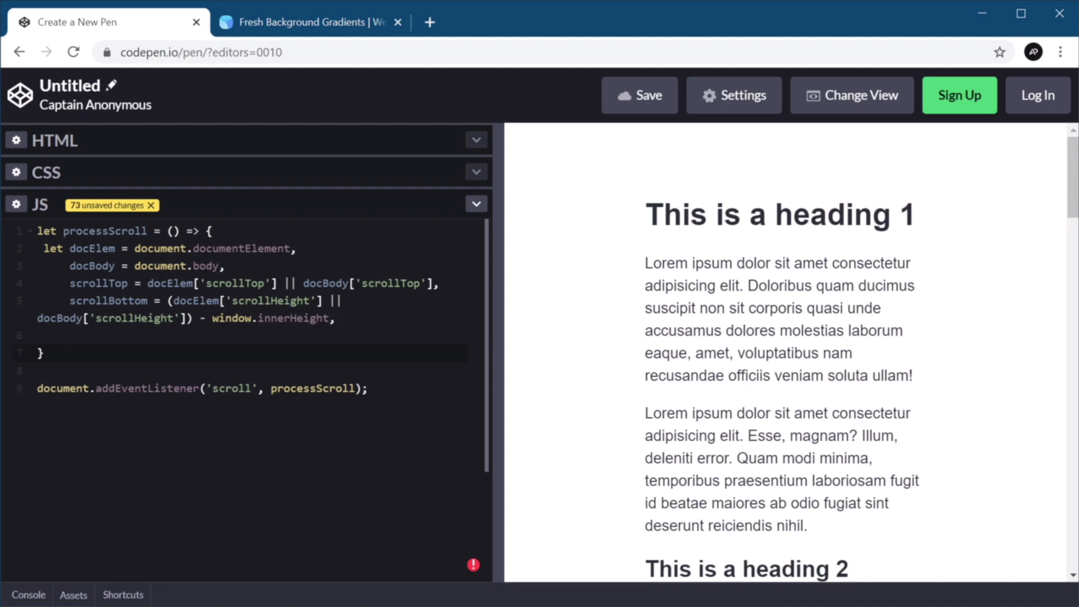
Compute scrollPercent as scrollTop / scrollBottom inside processScroll.
text(scrollPer)
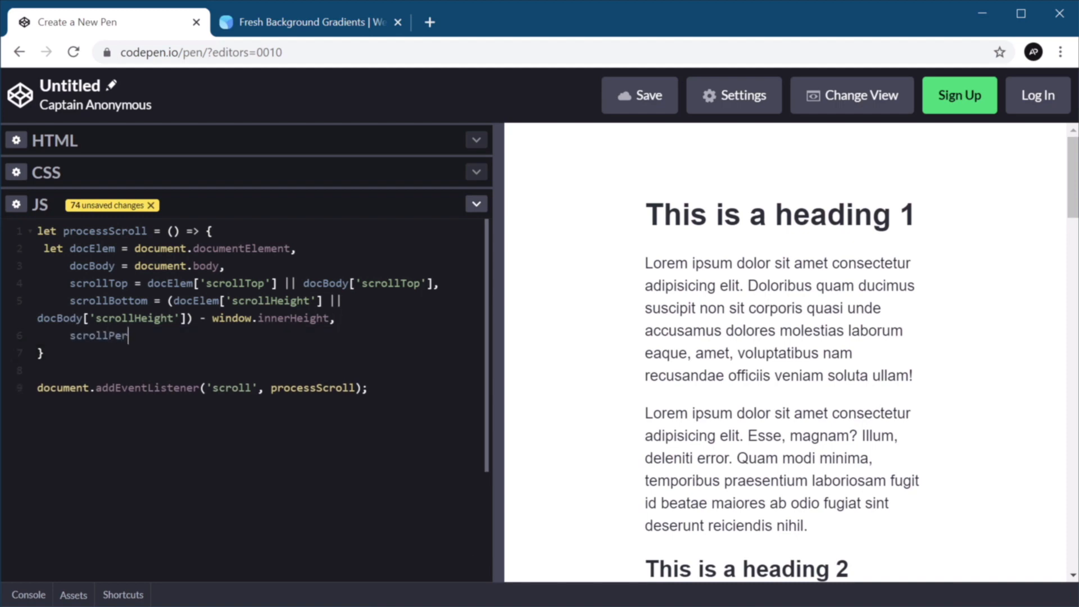
text(cent = scrollTop / sc)
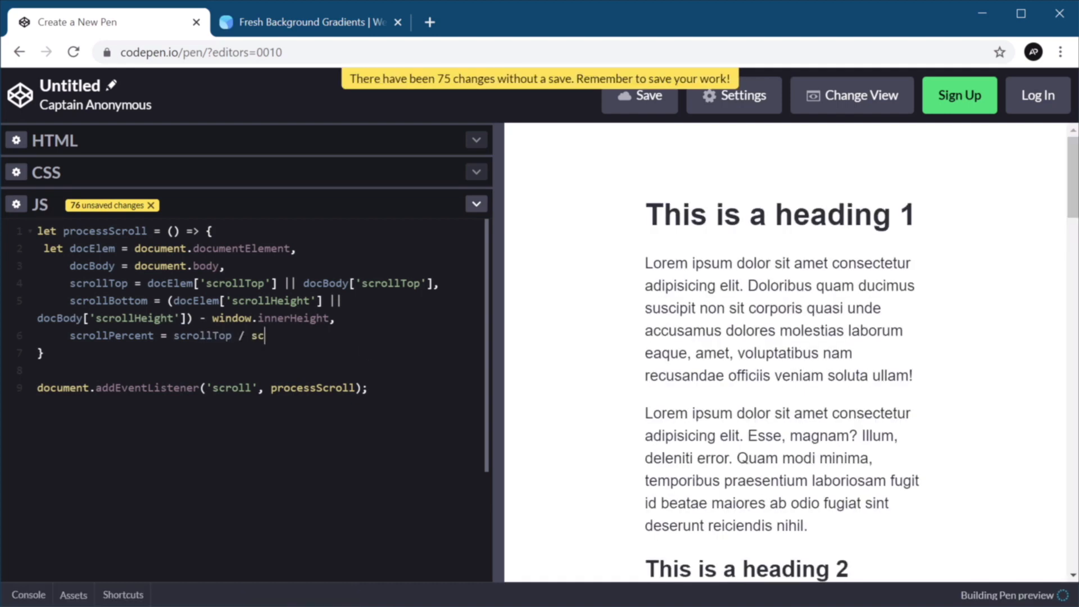
text(rollBottom)
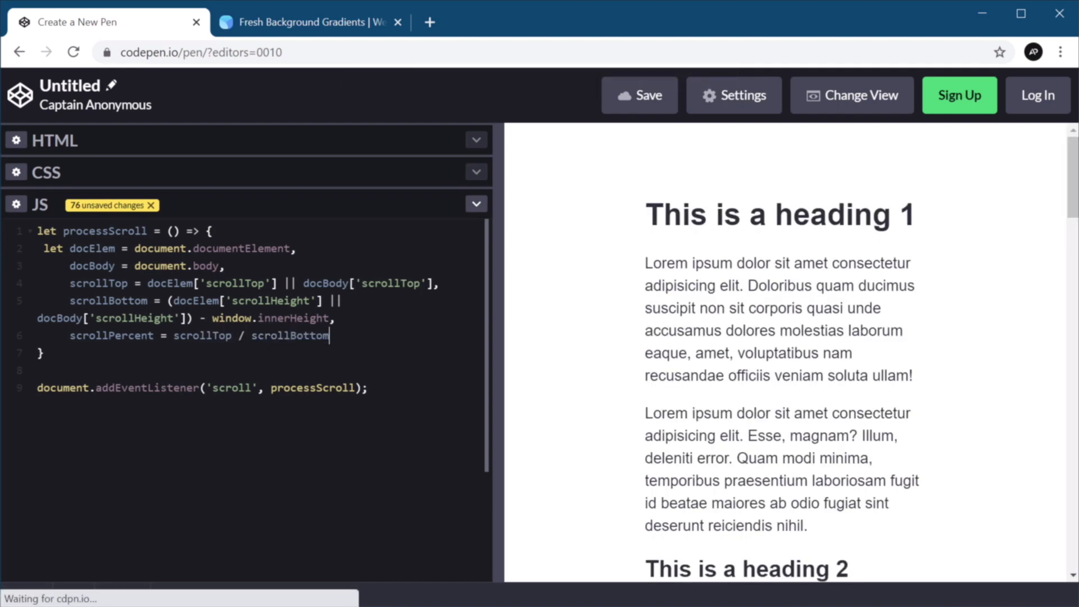
text(;)
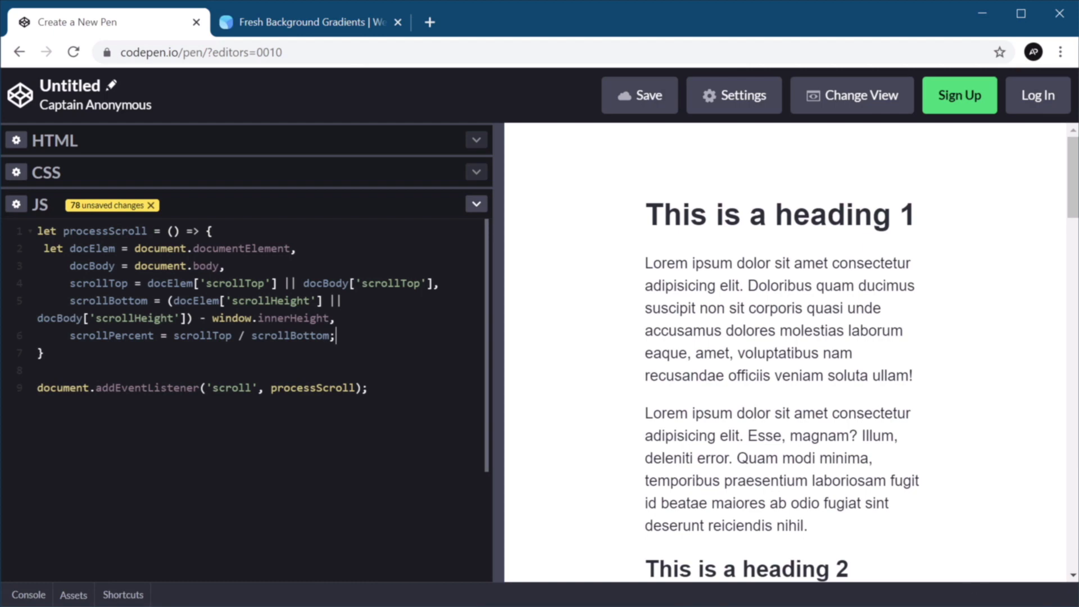
Log scrollPercent with console.log and show the console to watch the values.
text(console.log())
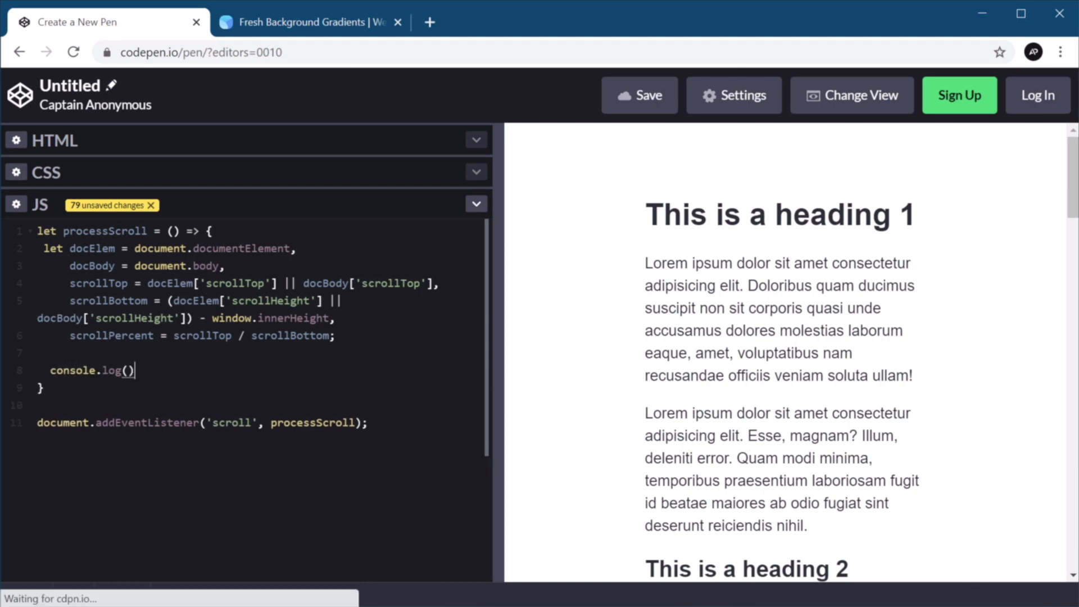
text(scrollPercent)
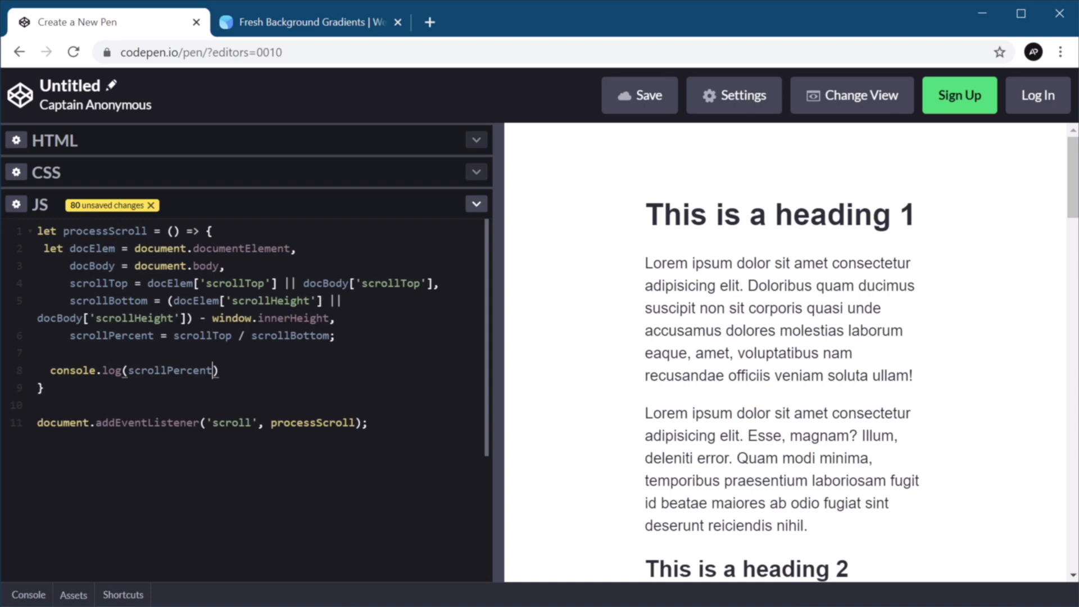
text(;)
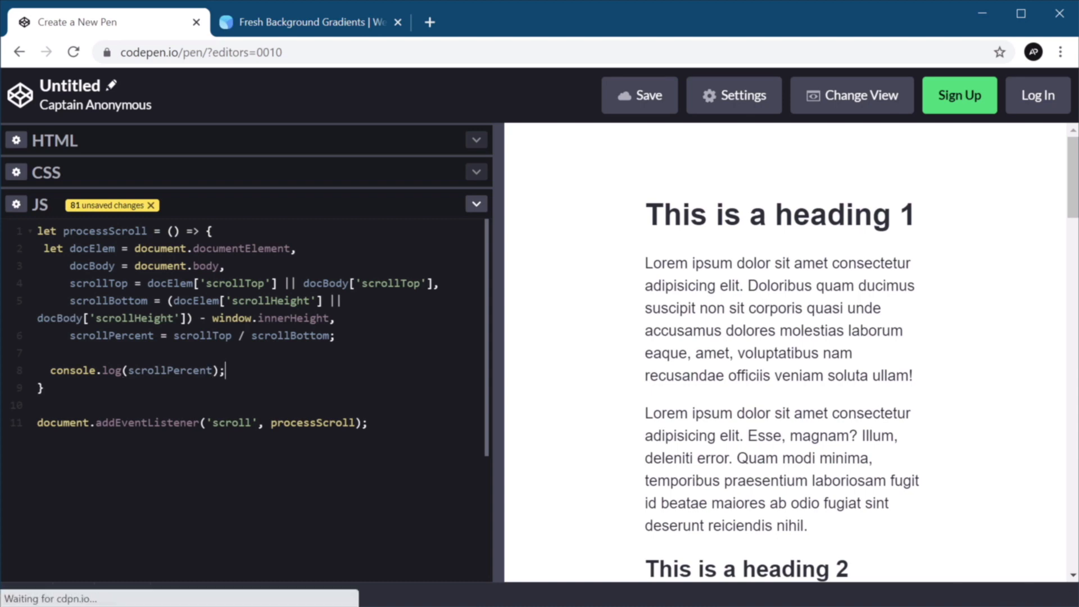
click(27, 594)
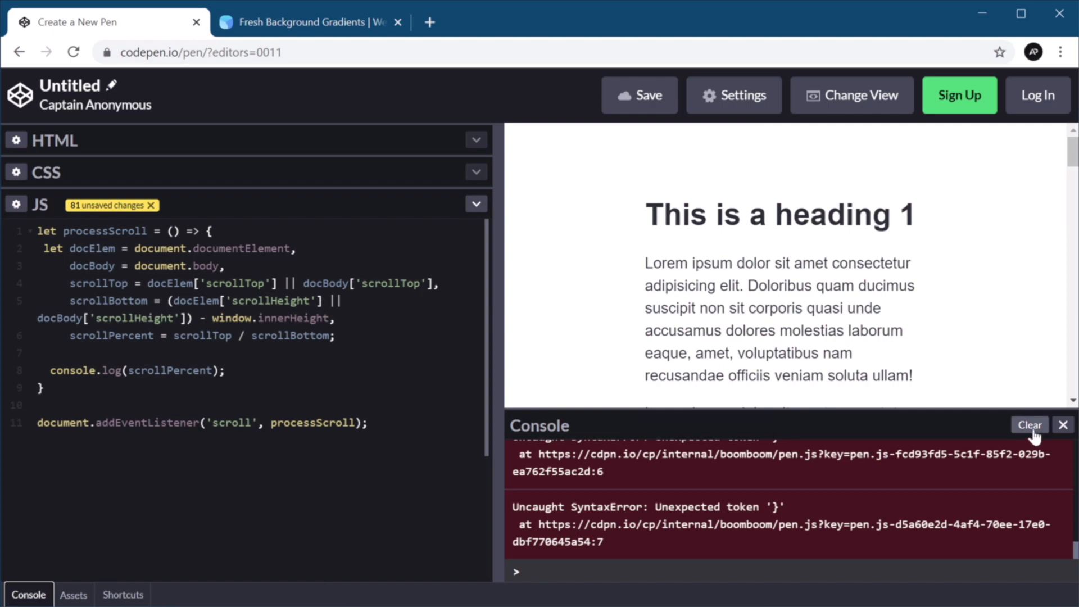
click(1030, 425)
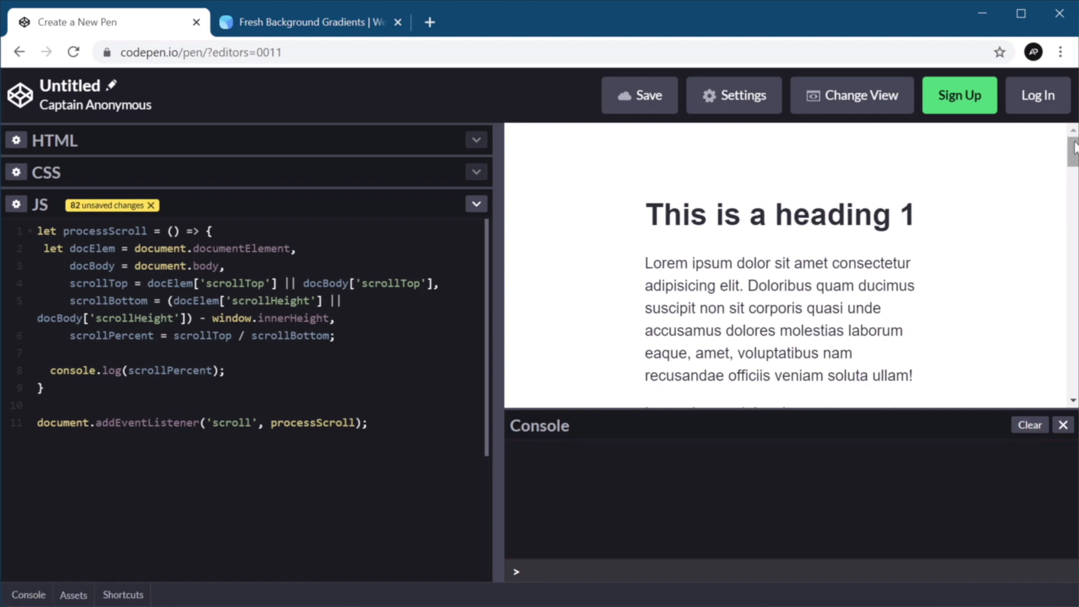
scroll(down, 3)
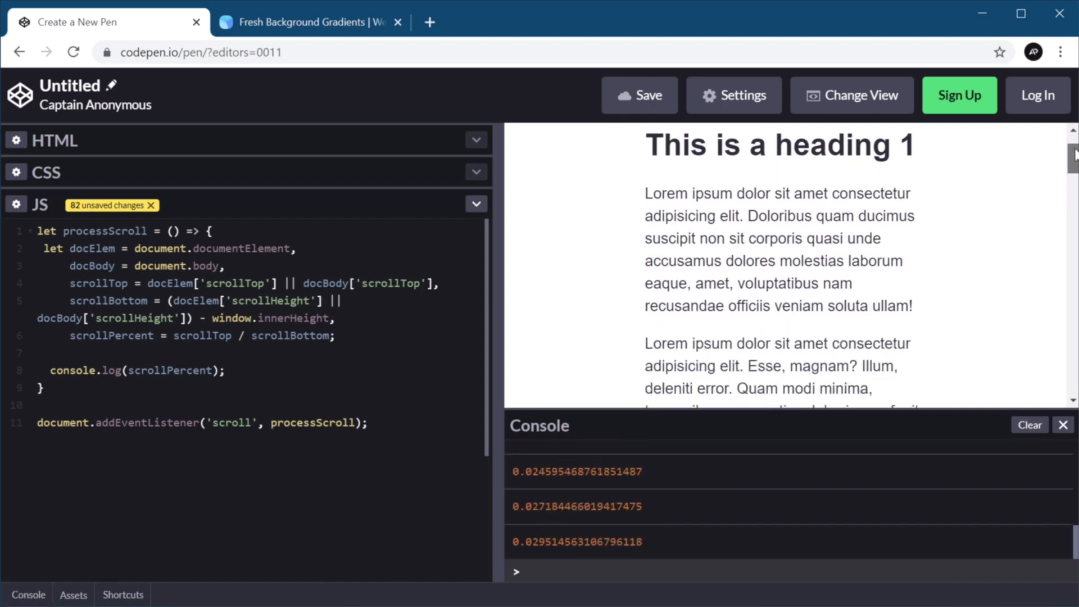
scroll(down, 3)
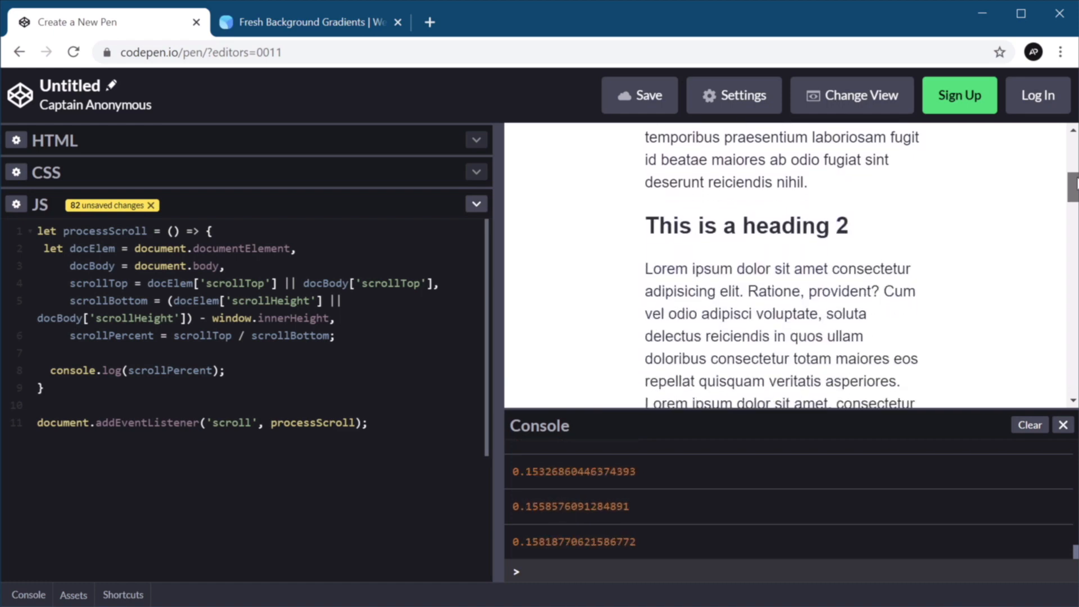
scroll(down, 3)
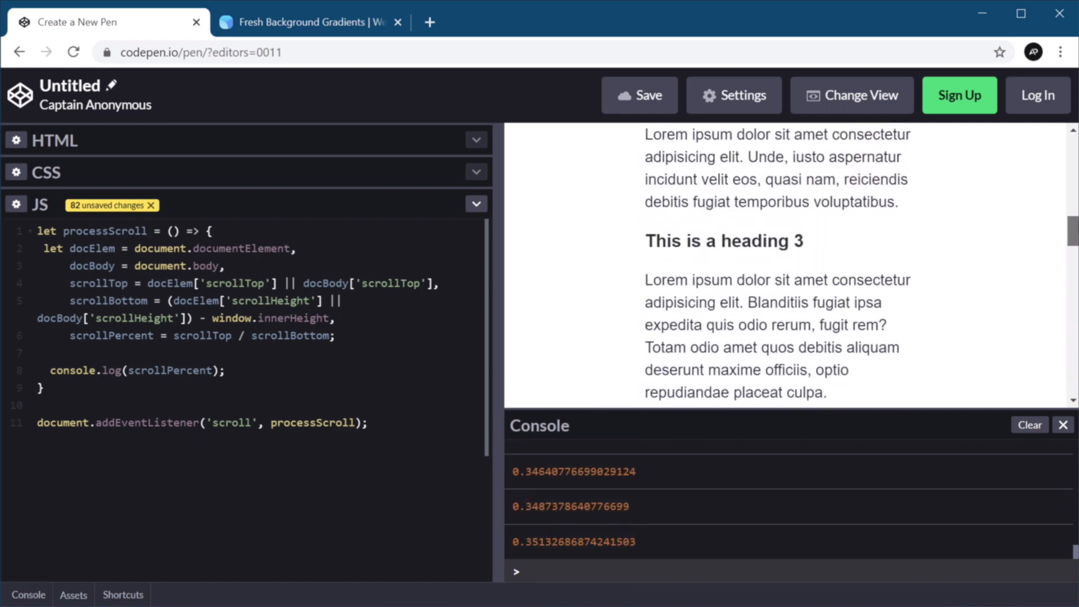
scroll(down, 3)
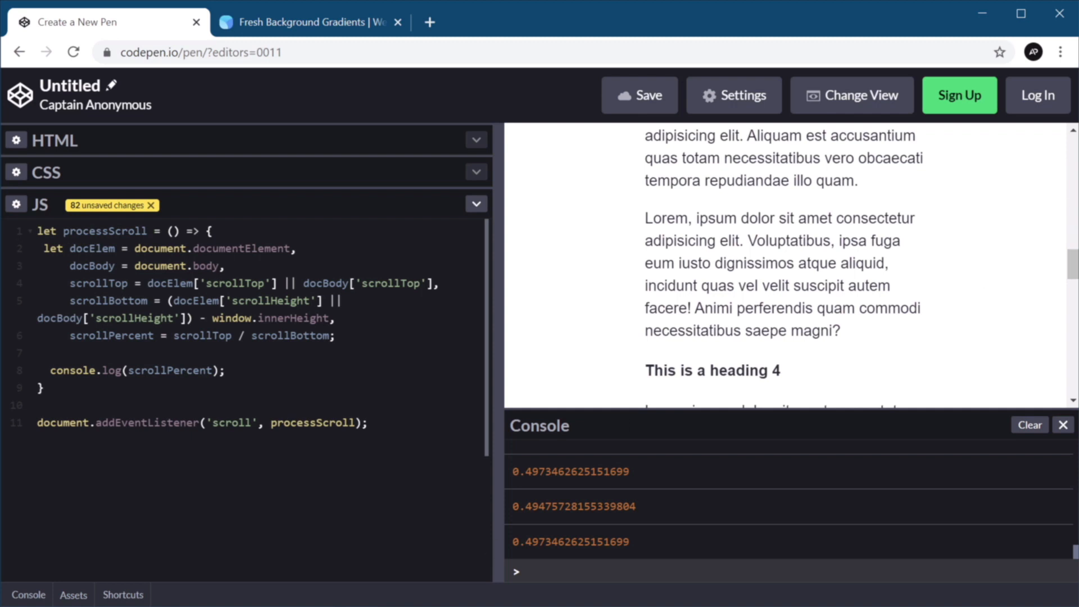
scroll(down, 3)
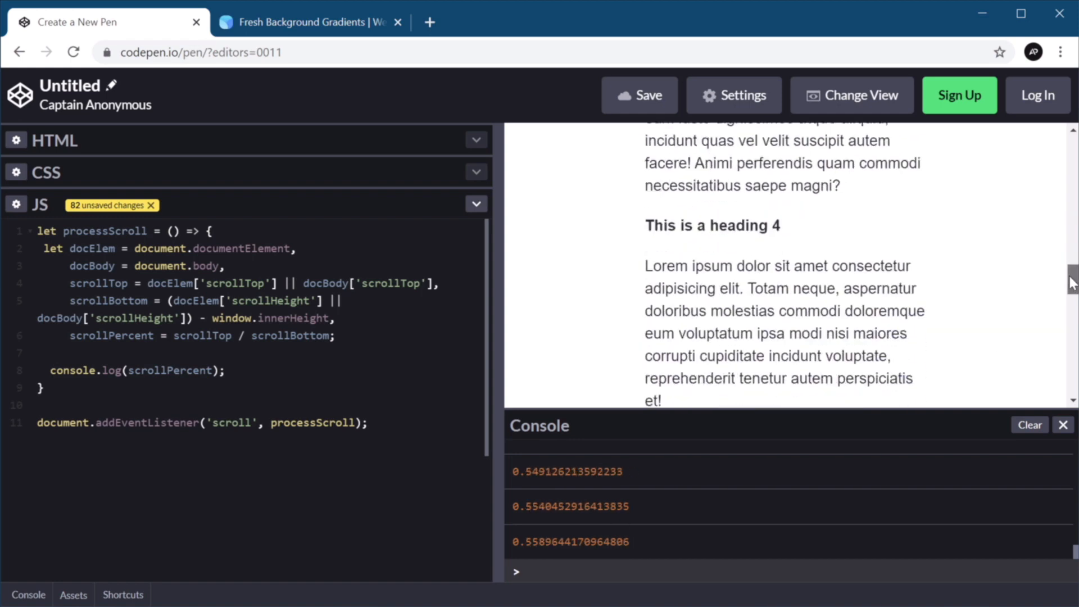
scroll(down, 3)
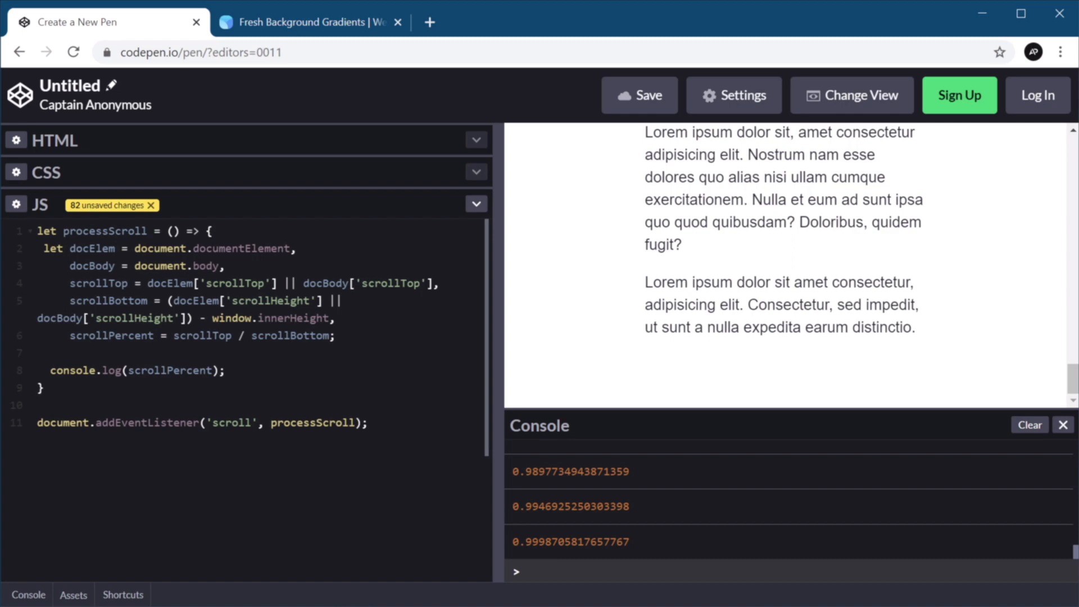
mouse_move(597, 563)
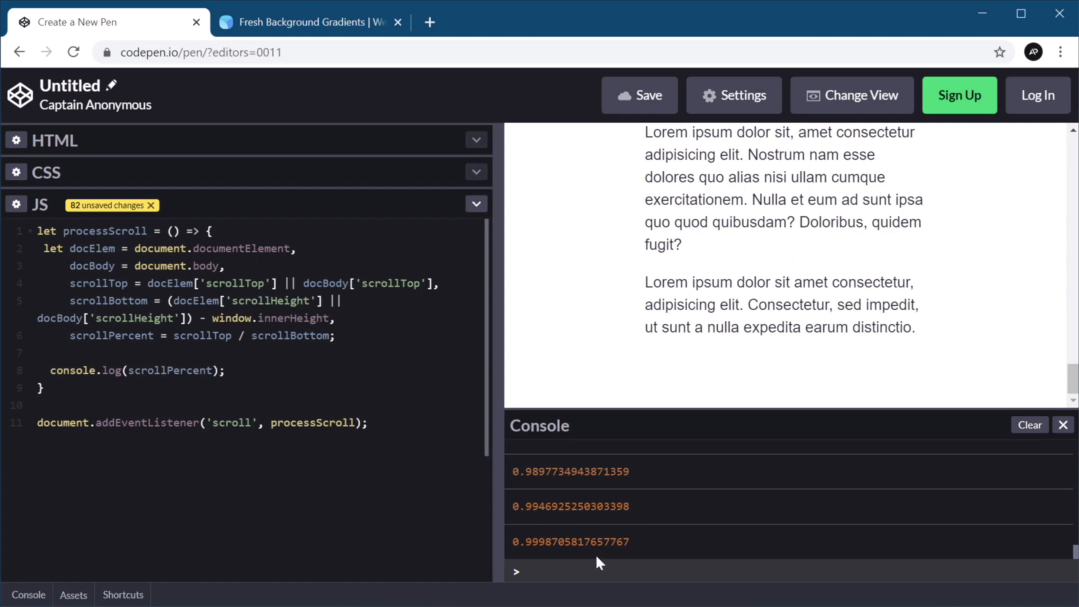
mouse_move(560, 537)
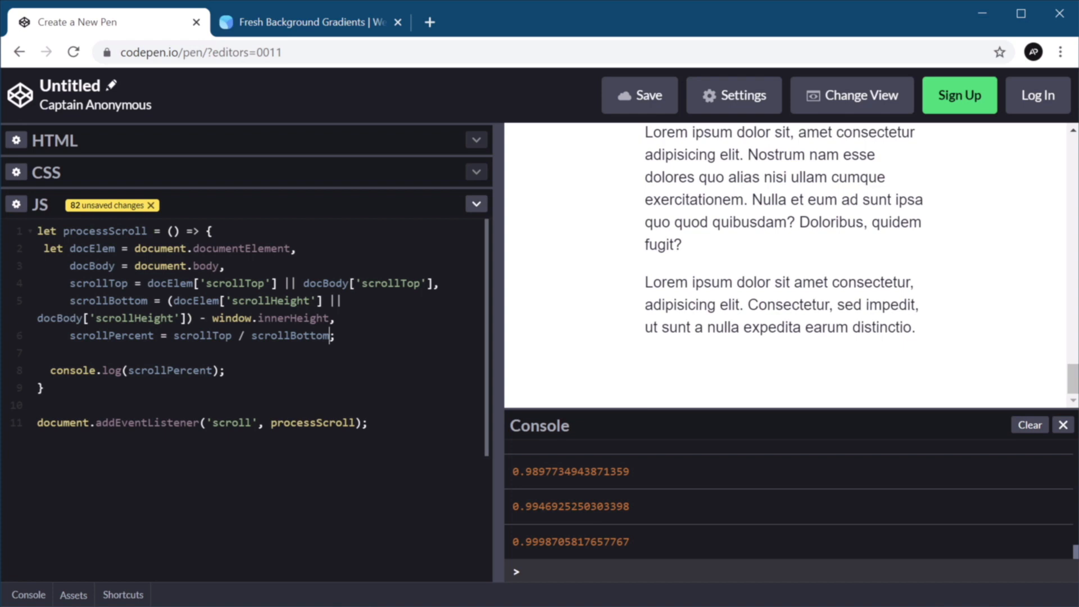
Append * 100 + '%' to scrollPercent and scroll the preview to check the logged percentages.
text(*)
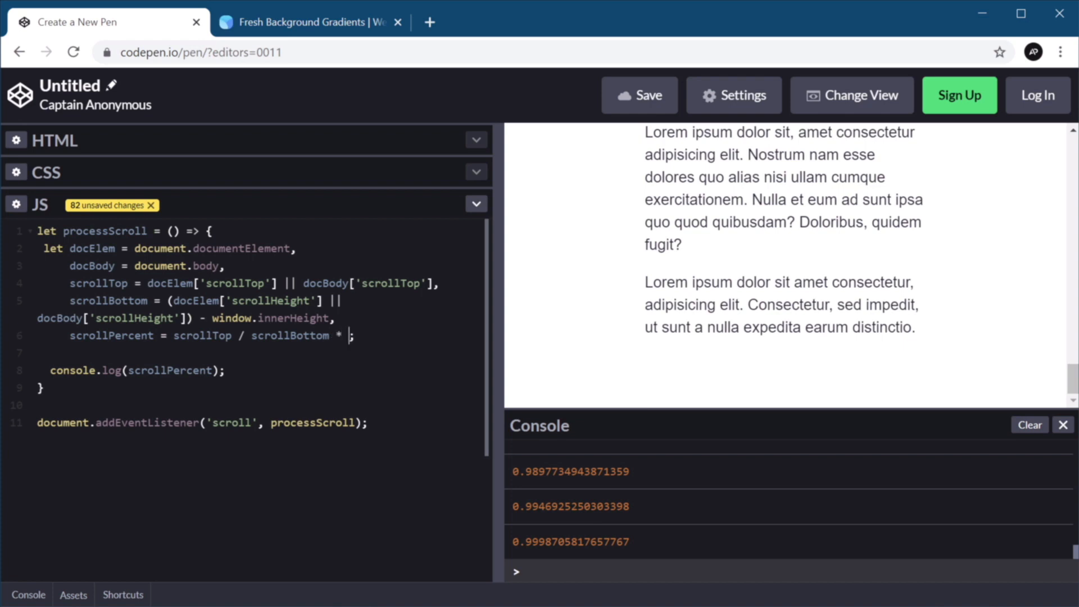
text(100 + '%)
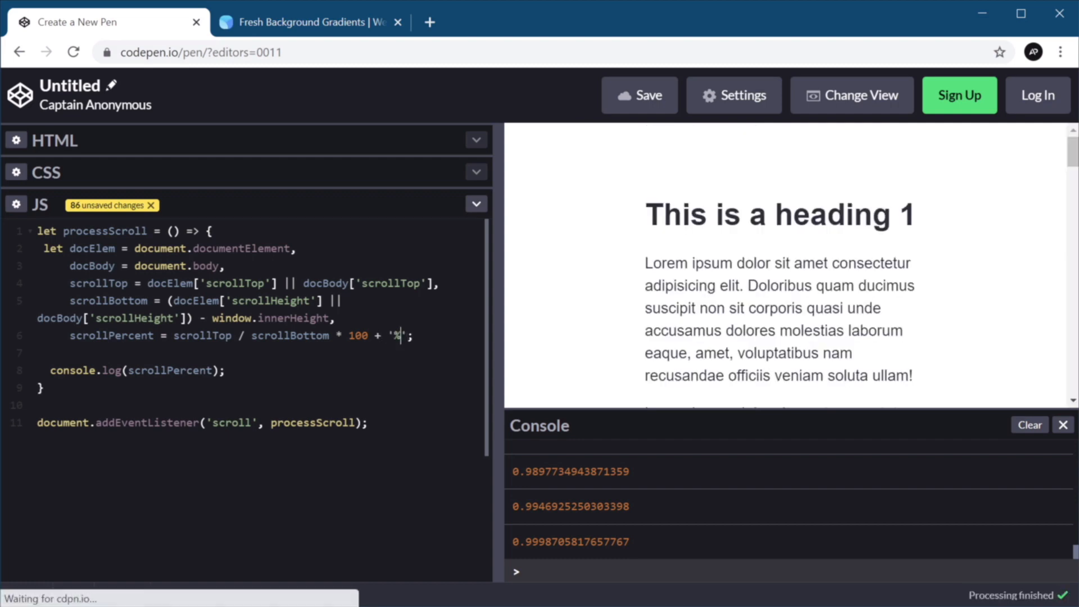
click(1029, 425)
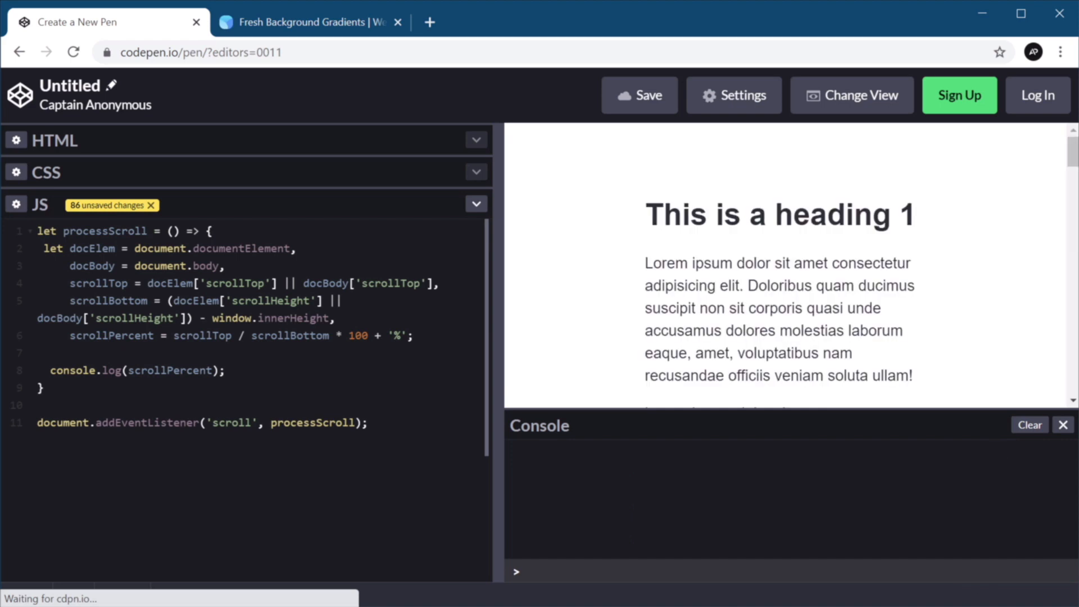
scroll(down, 3)
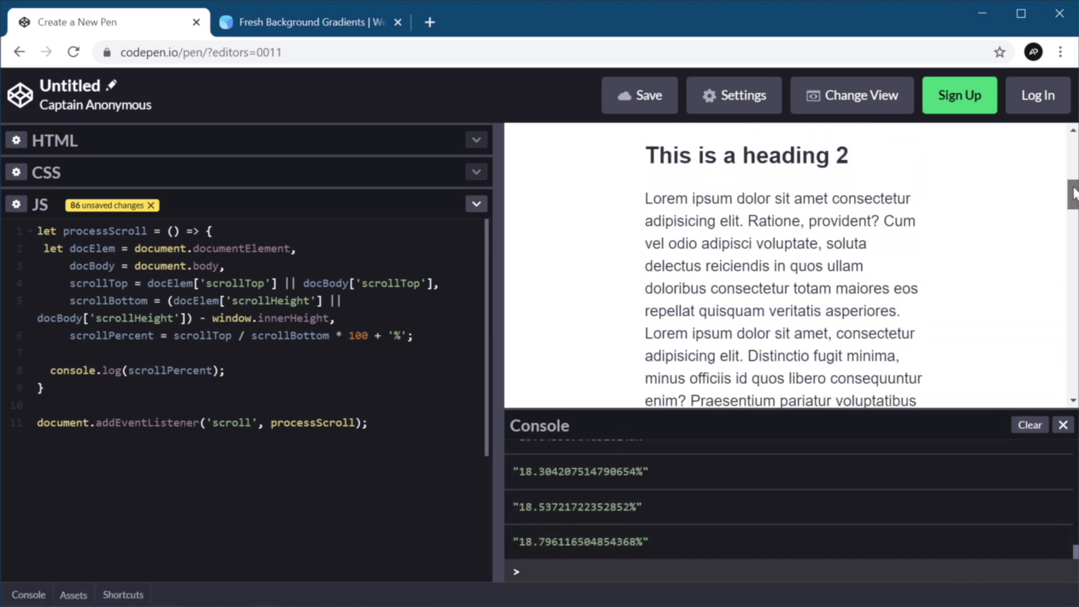
scroll(down, 3)
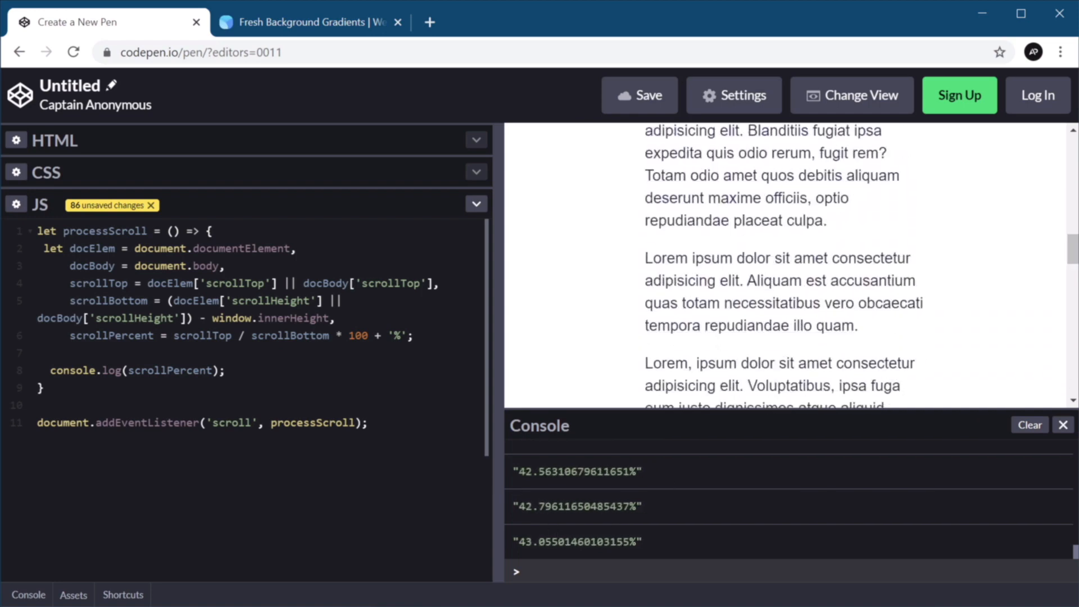
mouse_move(648, 510)
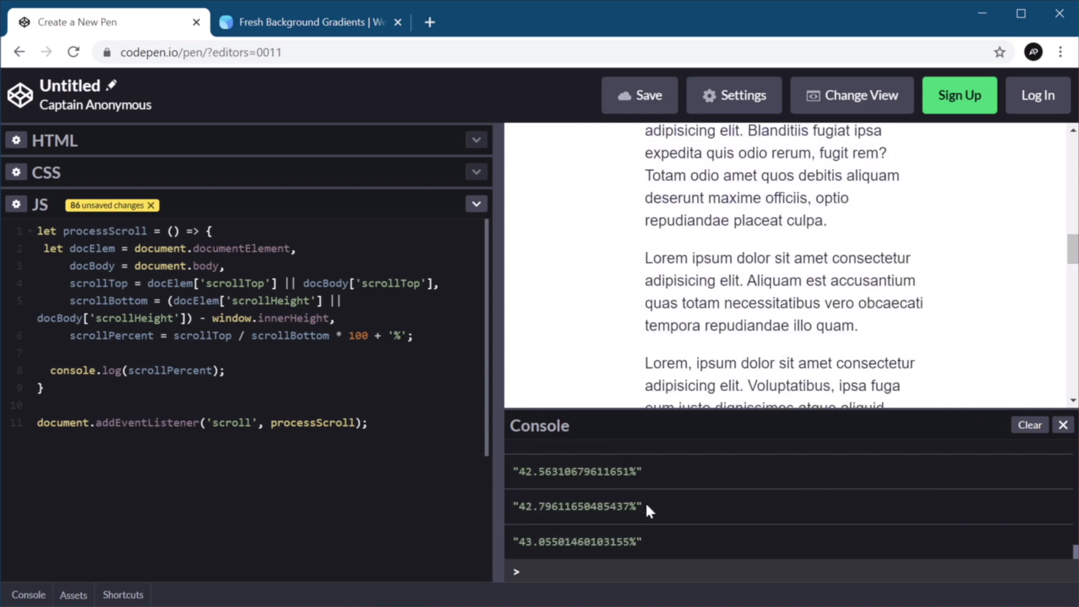
double_click(549, 507)
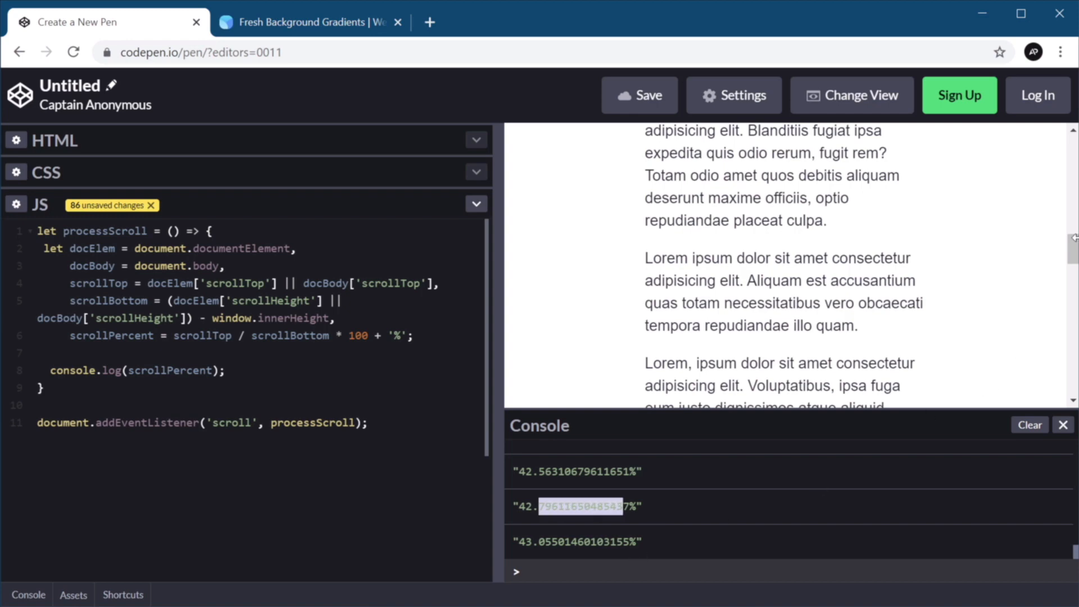
scroll(down, 3)
text(Top + ' / ' + scrollBottom + ' / ' + scroll)
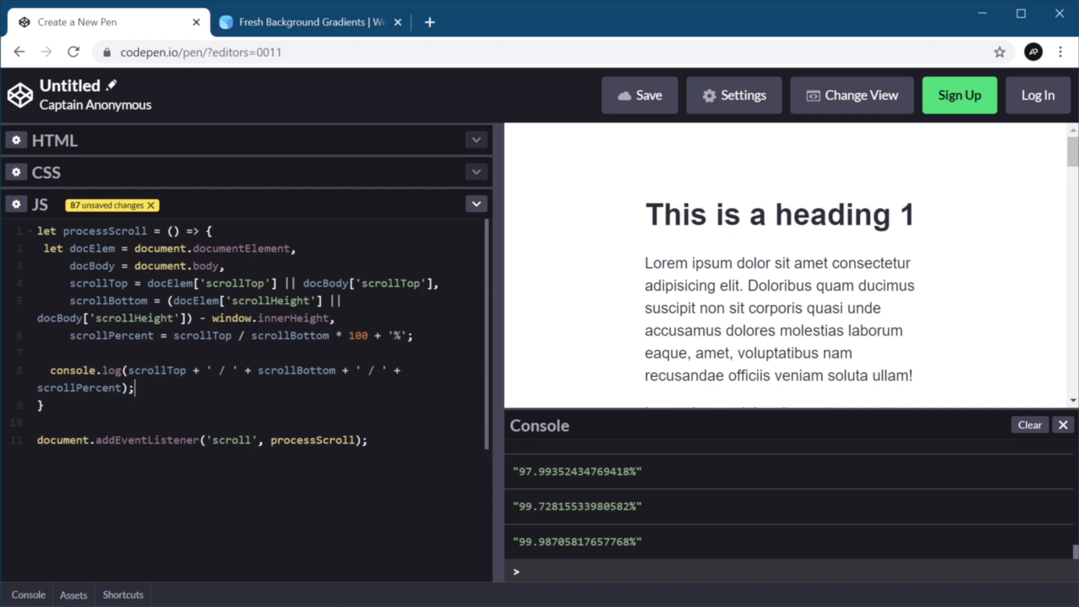
Scroll the preview to watch scrollTop / scrollBottom / percent logged from 0% to 99.98%, then close the console.
click(1030, 425)
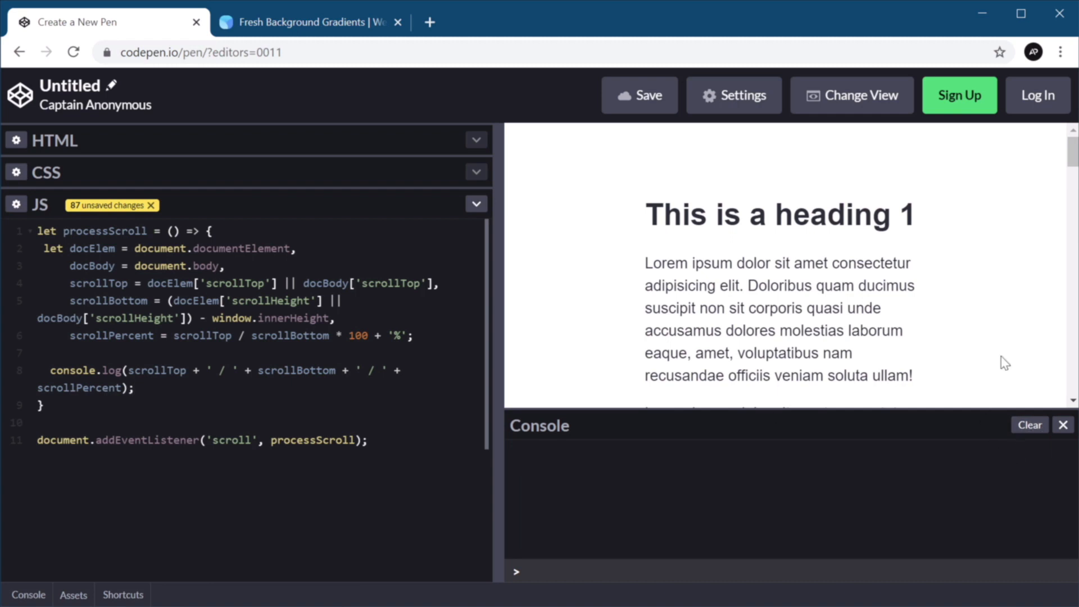
scroll(down, 3)
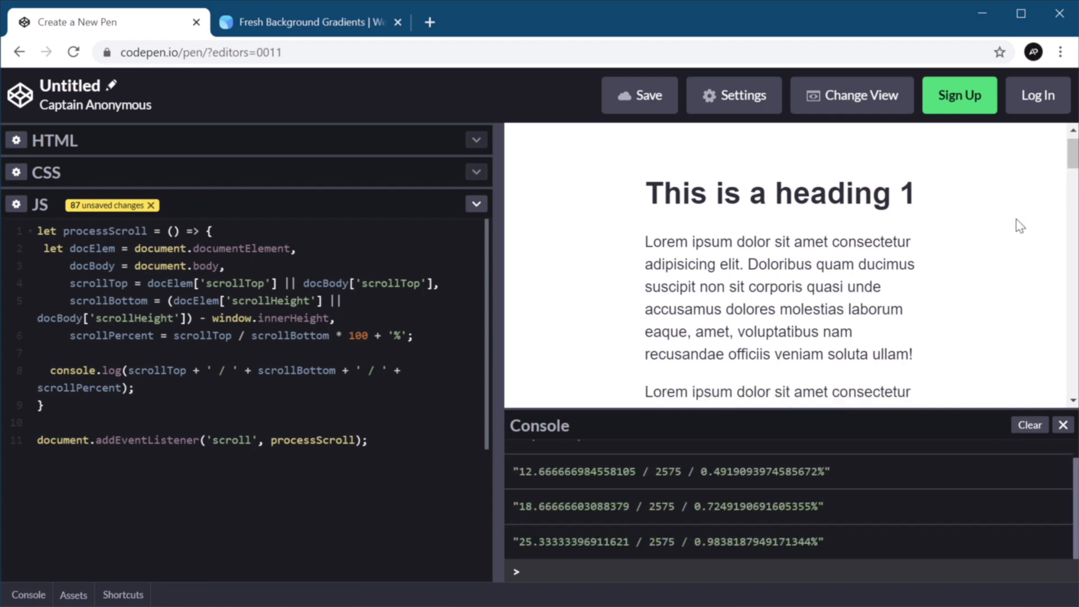
scroll(down, 3)
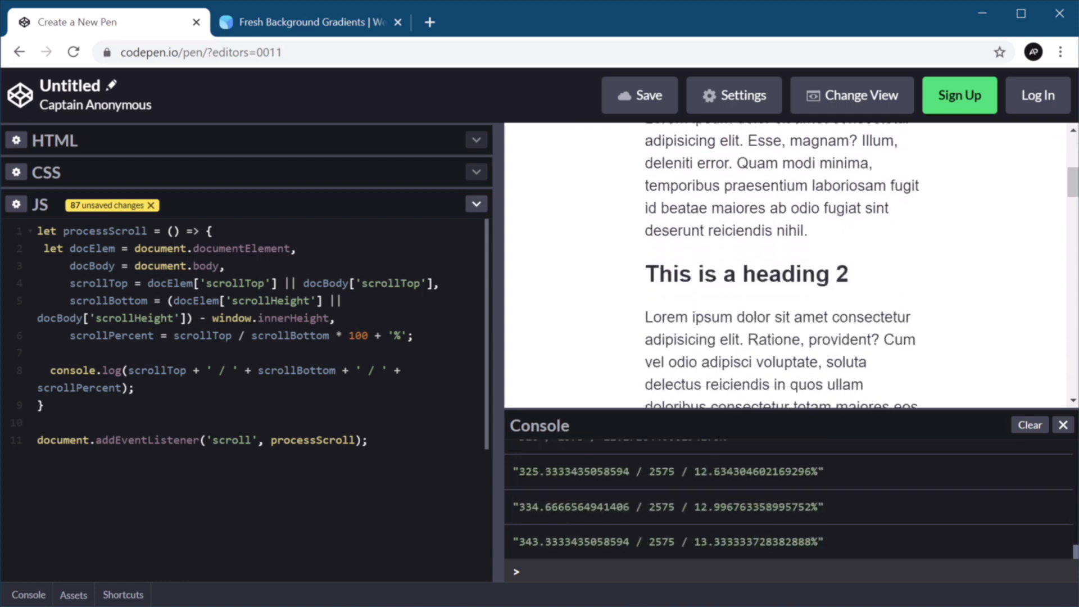
scroll(down, 3)
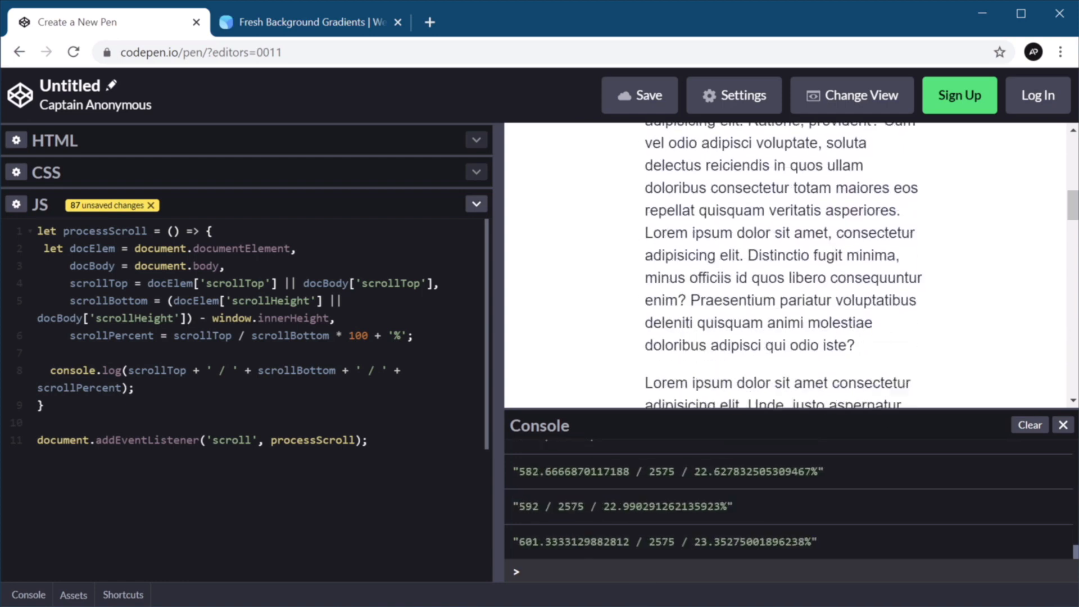
scroll(down, 3)
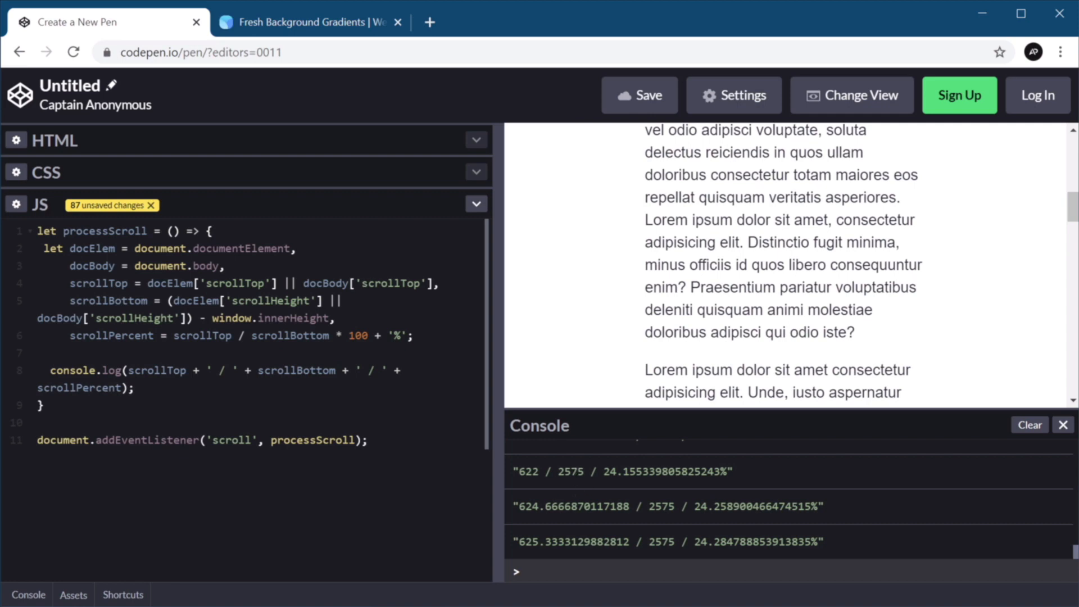
mouse_move(1059, 195)
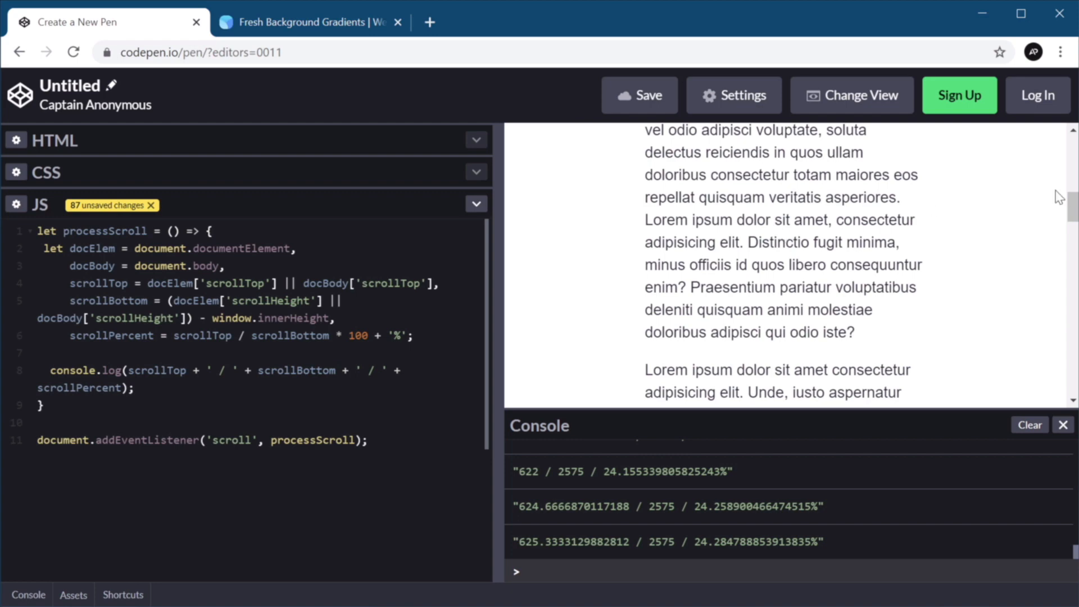
mouse_move(850, 26)
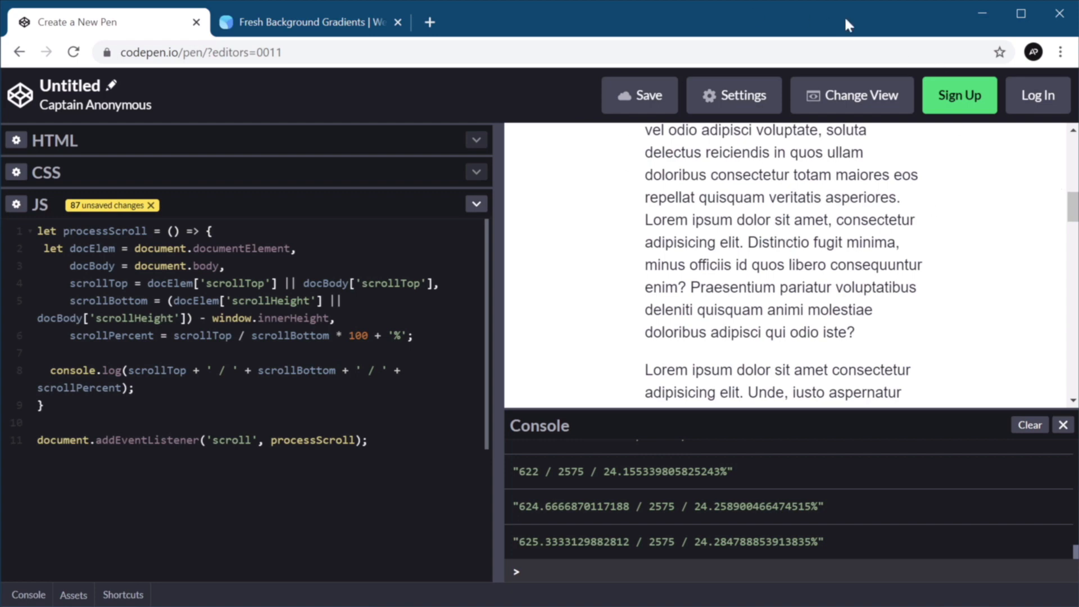
mouse_move(716, 506)
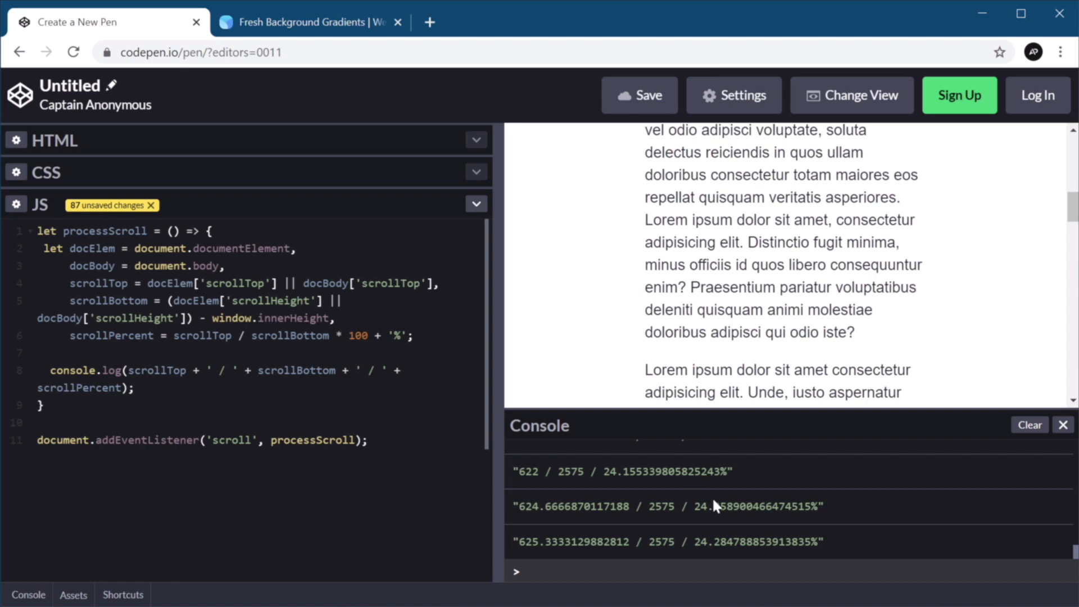
scroll(down, 3)
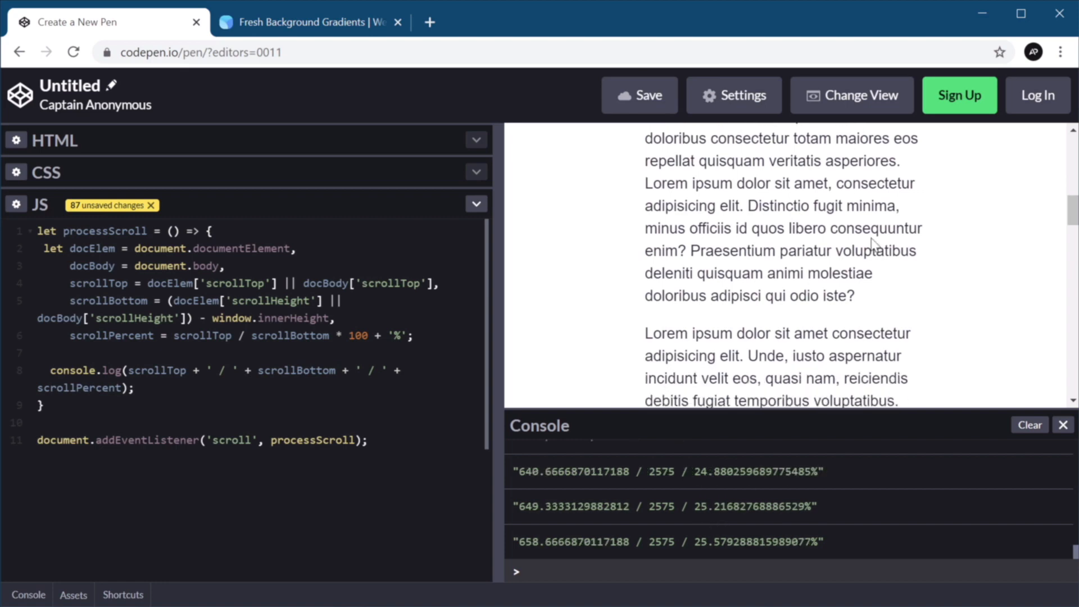
scroll(down, 3)
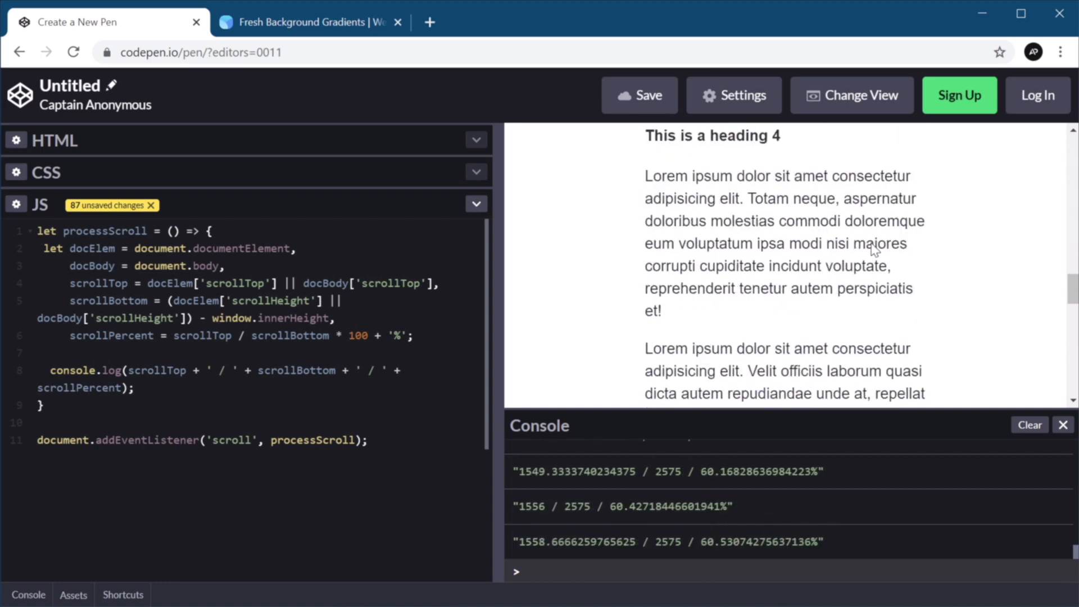
scroll(down, 3)
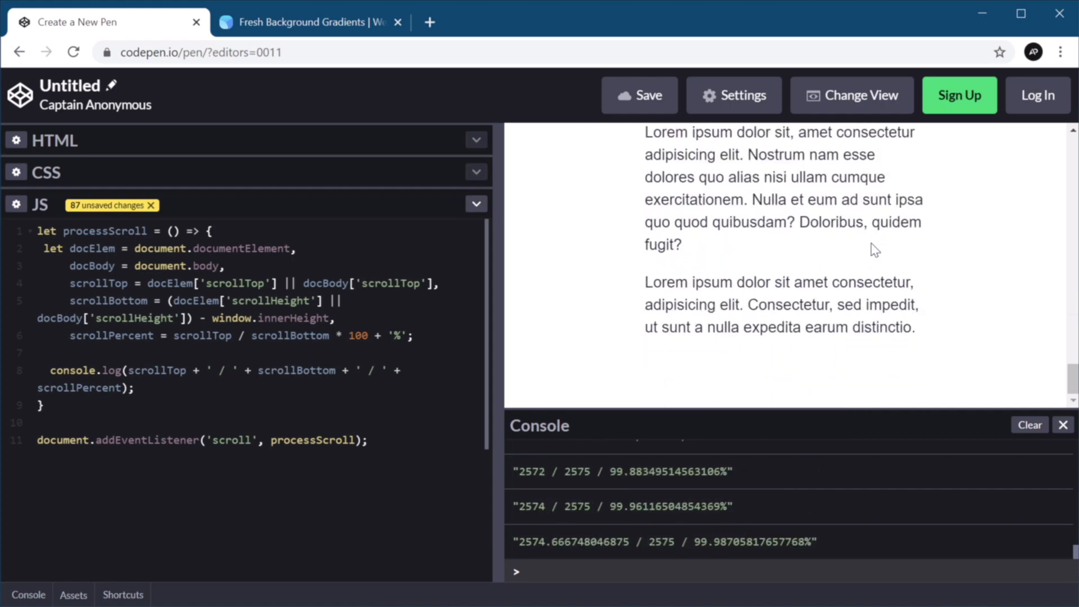
scroll(up, 3)
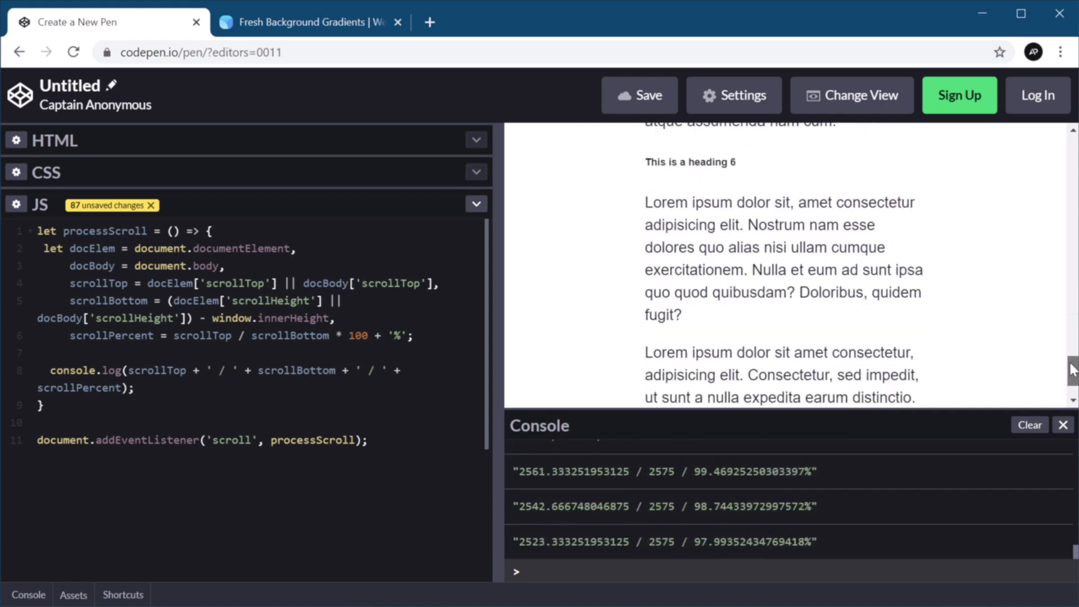
scroll(up, 3)
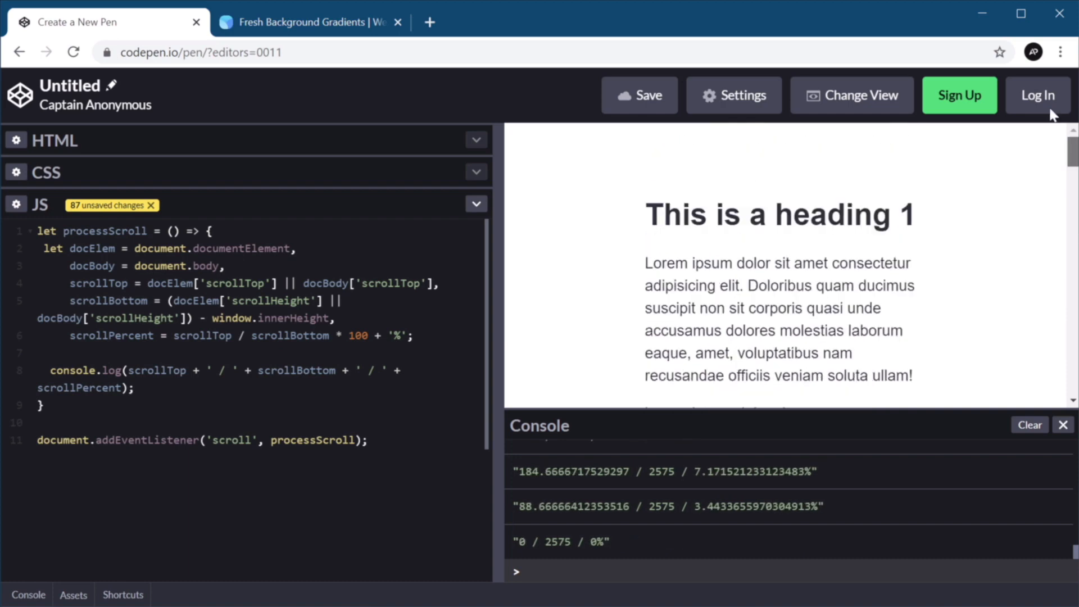
scroll(down, 3)
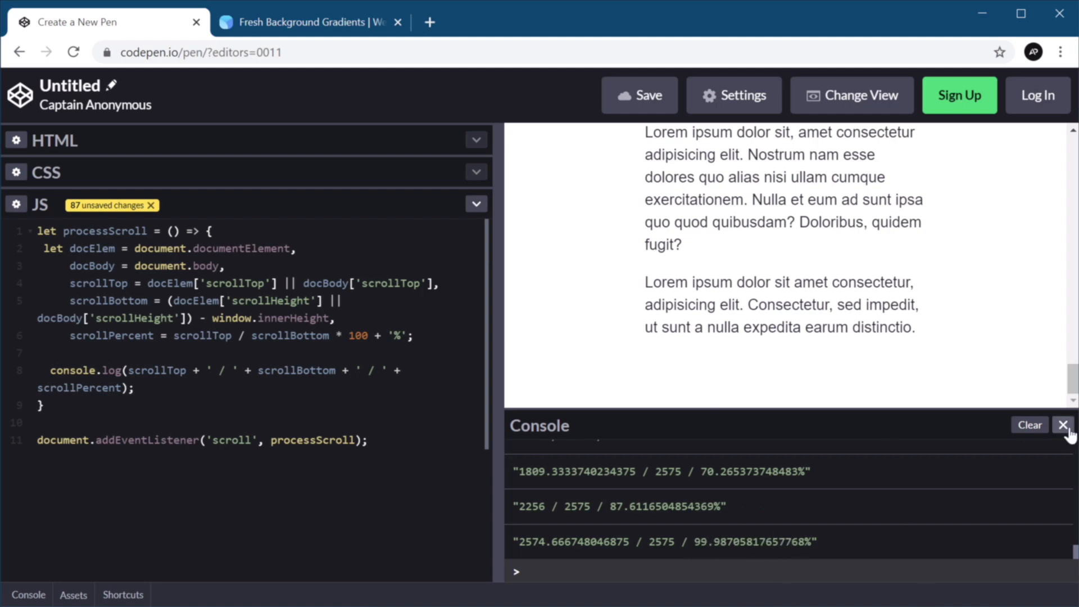
click(1064, 425)
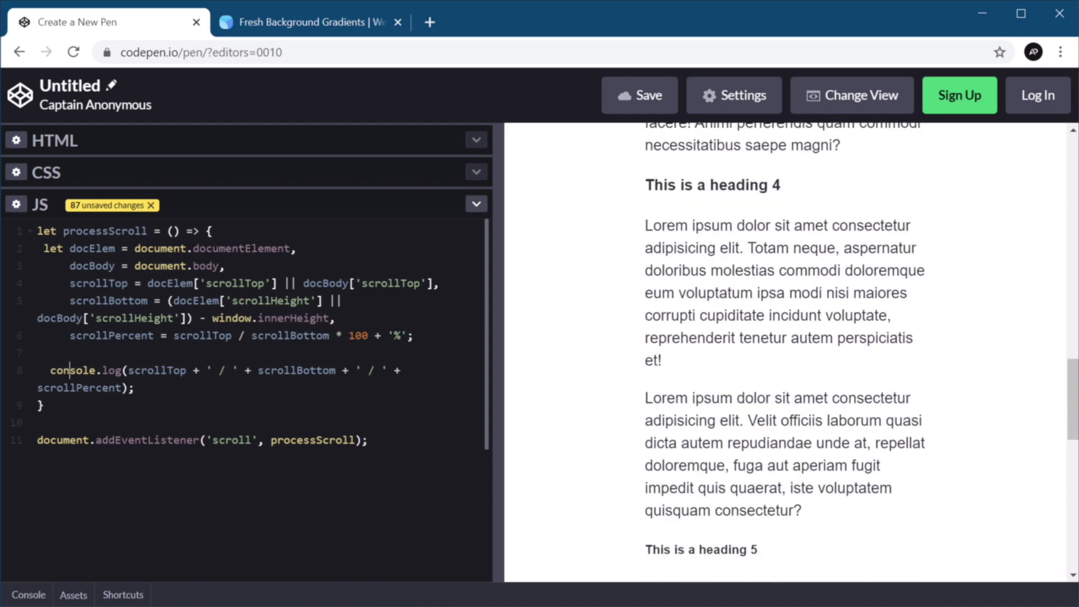
Comment out the console.log and start a document.getElementById('progress-bar').style statement.
text(//)
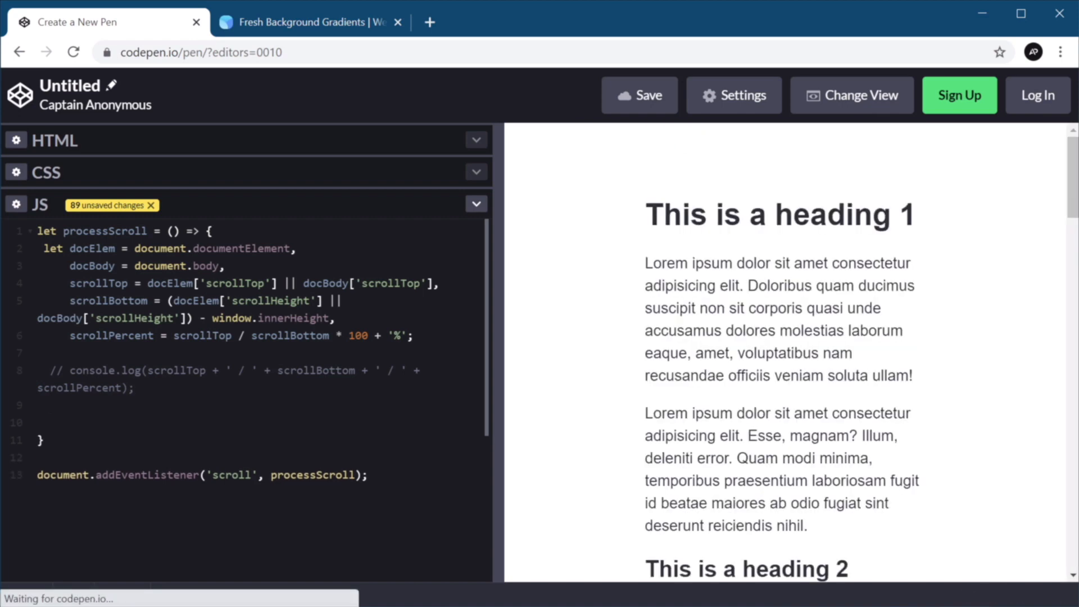
click(52, 421)
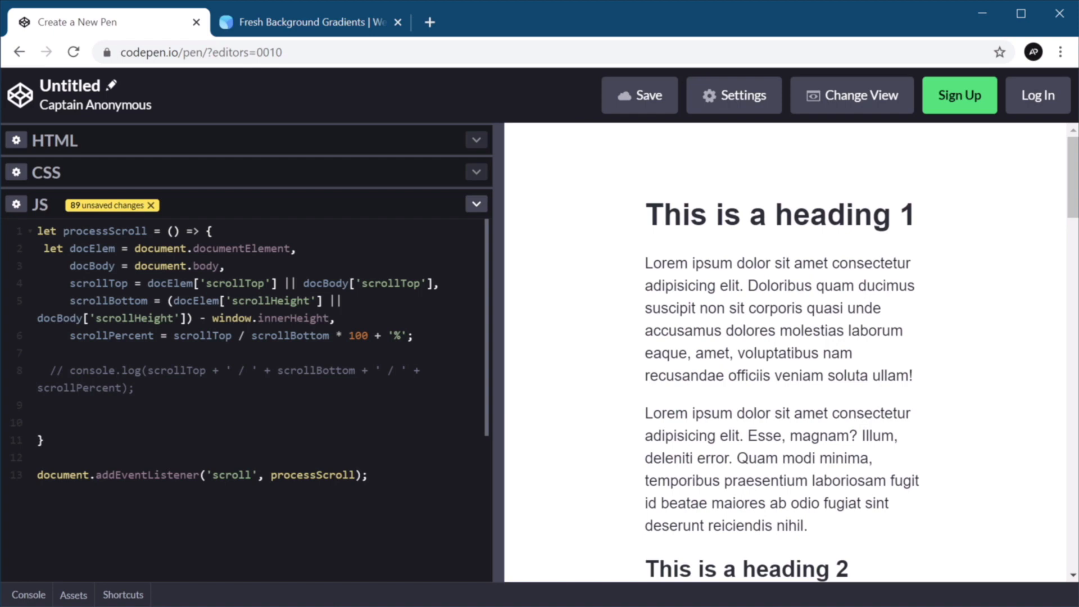
click(49, 422)
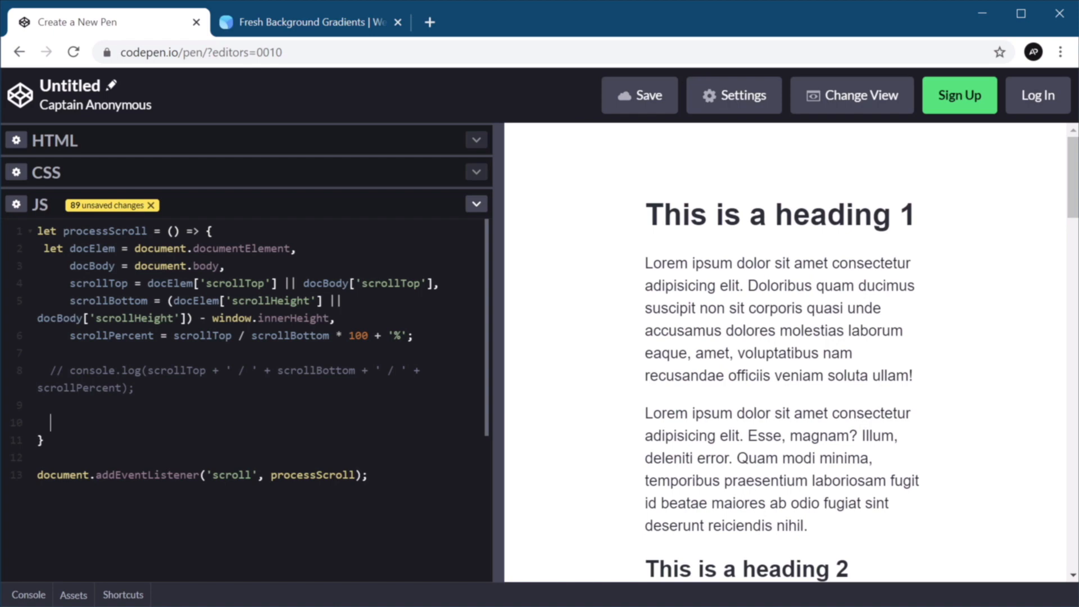
text(document.)
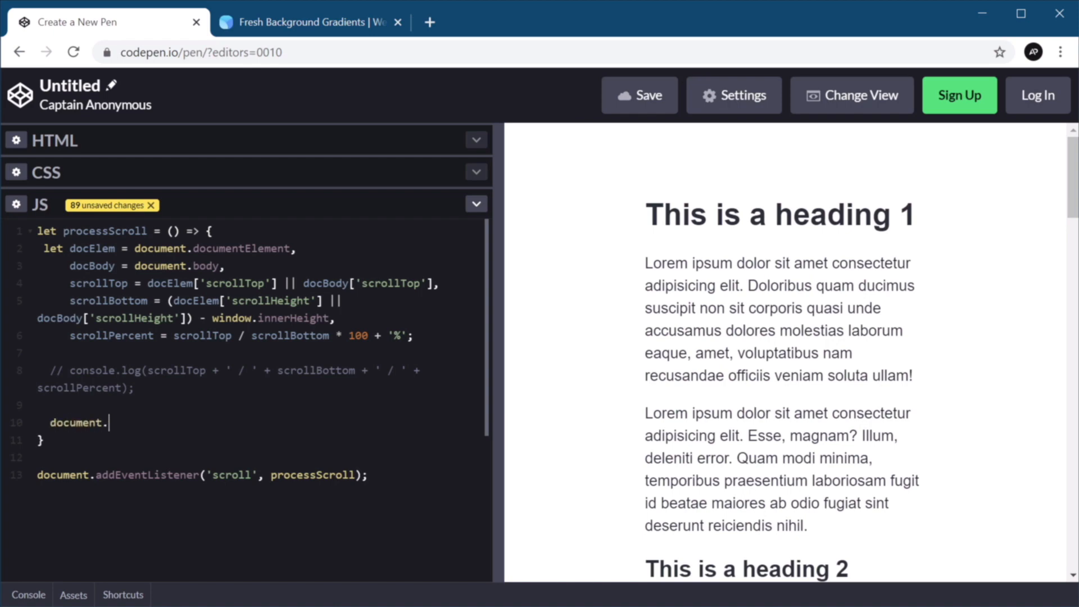
text(getElemenyB)
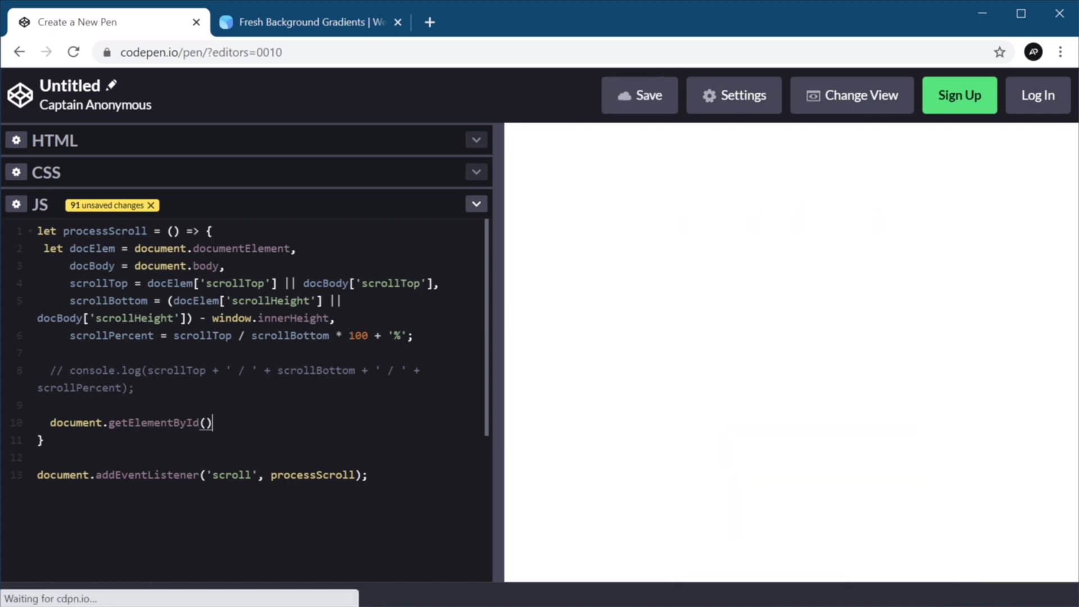
text('progress-bar')
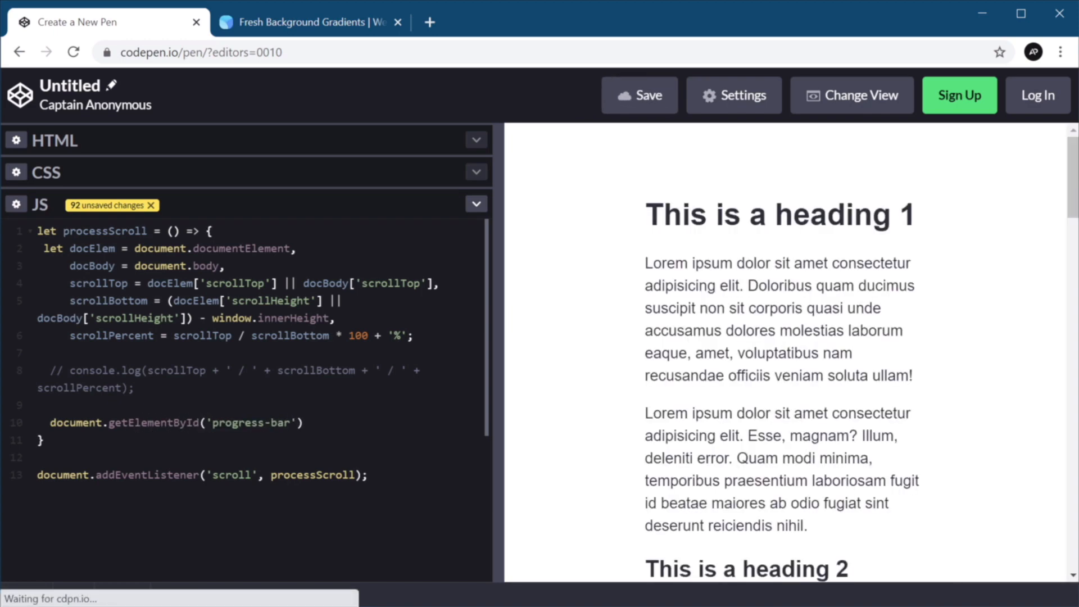
text(.style)
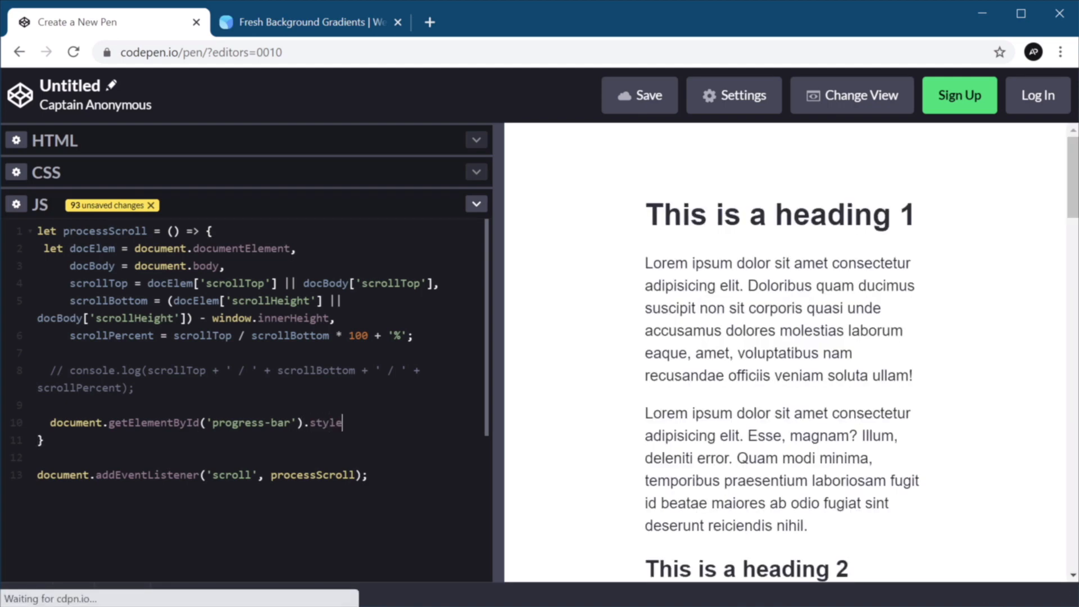
Complete it with setProperty('--scrollAmount', scrollPercent) inside processScroll.
text(.setPro)
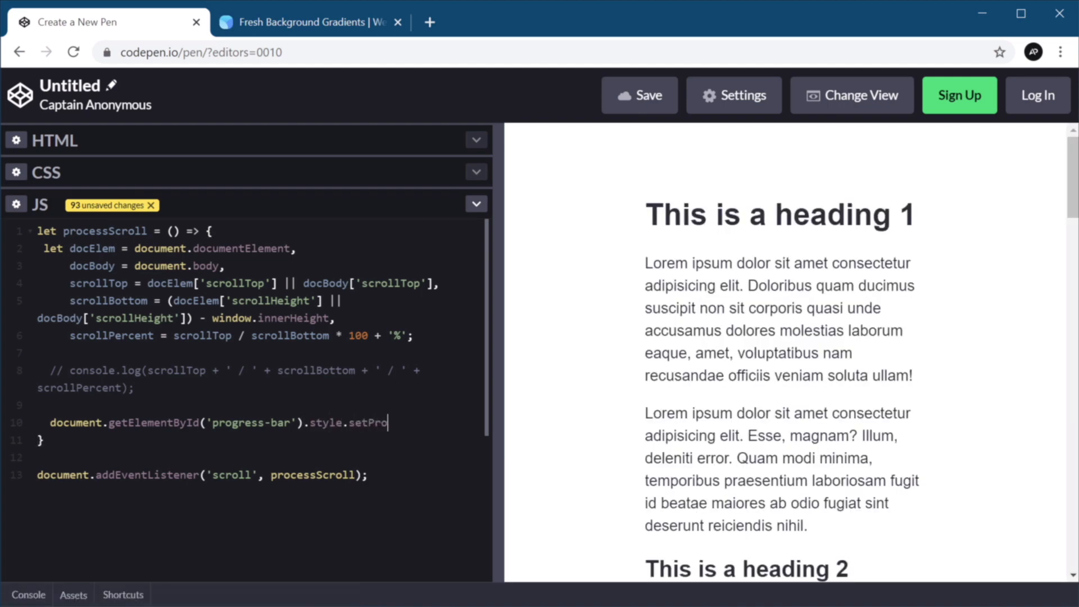
text(perty())
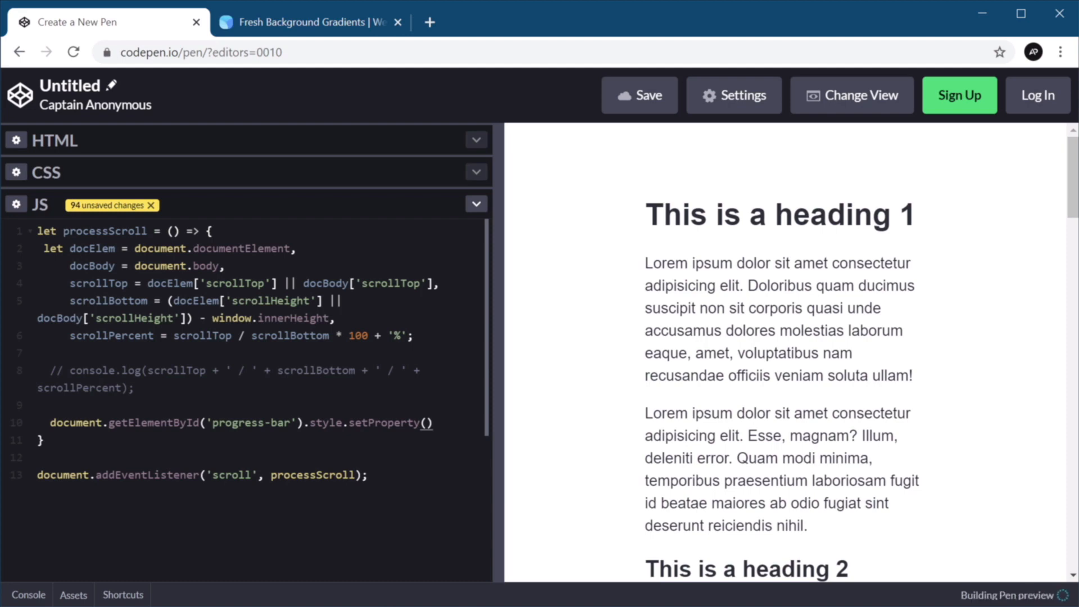
text('--s)
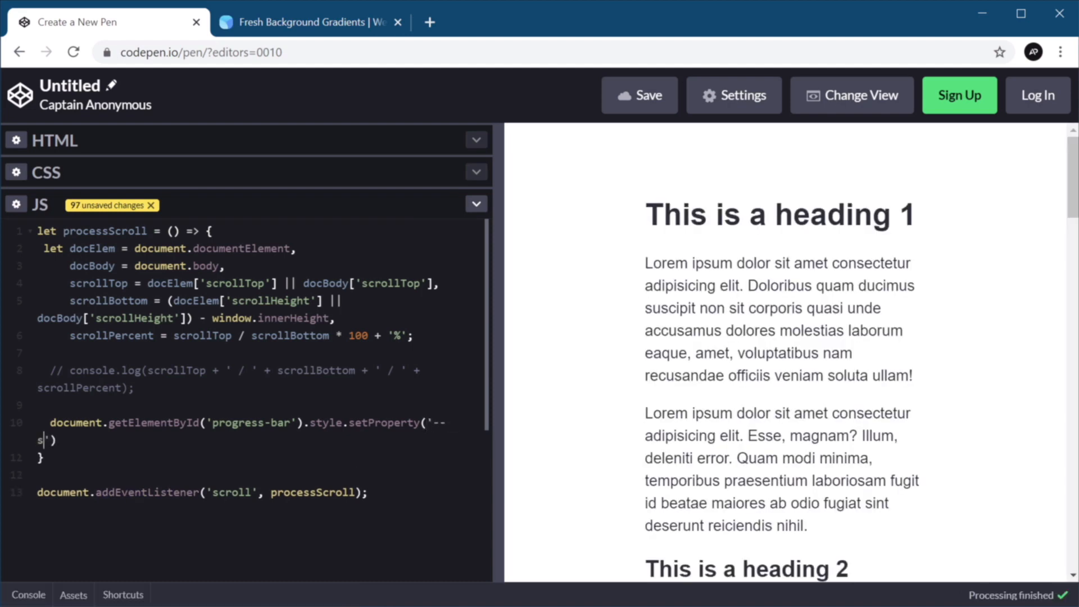
text(crollAmount)
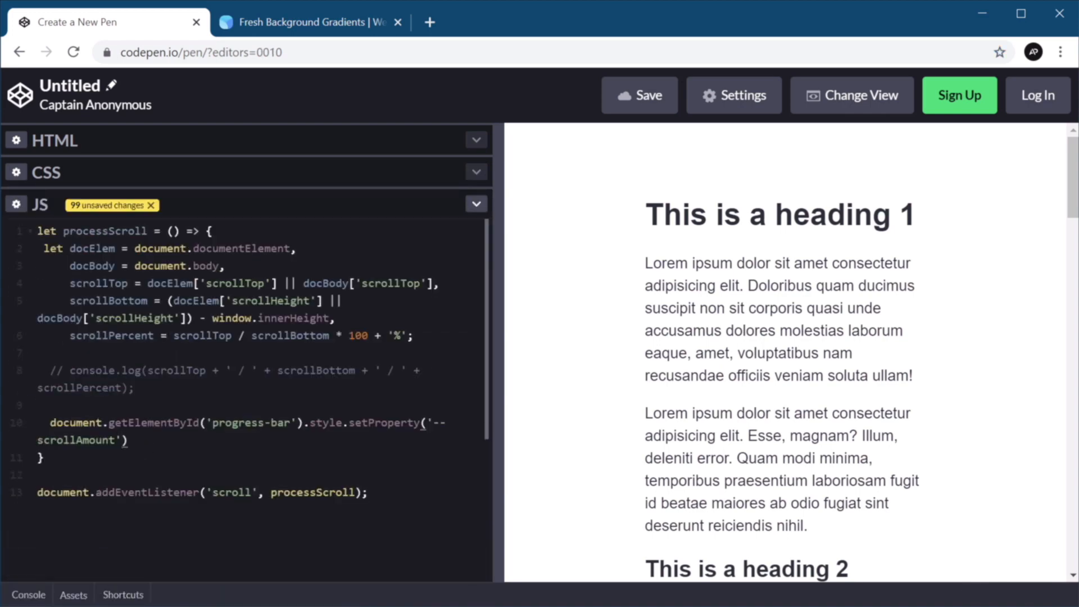
text(, scrollPercent)
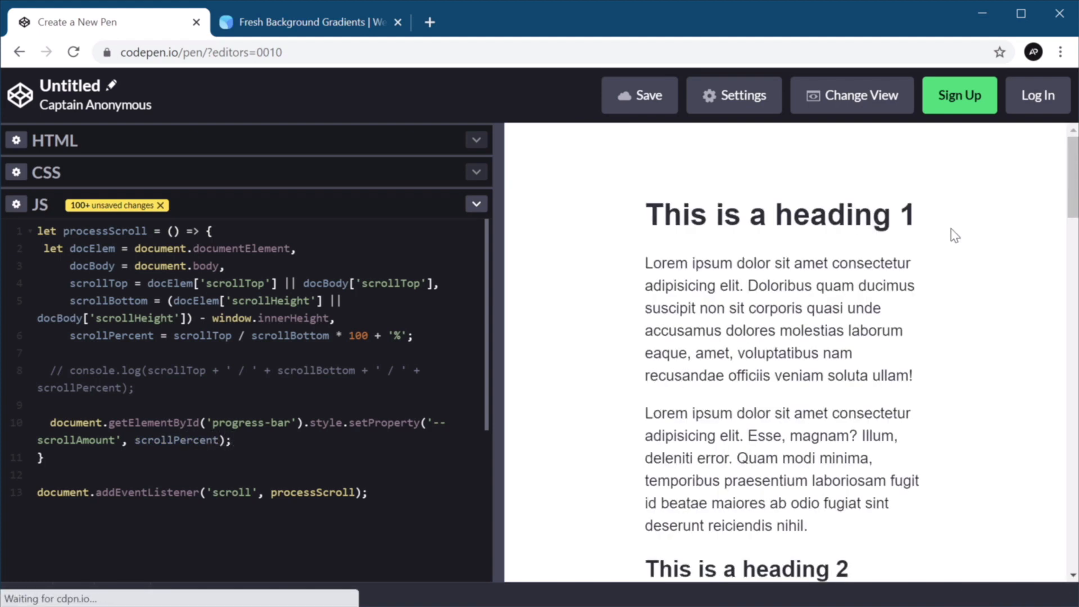
scroll(down, 3)
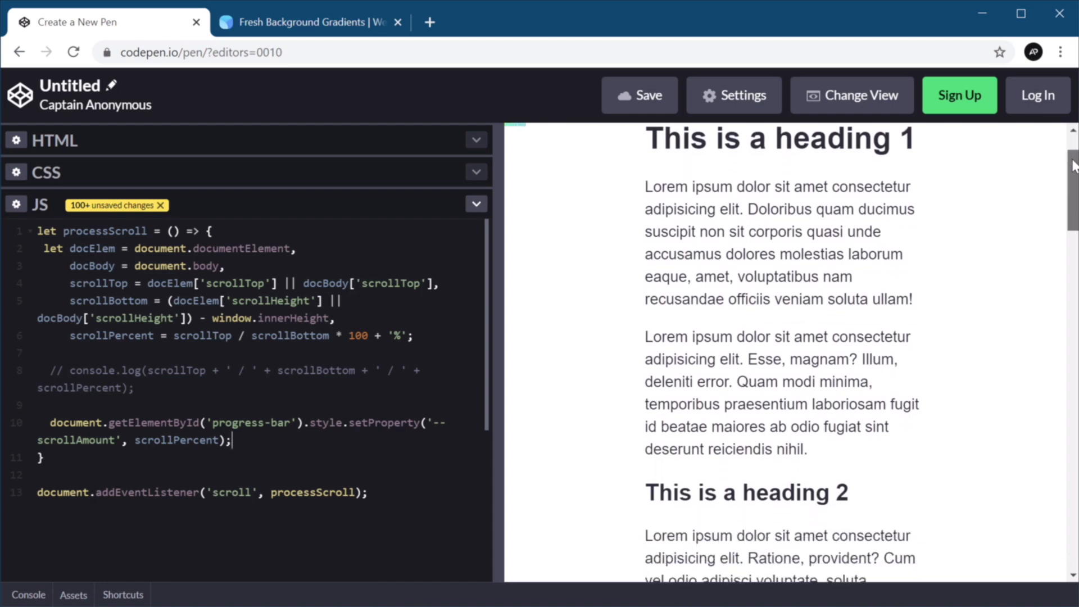
scroll(down, 3)
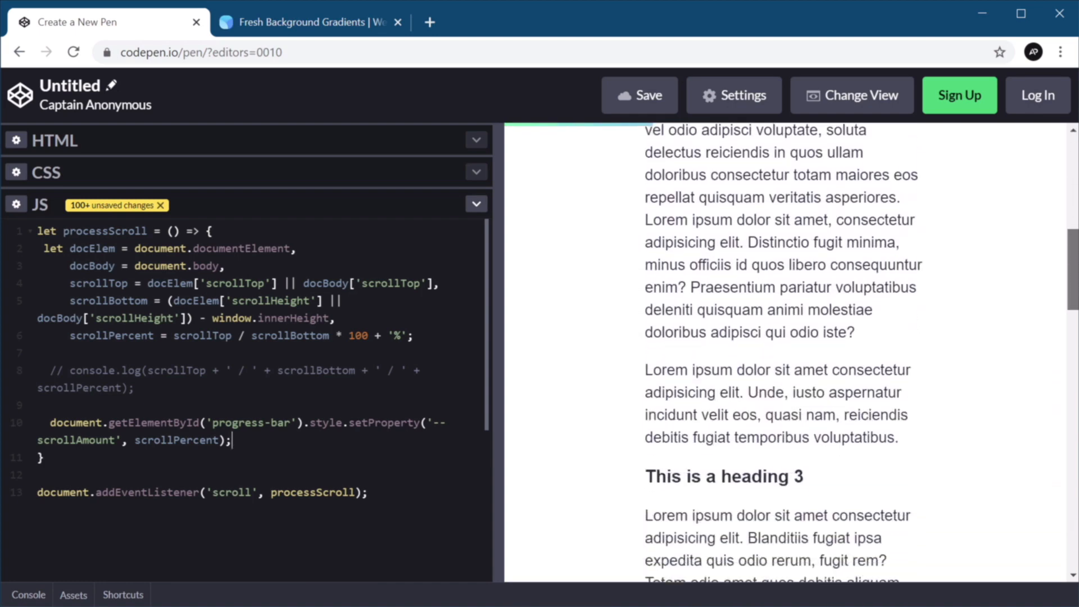
scroll(down, 3)
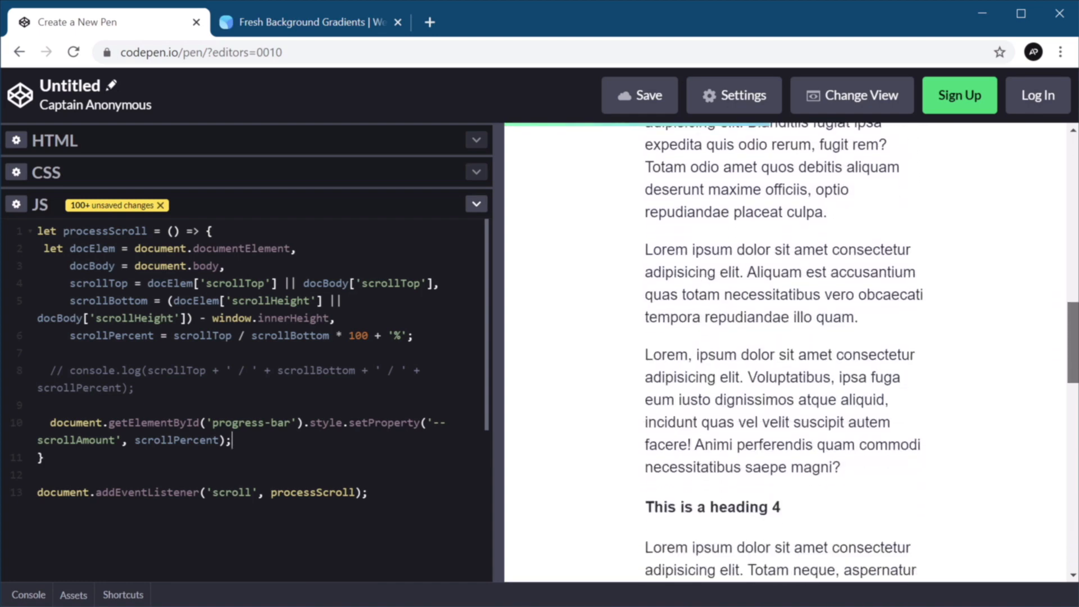
scroll(down, 3)
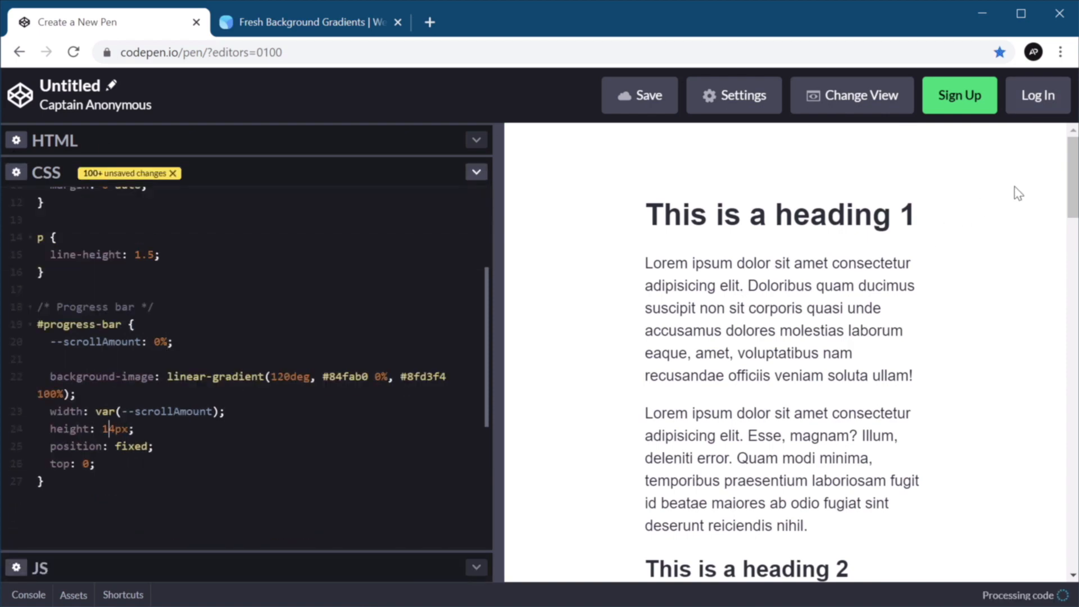
Scroll the preview up and down to watch the 14px gradient bar grow and shrink.
scroll(down, 3)
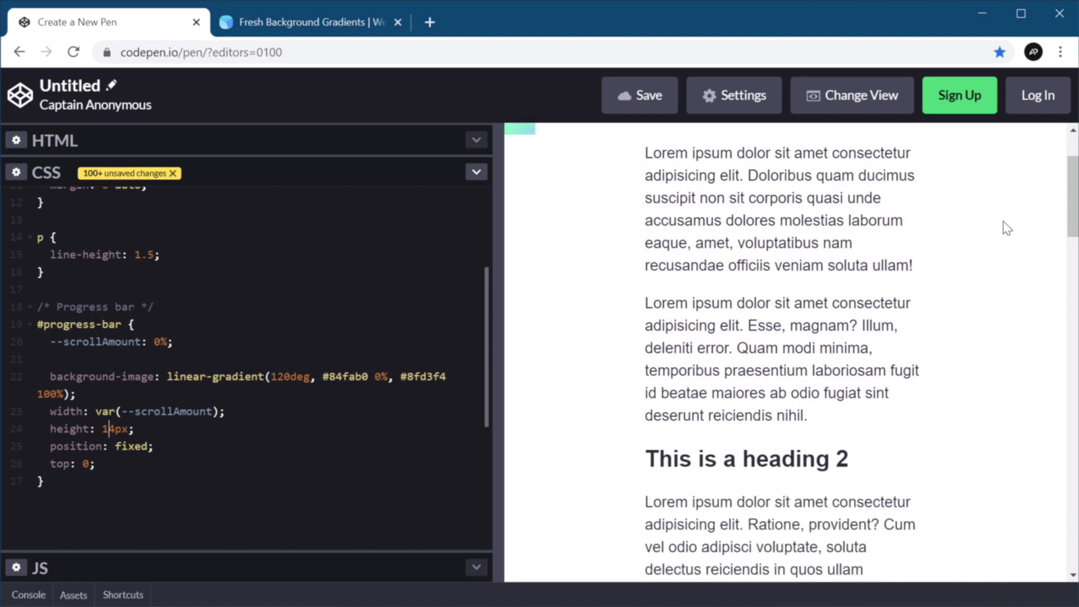
scroll(down, 3)
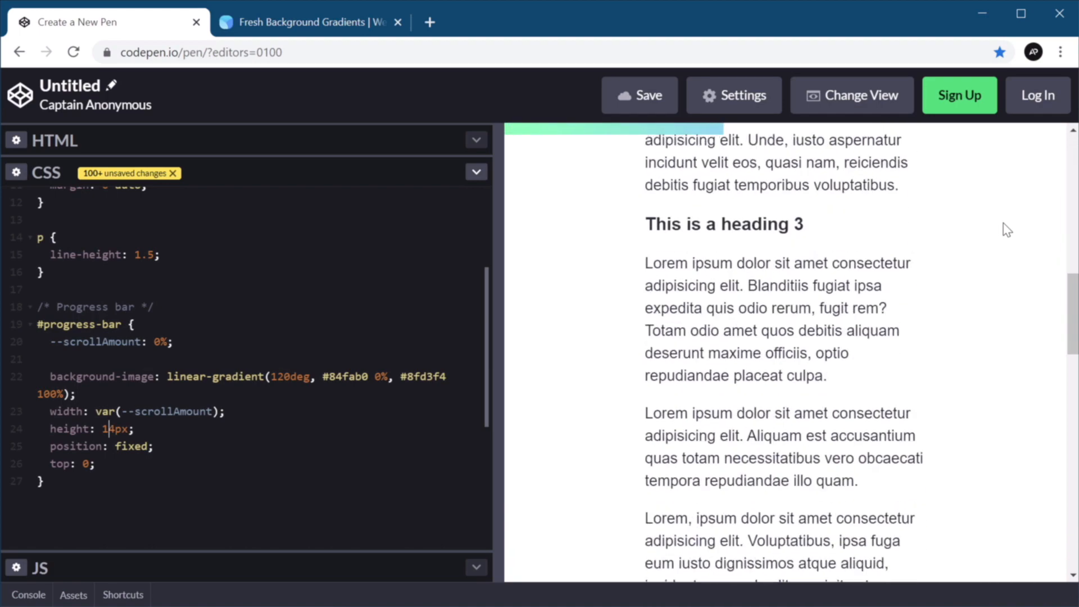
scroll(up, 3)
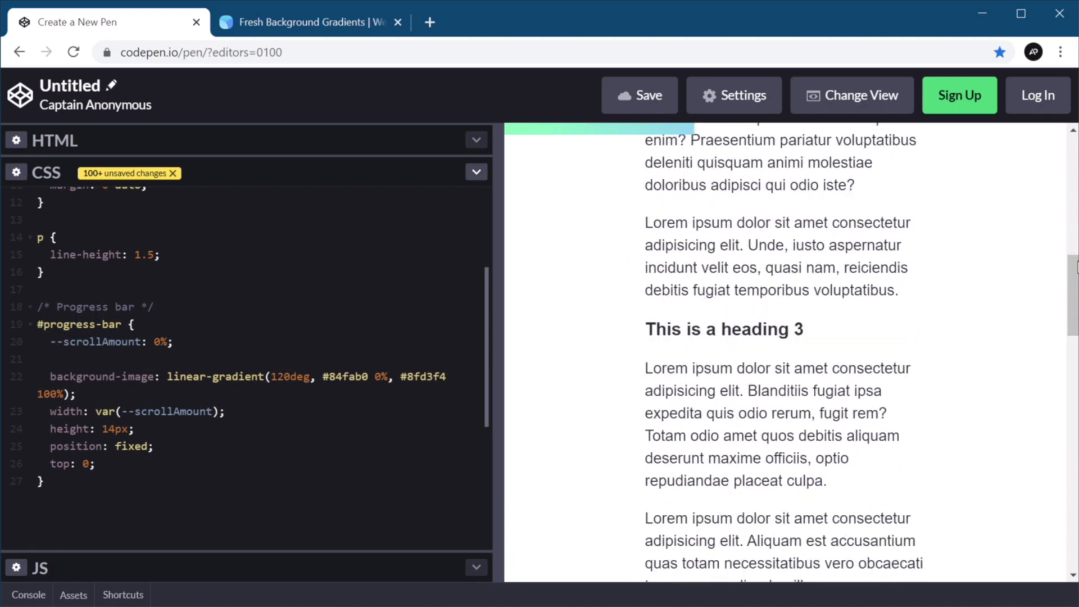
scroll(up, 3)
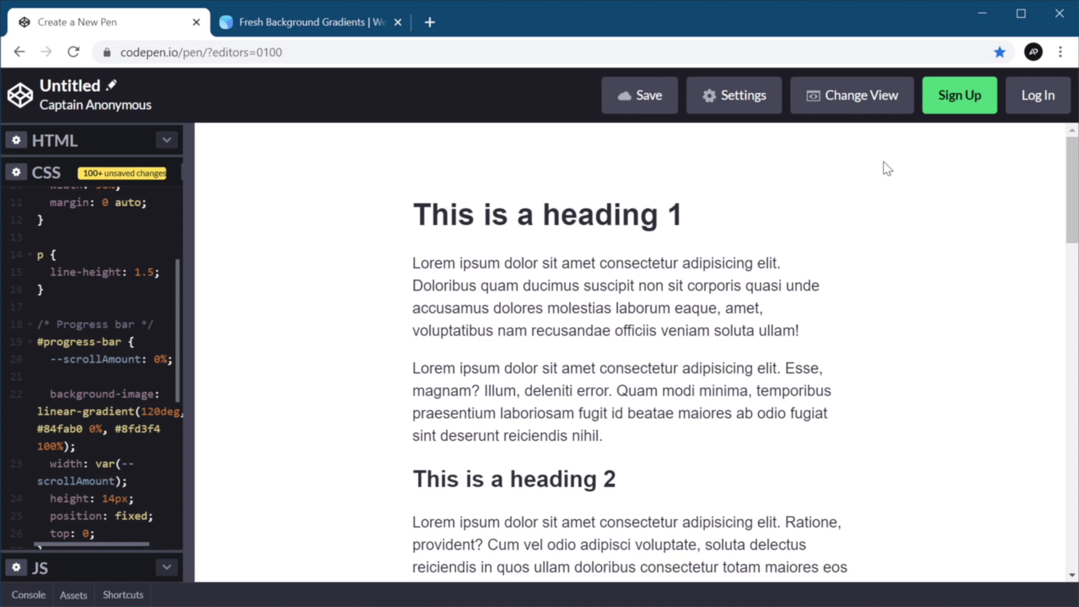
scroll(down, 3)
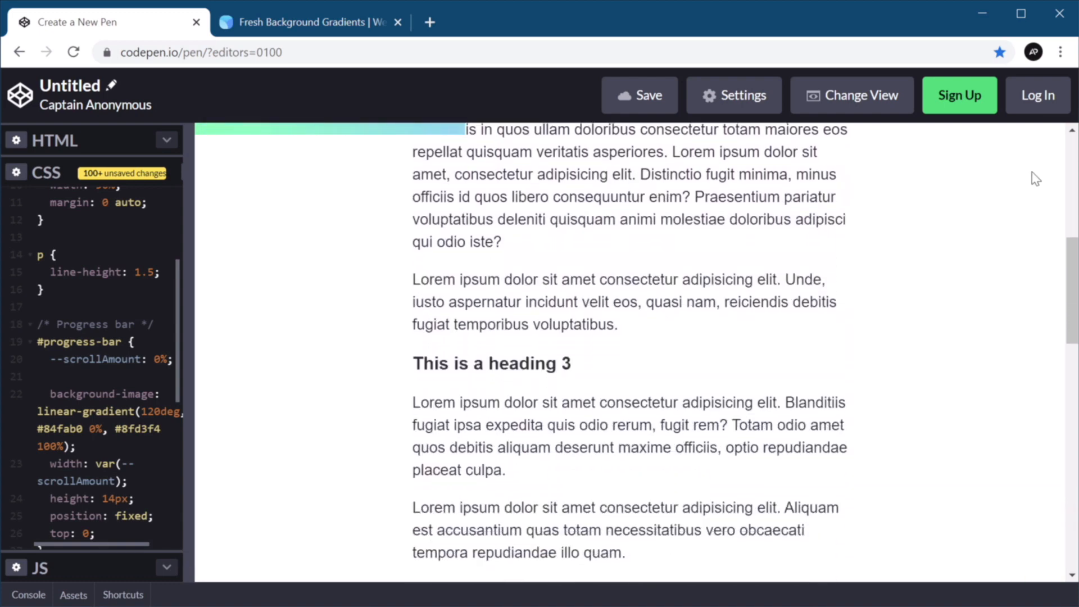
scroll(down, 3)
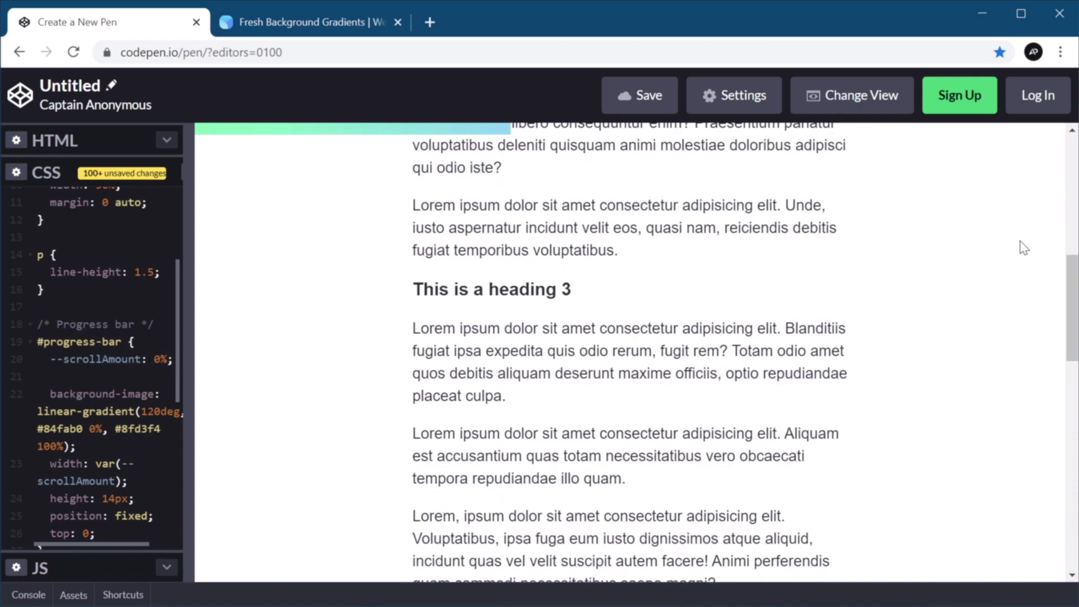
scroll(up, 3)
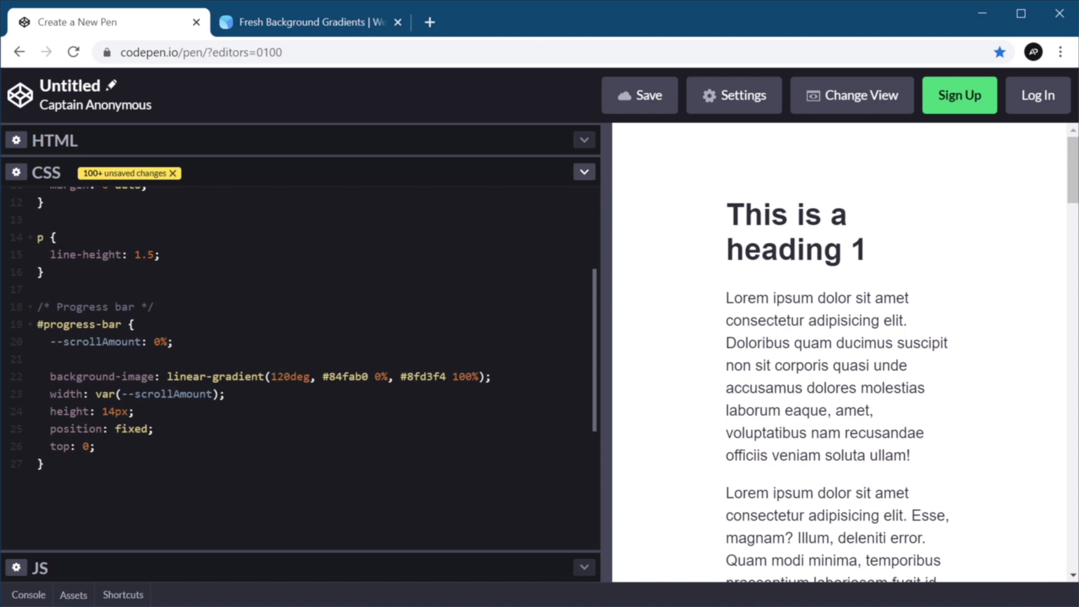
mouse_move(840, 171)
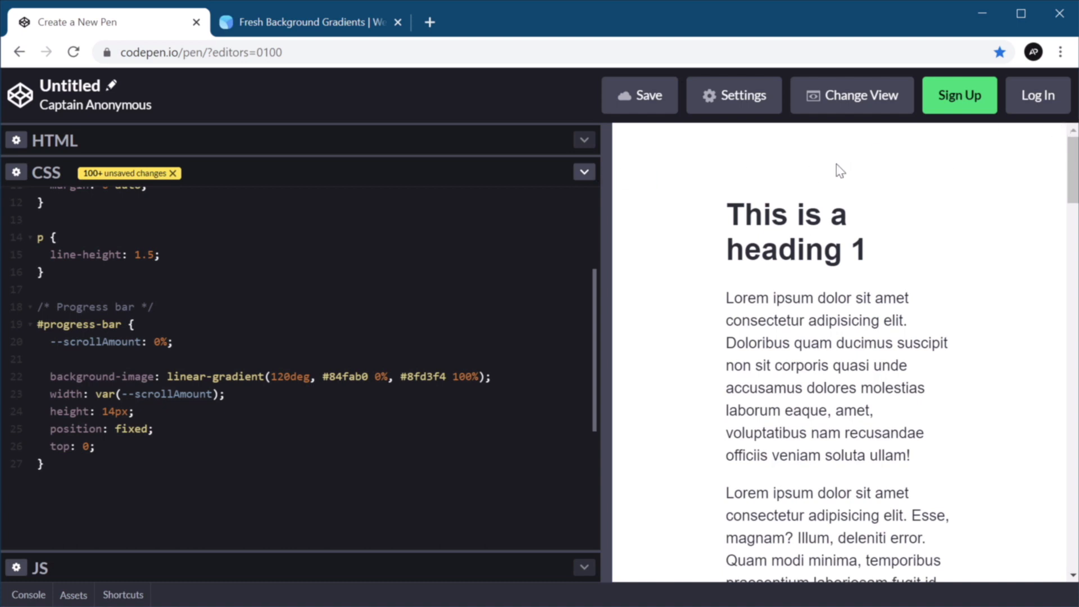
mouse_move(505, 246)
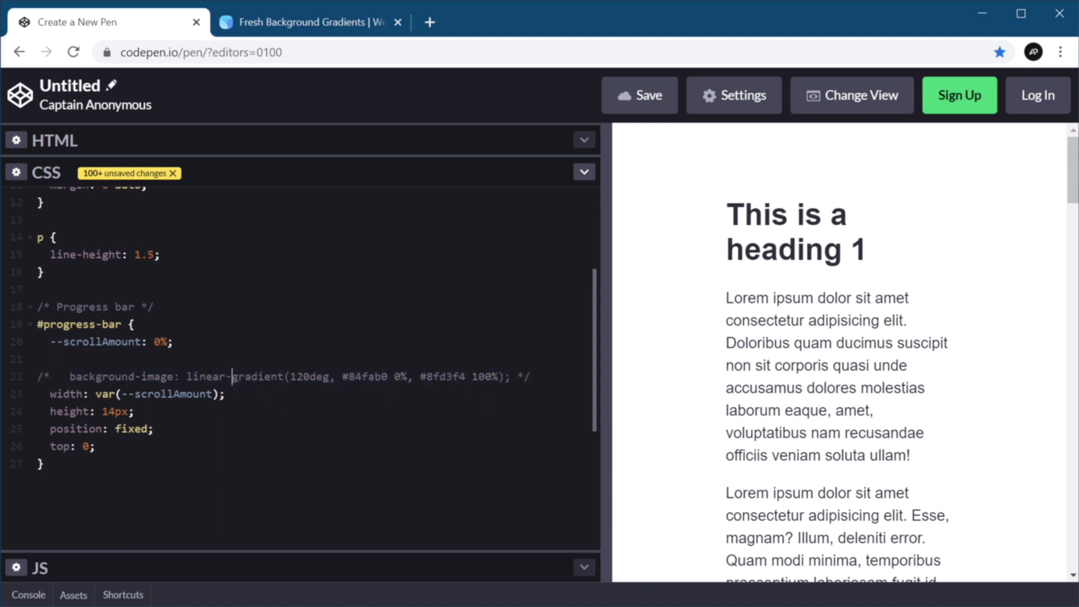
Start #progress-bar's background as linear-gradient(to right, #f24e1e ...).
text(b)
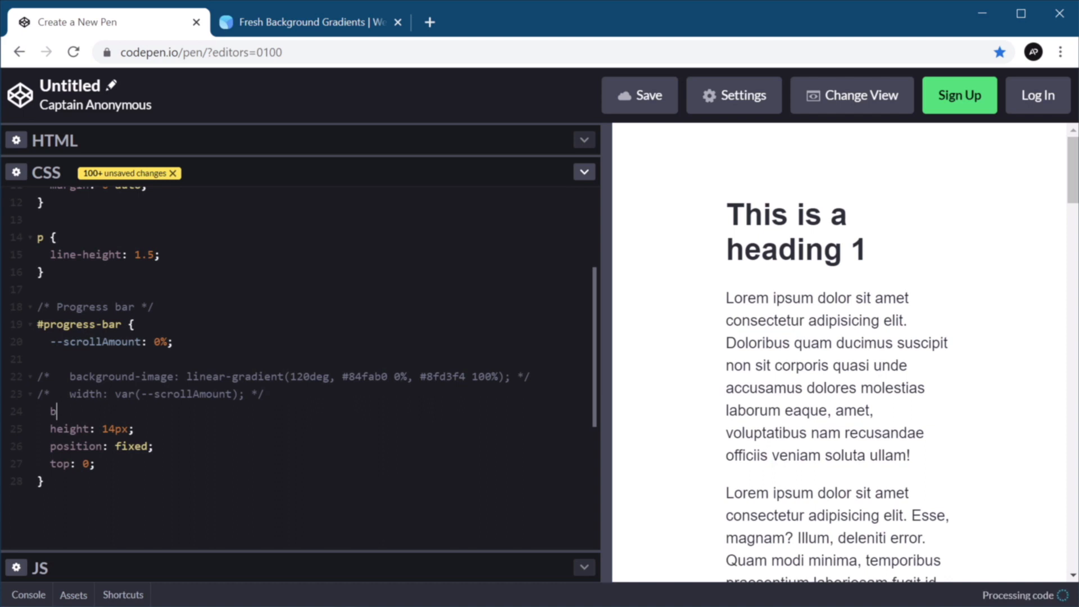
text(ackground: linear)
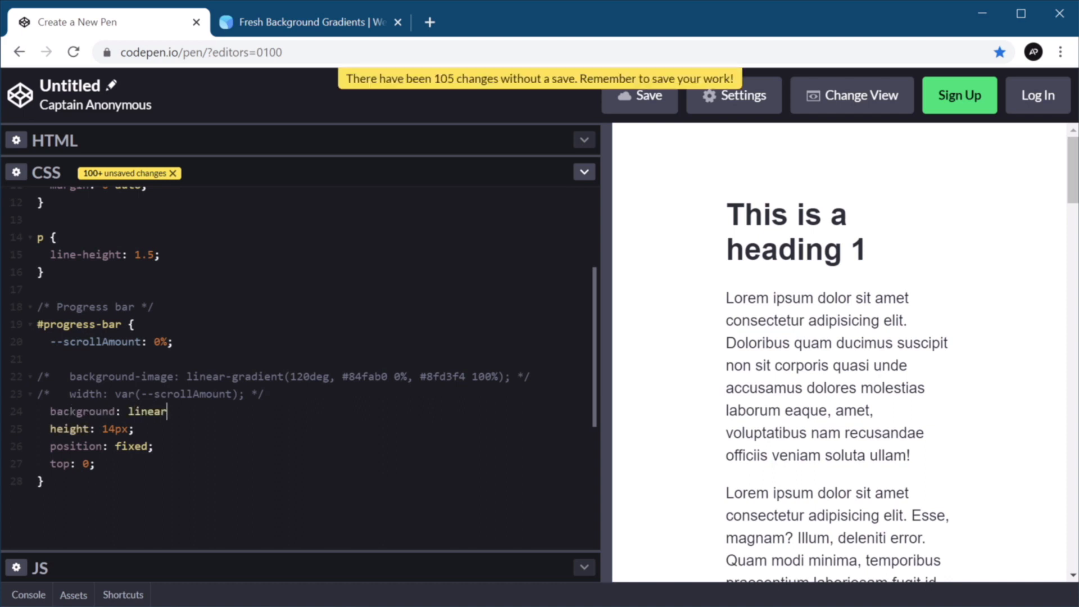
text(-gra)
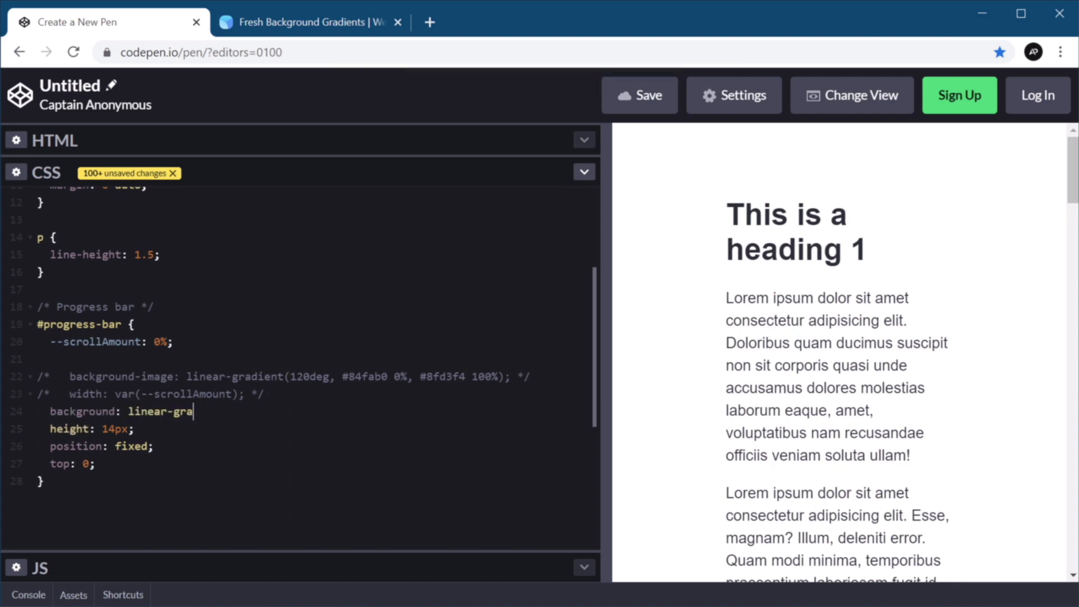
text(dient(to right))
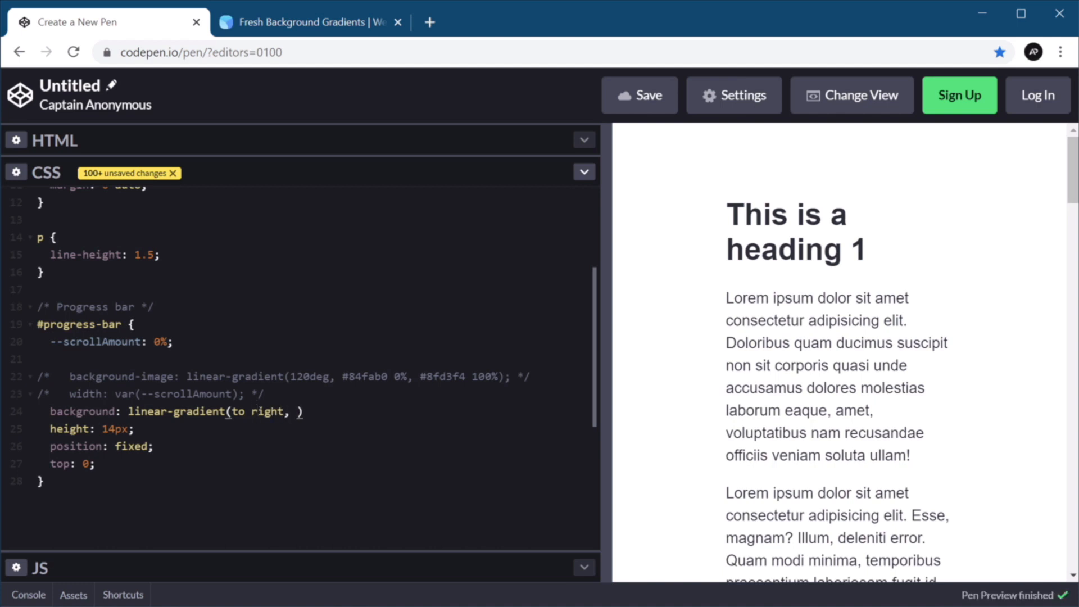
text(#)
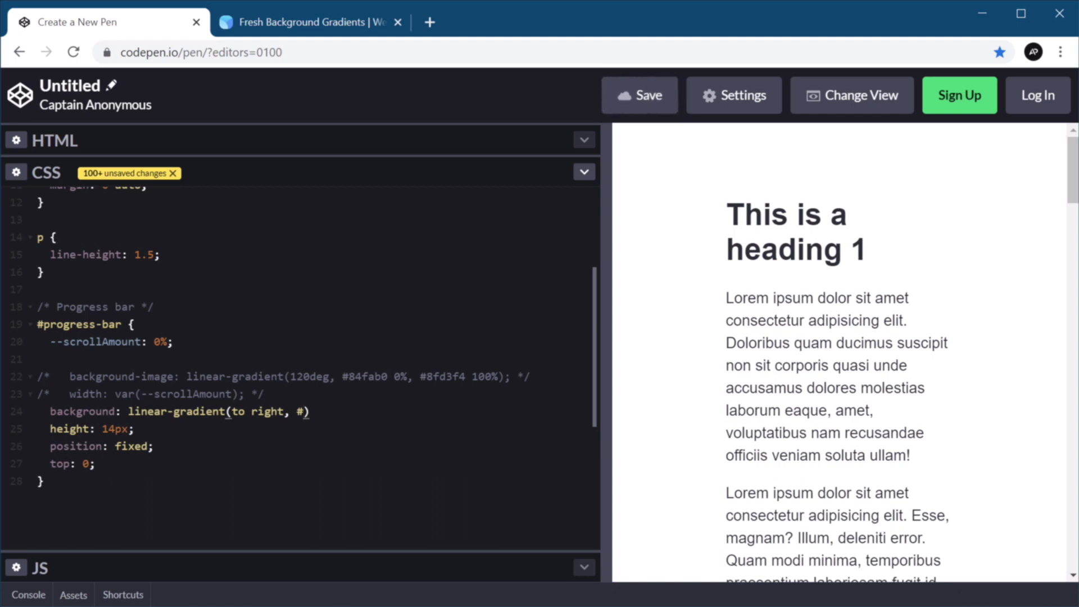
text(24)
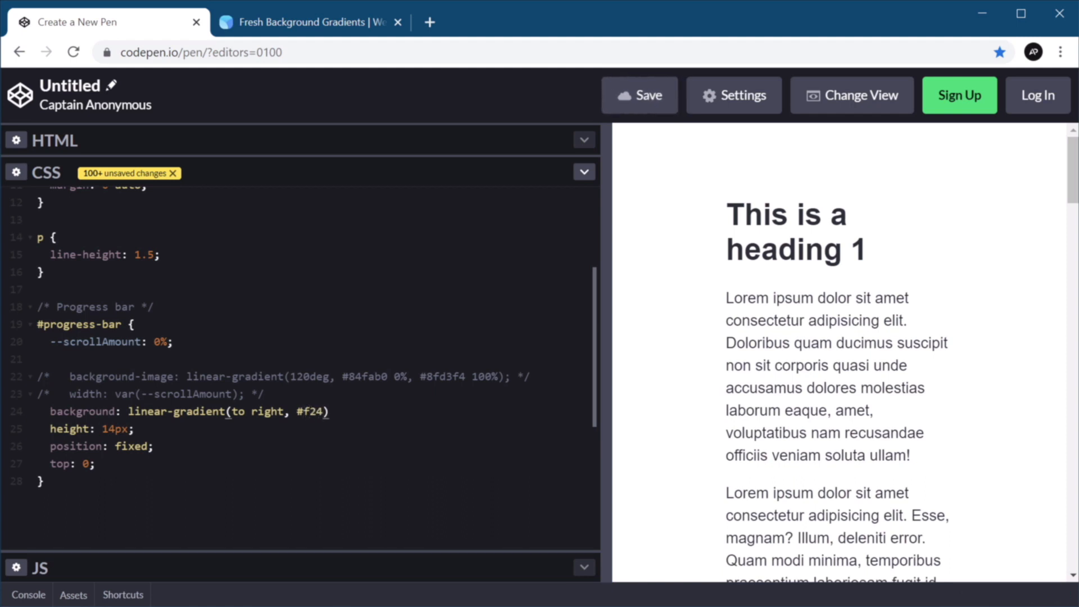
text(e1e)
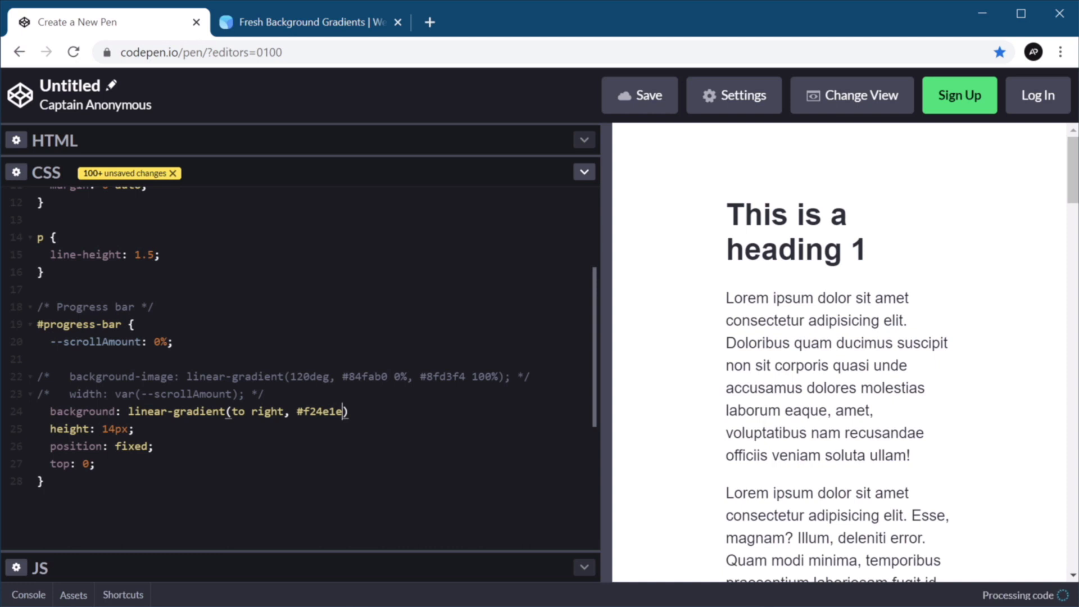
Finish the gradient with var(--scrollAmount) as the red stop and transparent beyond it.
text(var())
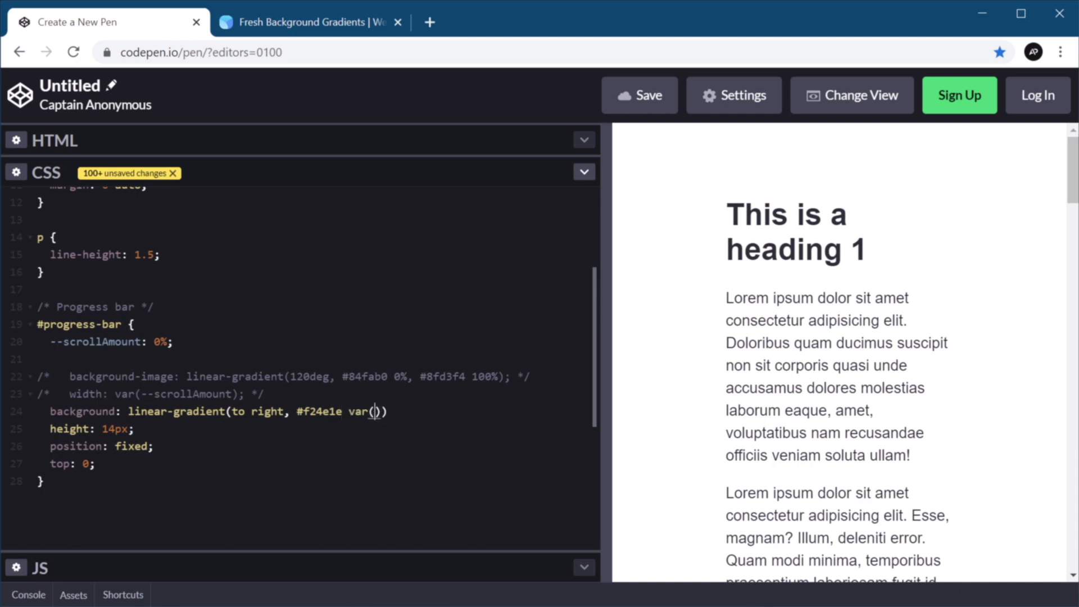
text(--)
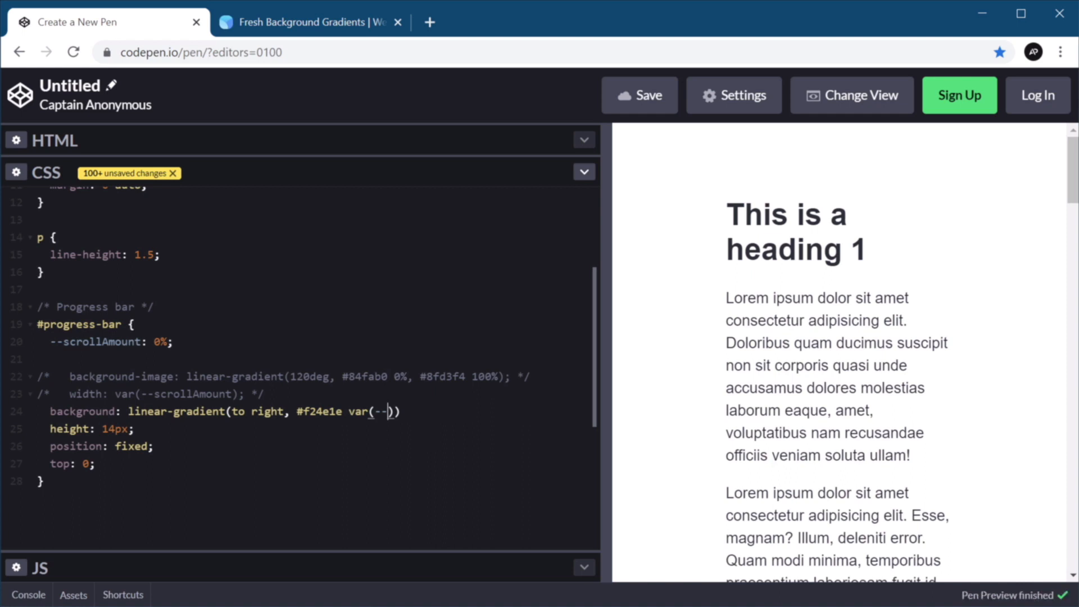
text(scrollAmoi)
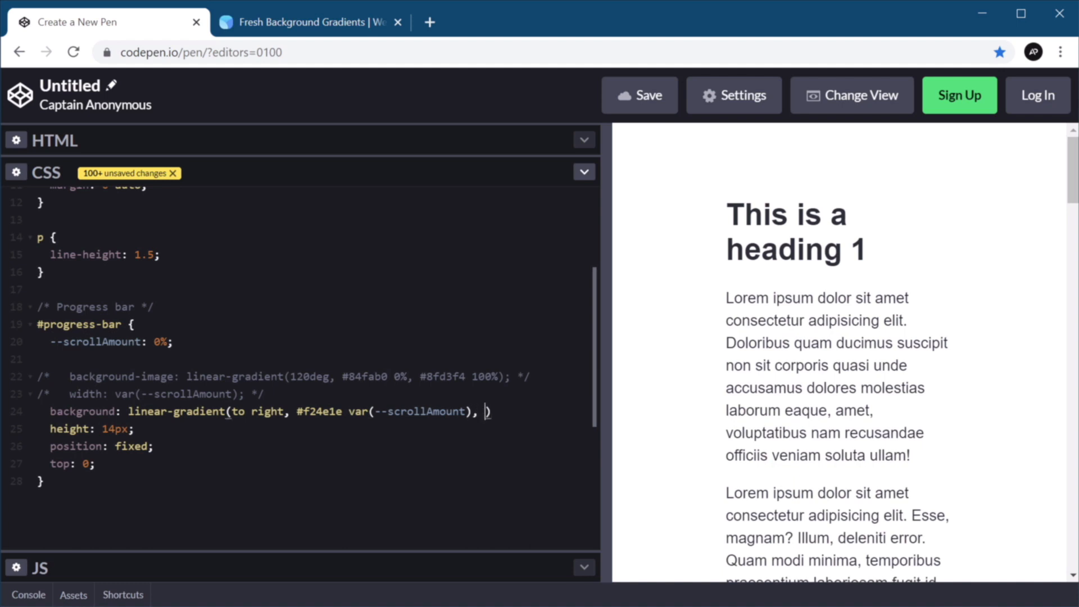
text(transpanr)
text(width: 100%;)
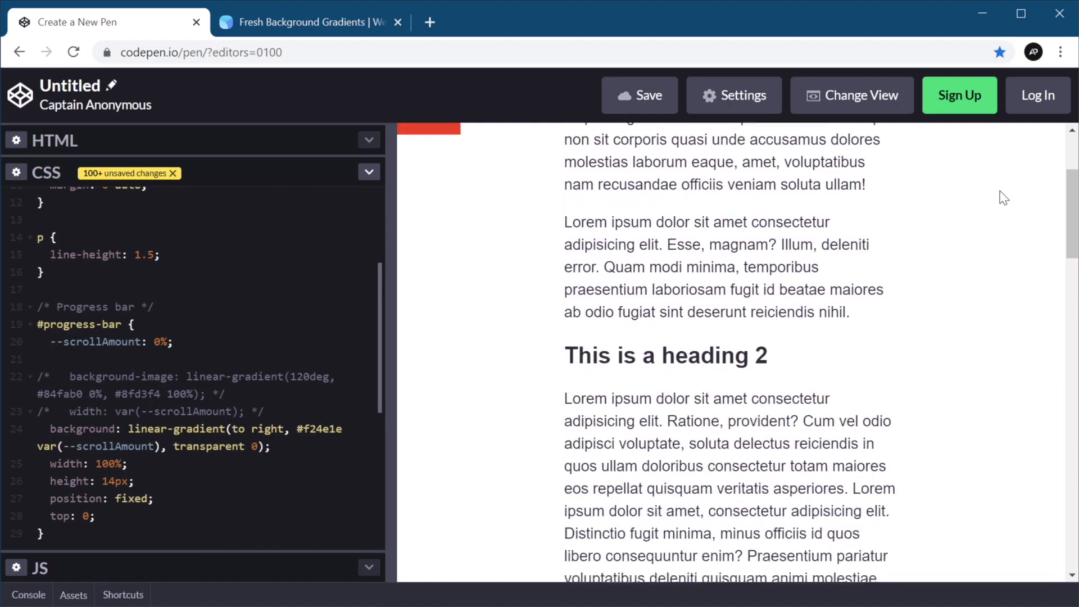
scroll(down, 3)
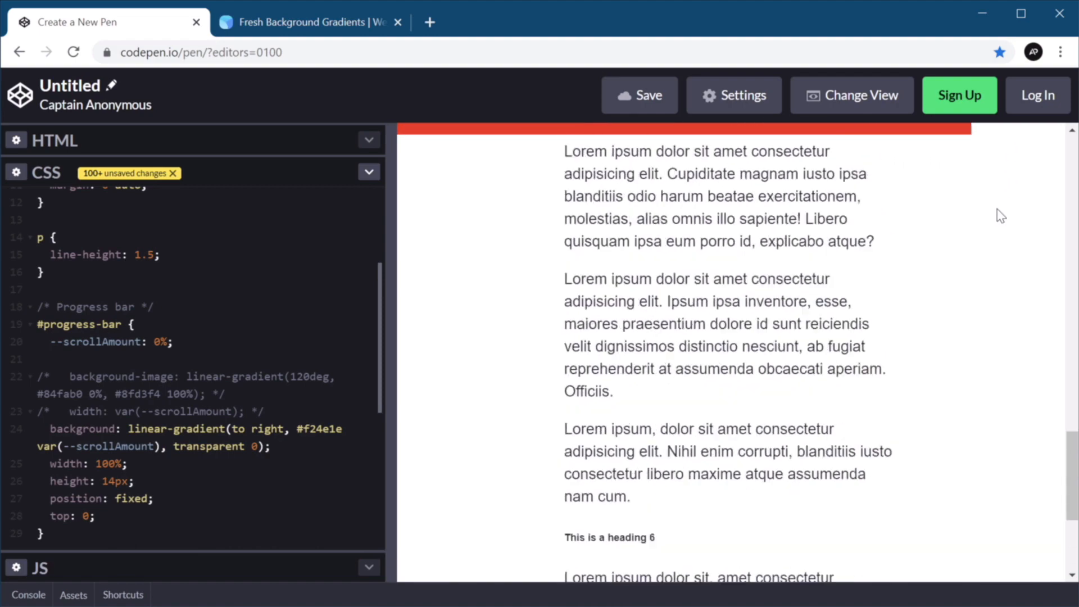
scroll(down, 3)
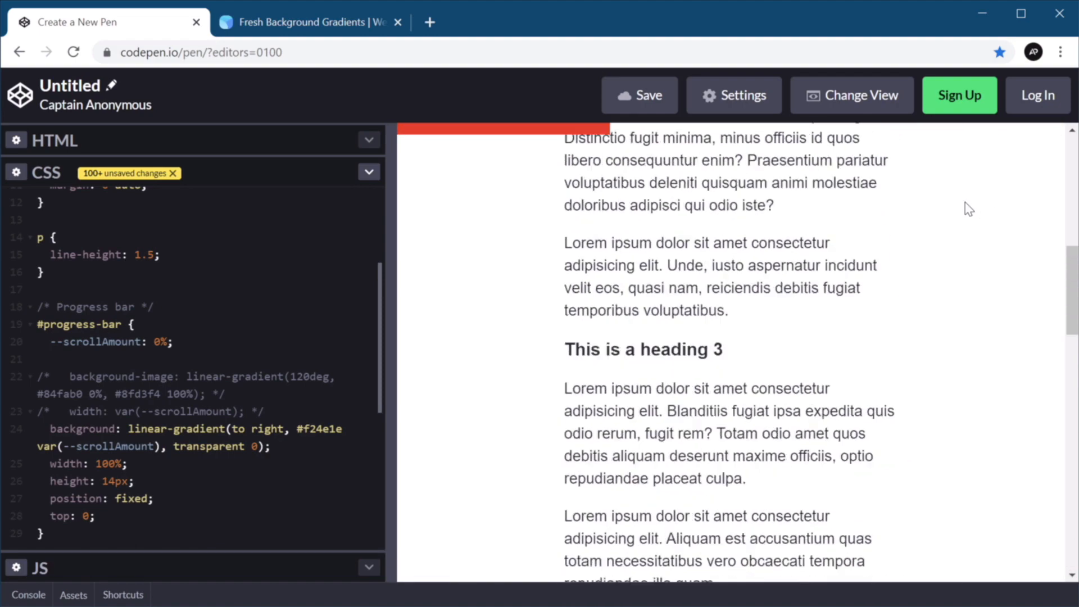
scroll(up, 3)
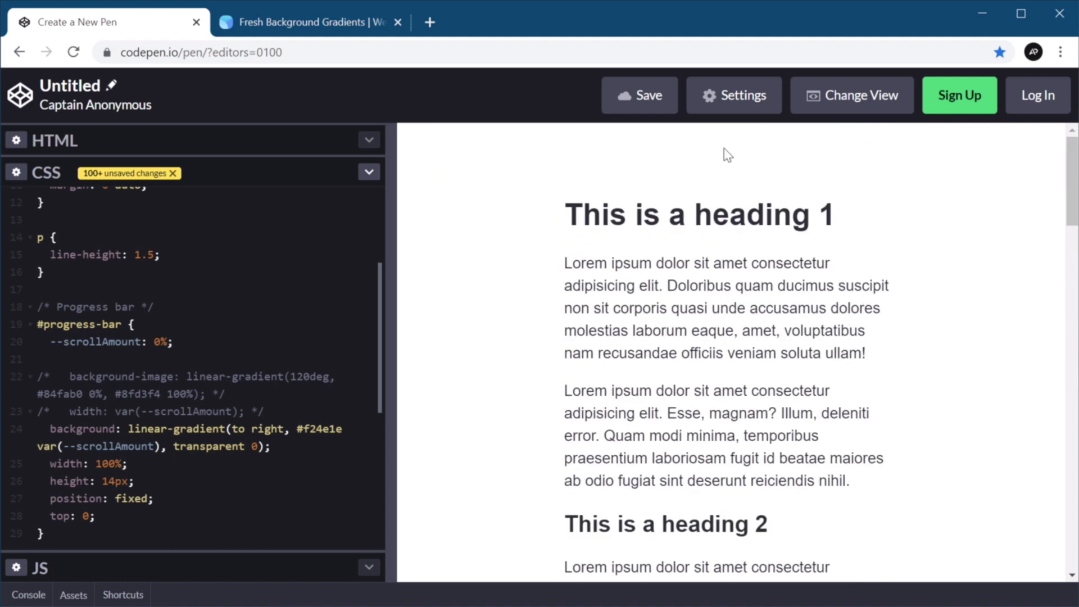
mouse_move(780, 150)
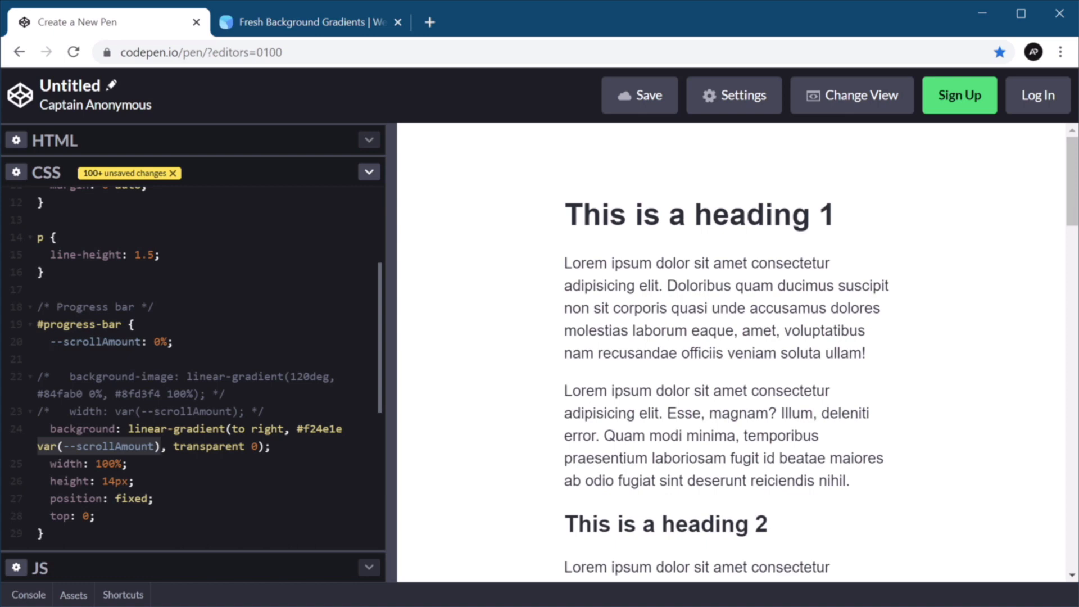
click(115, 411)
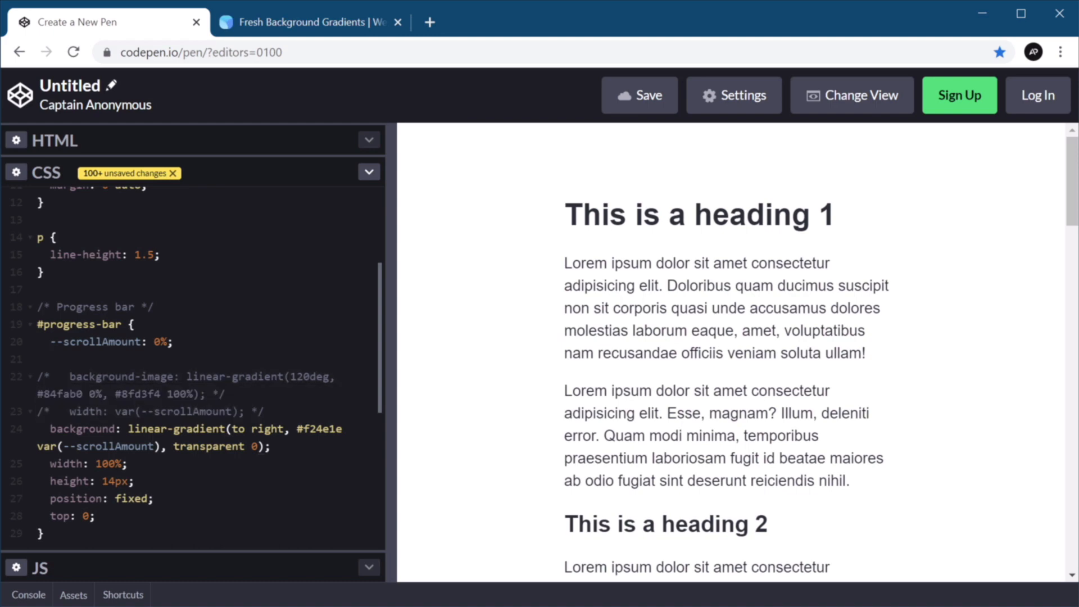
Insert a blank line after the commented width line and scroll the preview to test the bar.
click(234, 412)
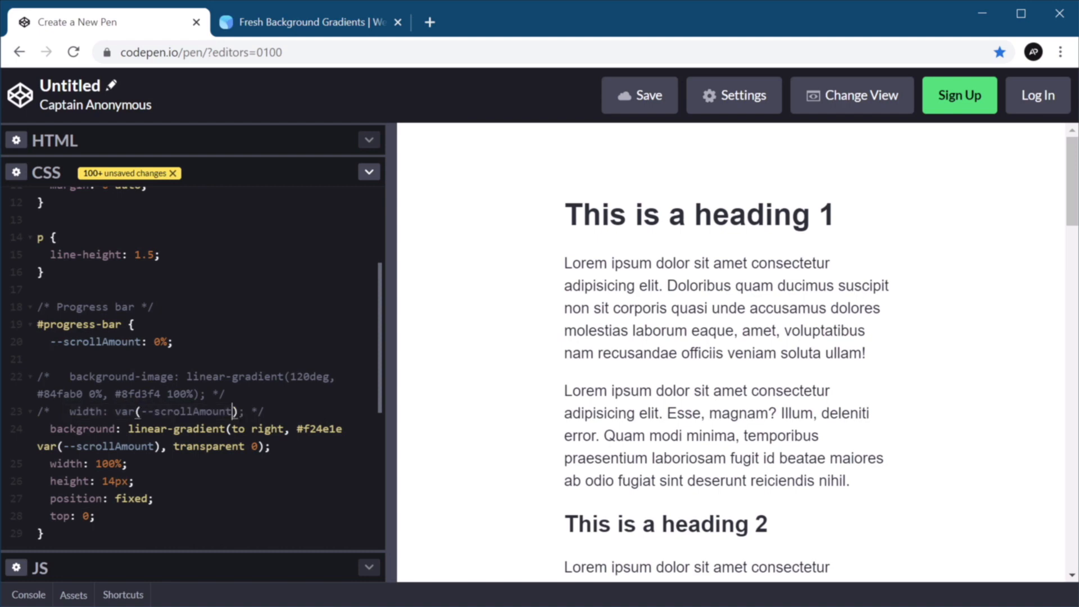
key(Enter)
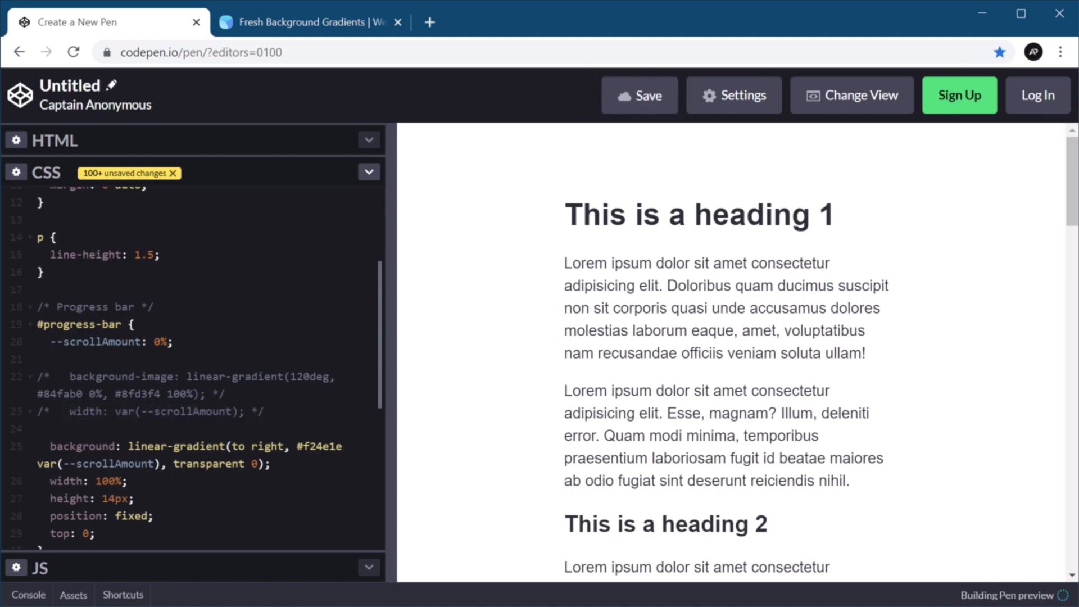
scroll(down, 3)
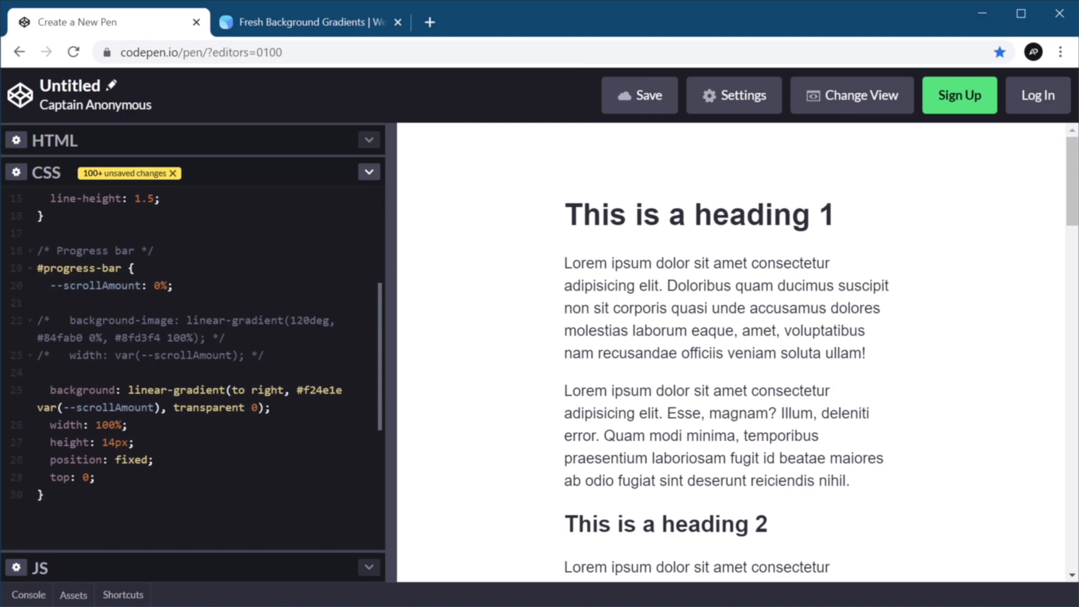
mouse_move(514, 181)
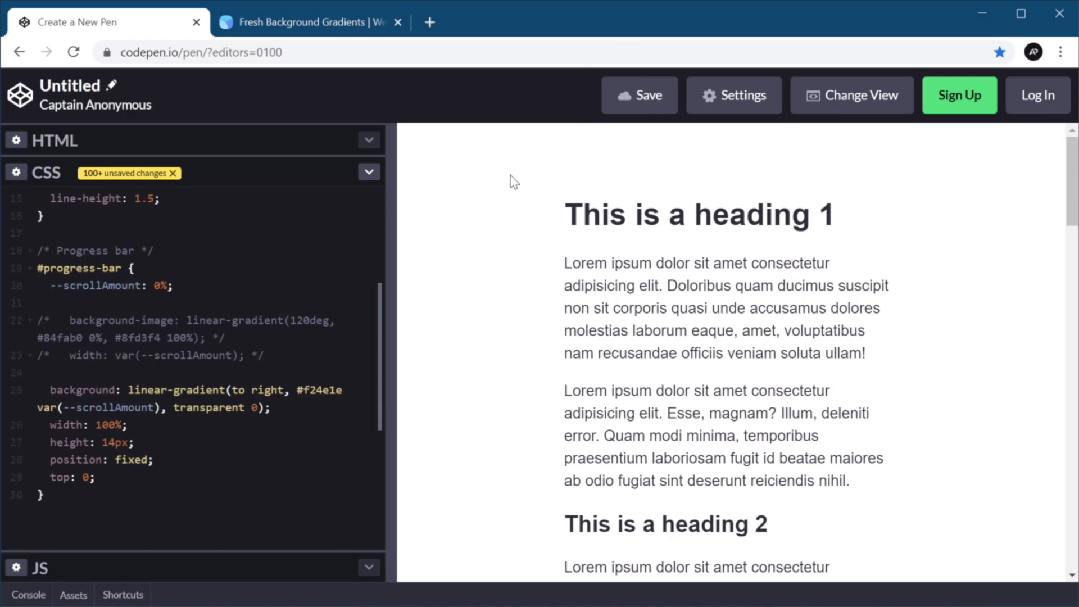
scroll(down, 3)
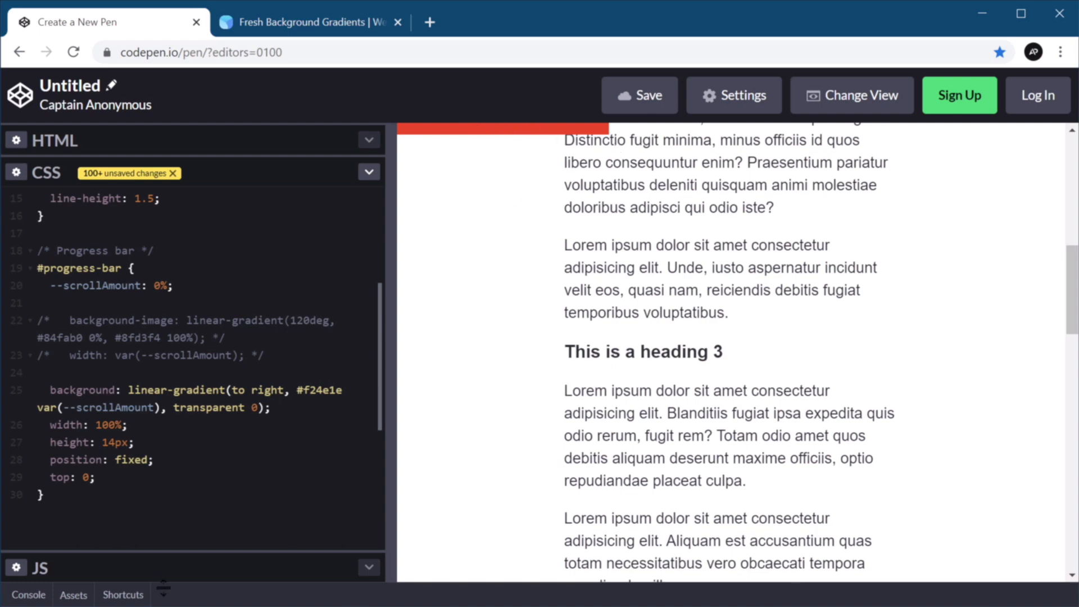
Switch the editor to the JS panel and scroll the preview back to the top.
click(369, 171)
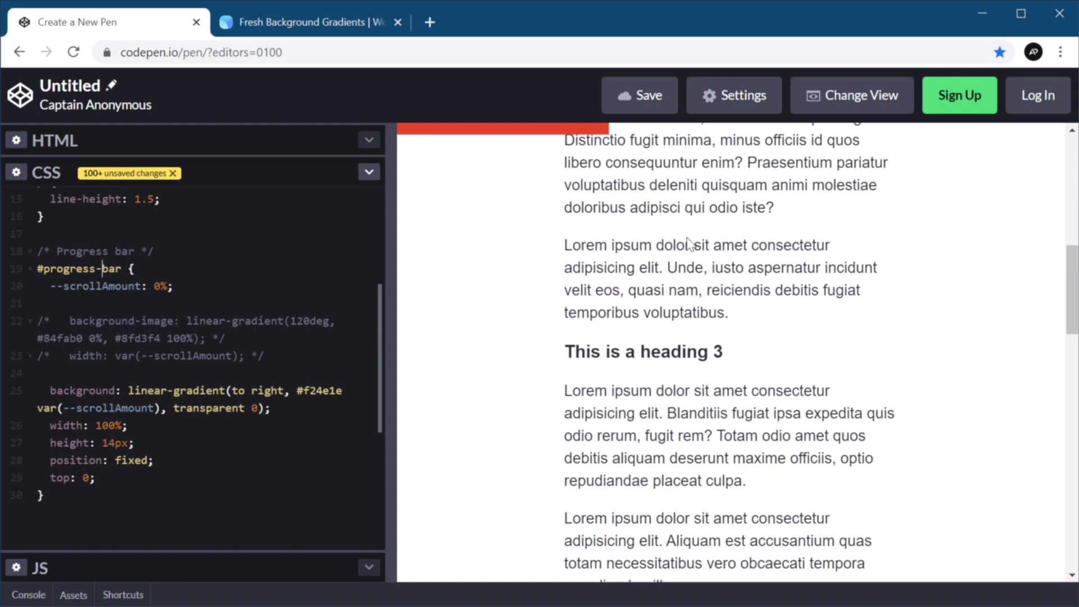
mouse_move(489, 232)
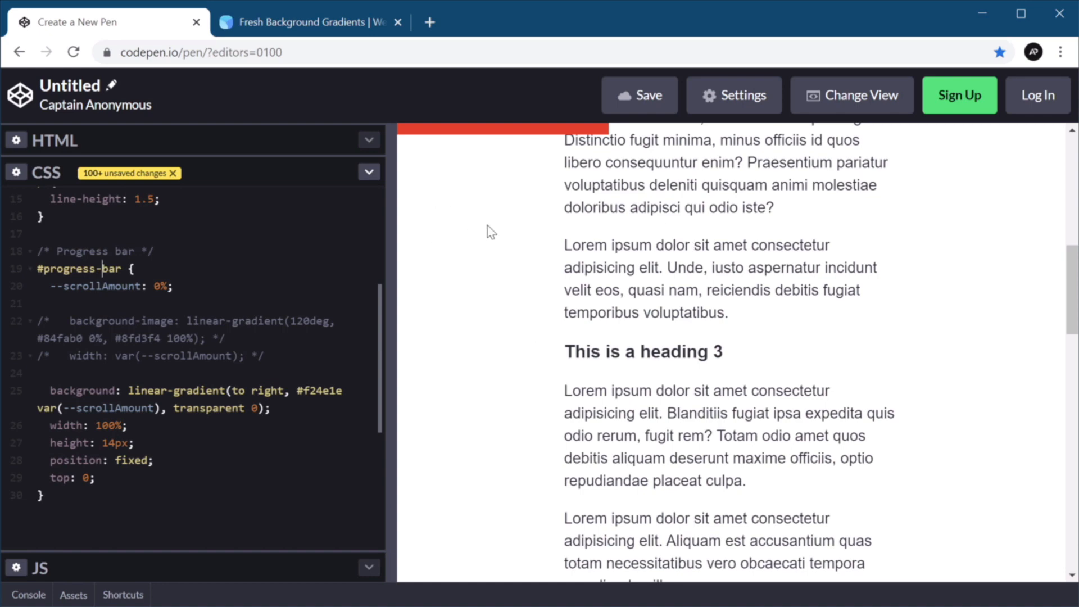
mouse_move(507, 174)
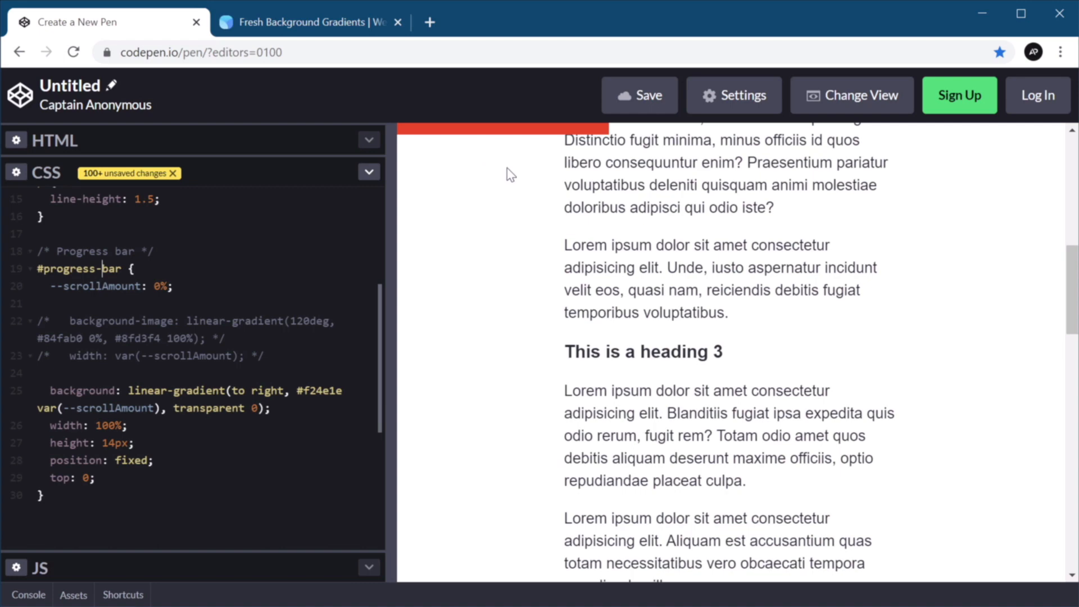
mouse_move(422, 192)
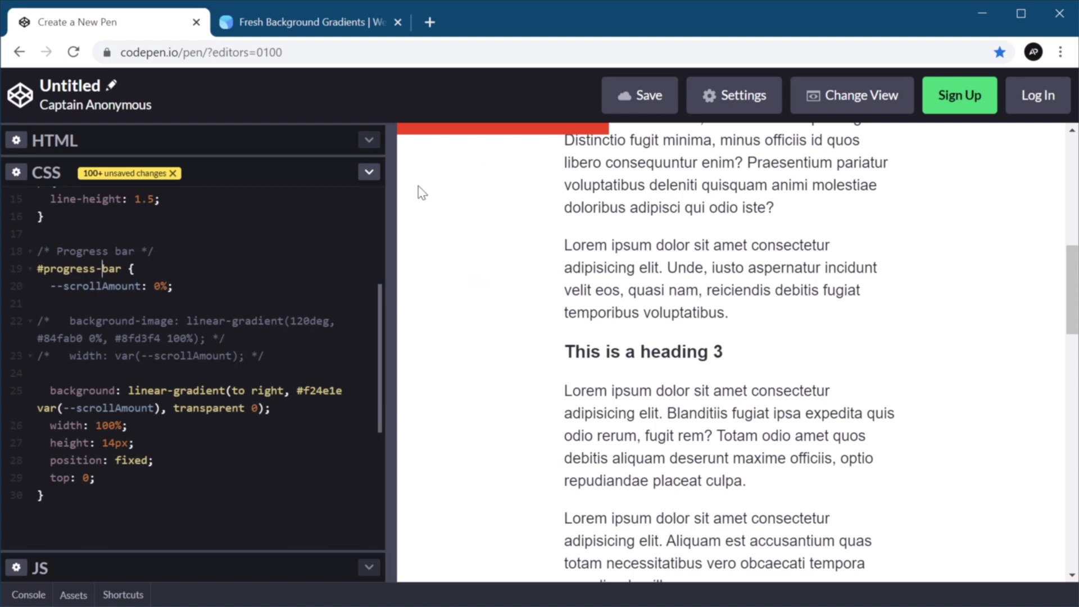
mouse_move(444, 201)
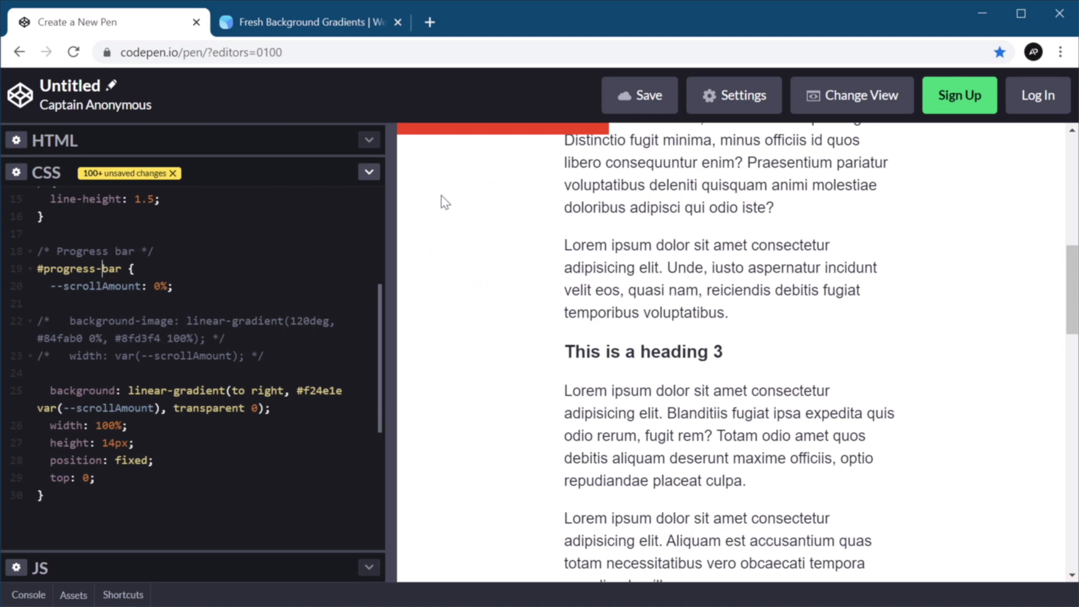
mouse_move(389, 231)
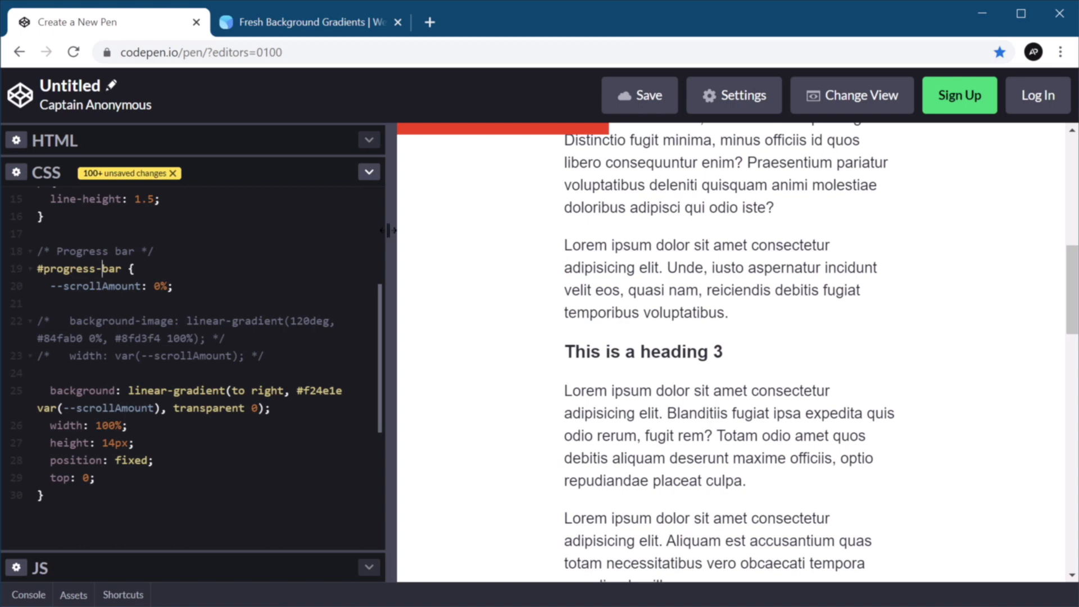
mouse_move(405, 594)
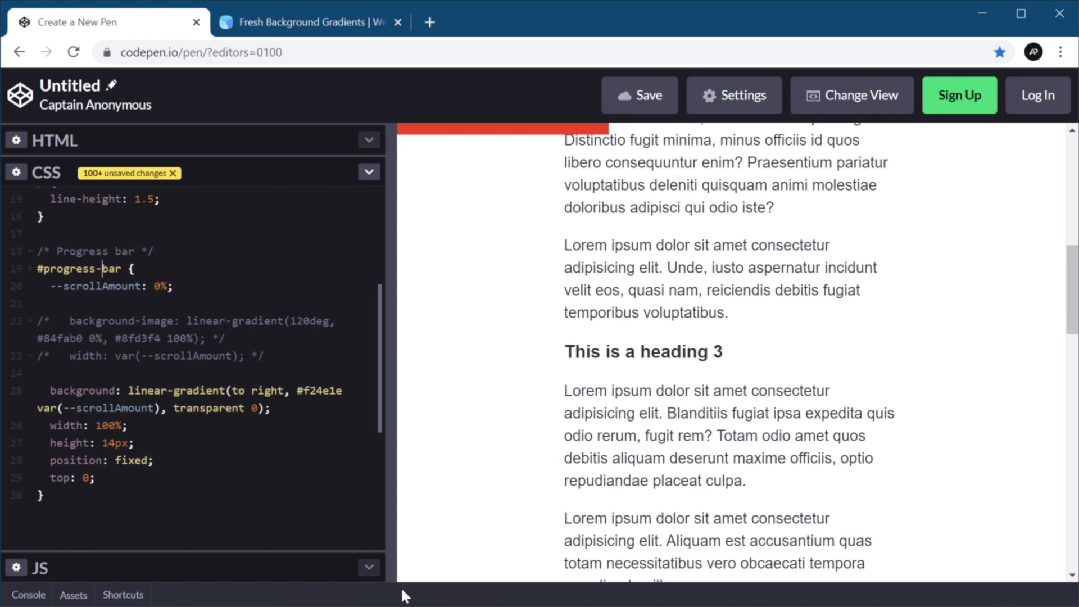
scroll(down, 3)
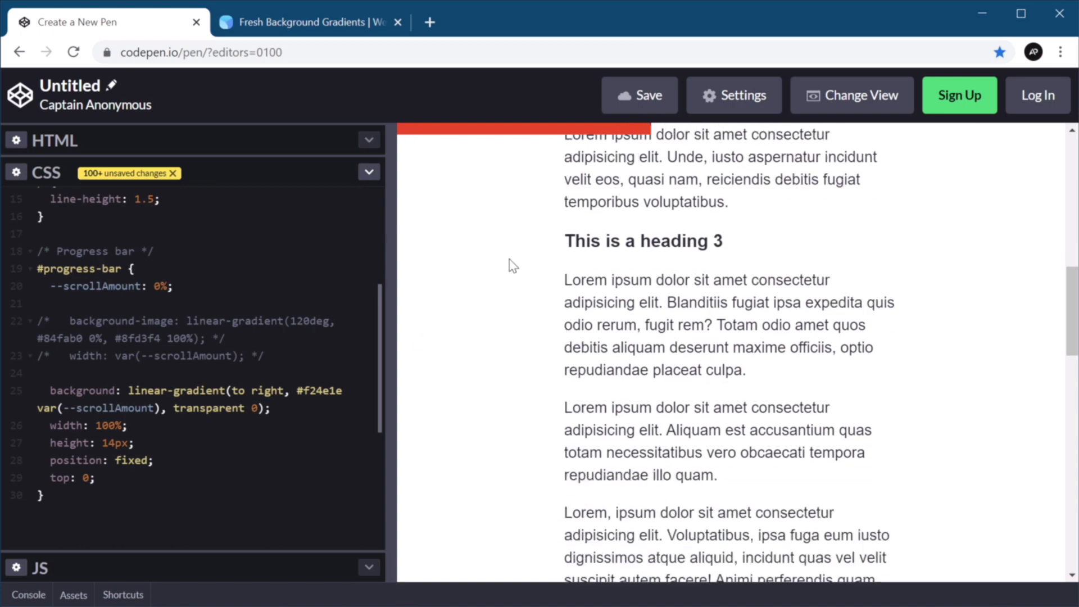
scroll(up, 3)
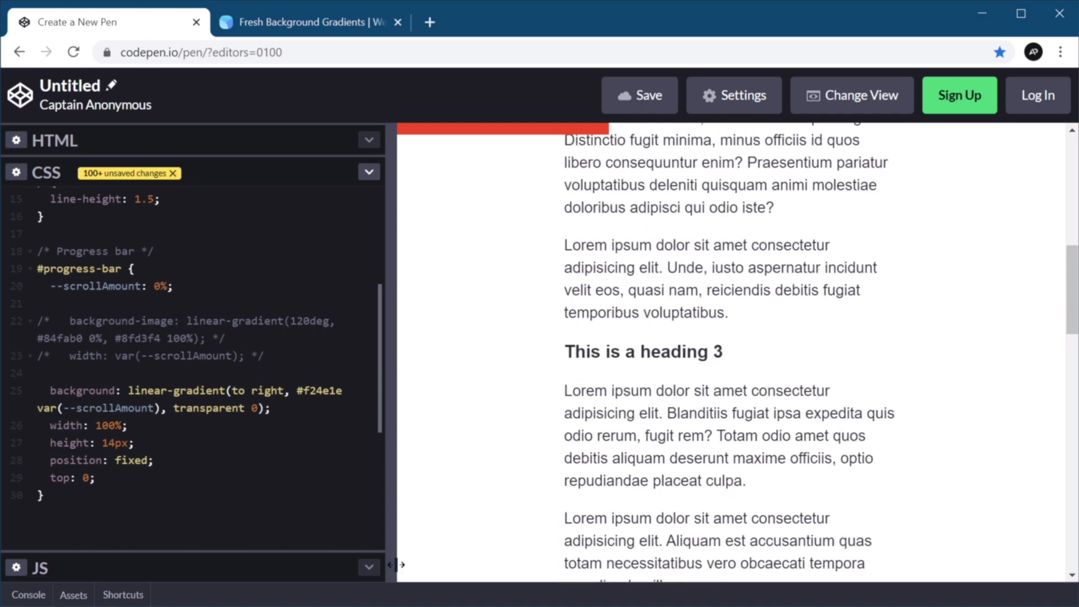
scroll(up, 3)
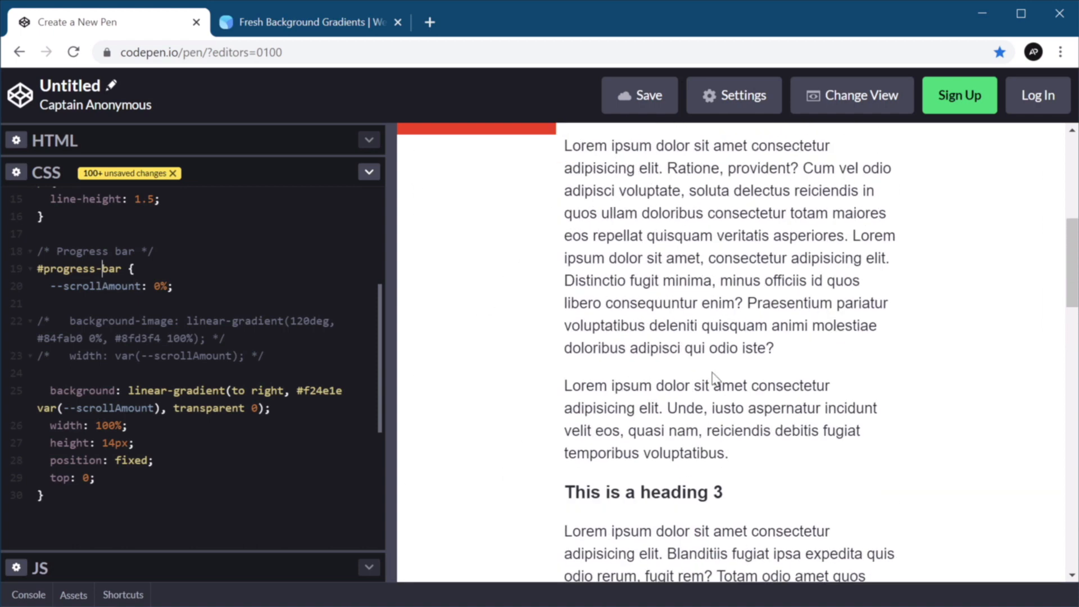
scroll(up, 3)
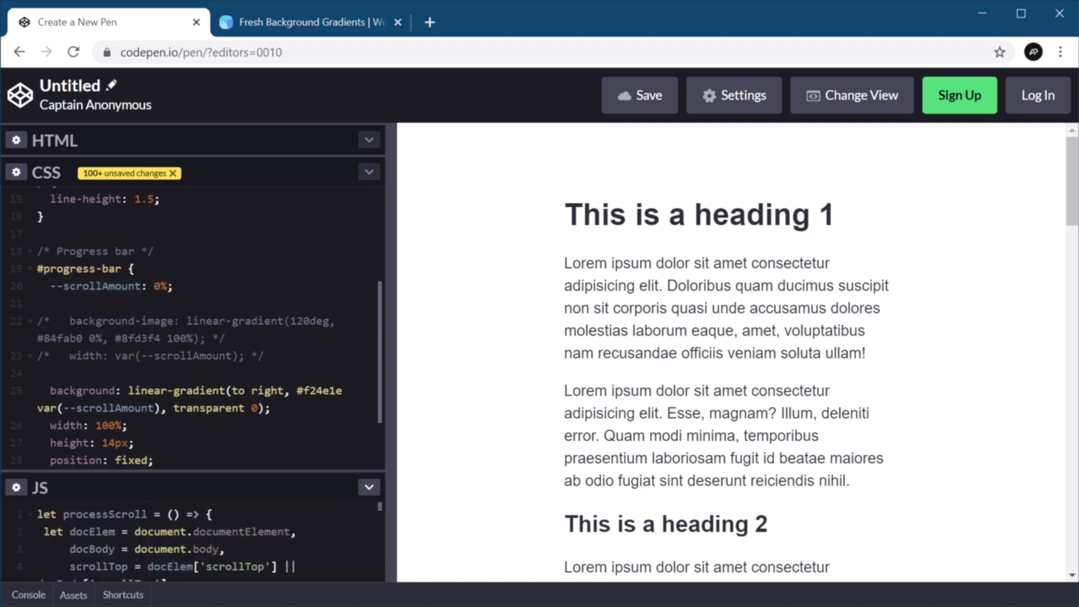
Expand the JS panel to show the full processScroll function.
click(369, 171)
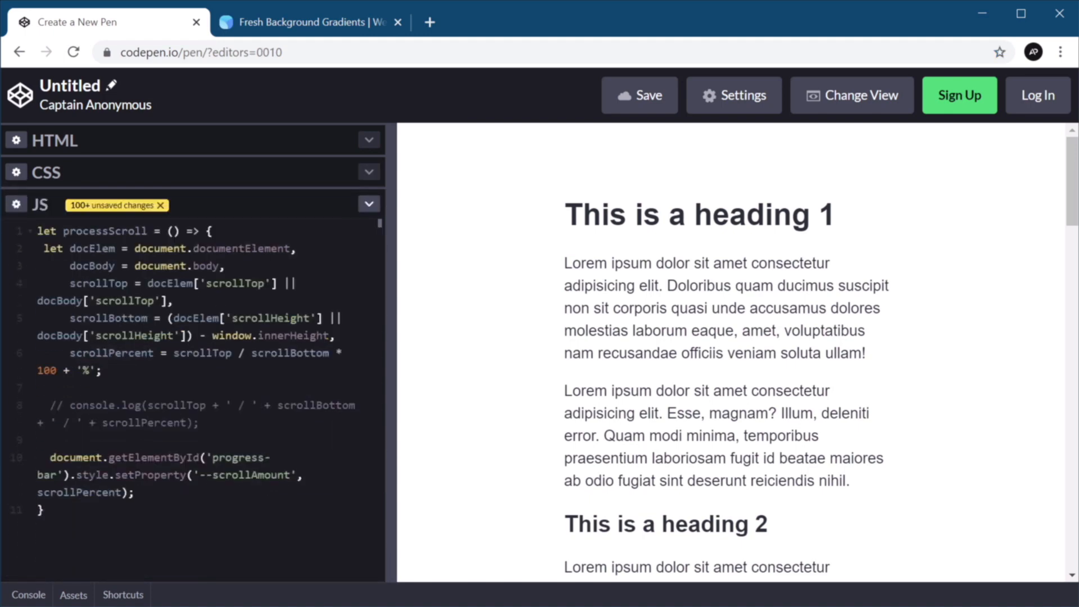